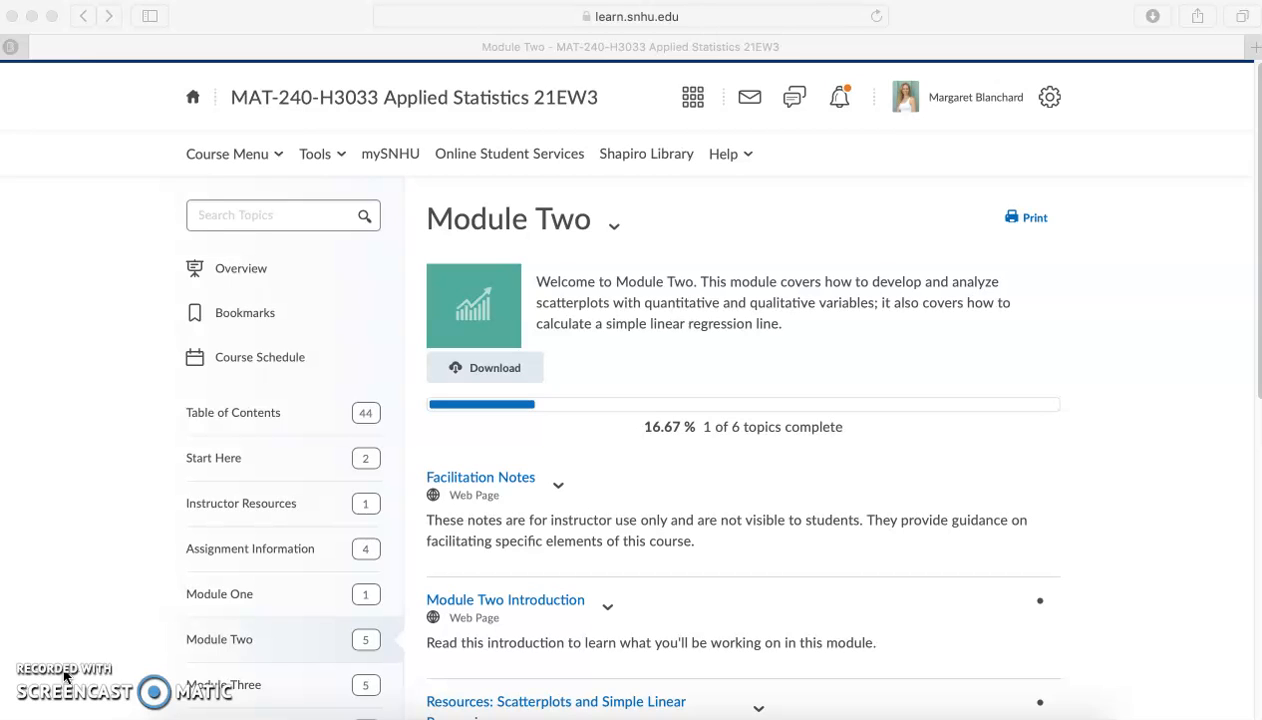
{"action": "mouse_move", "coordinate": [1164, 352]}
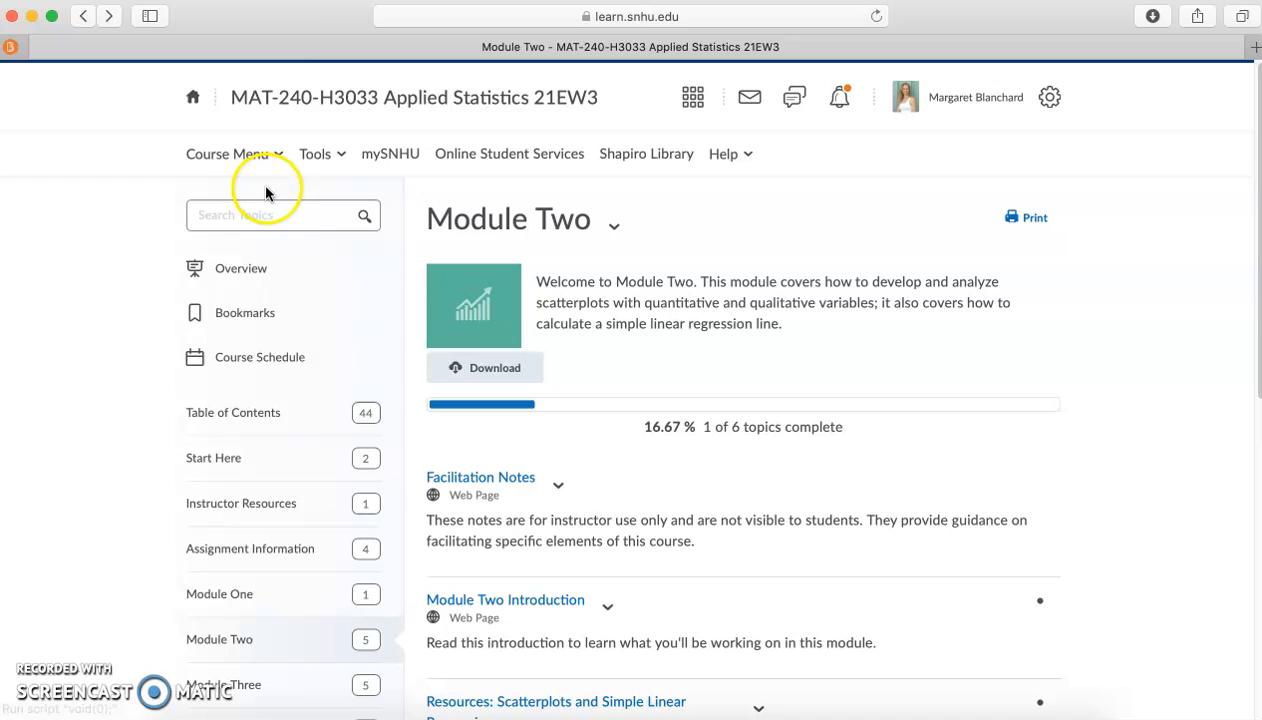
{"action": "mouse_move", "coordinate": [964, 280]}
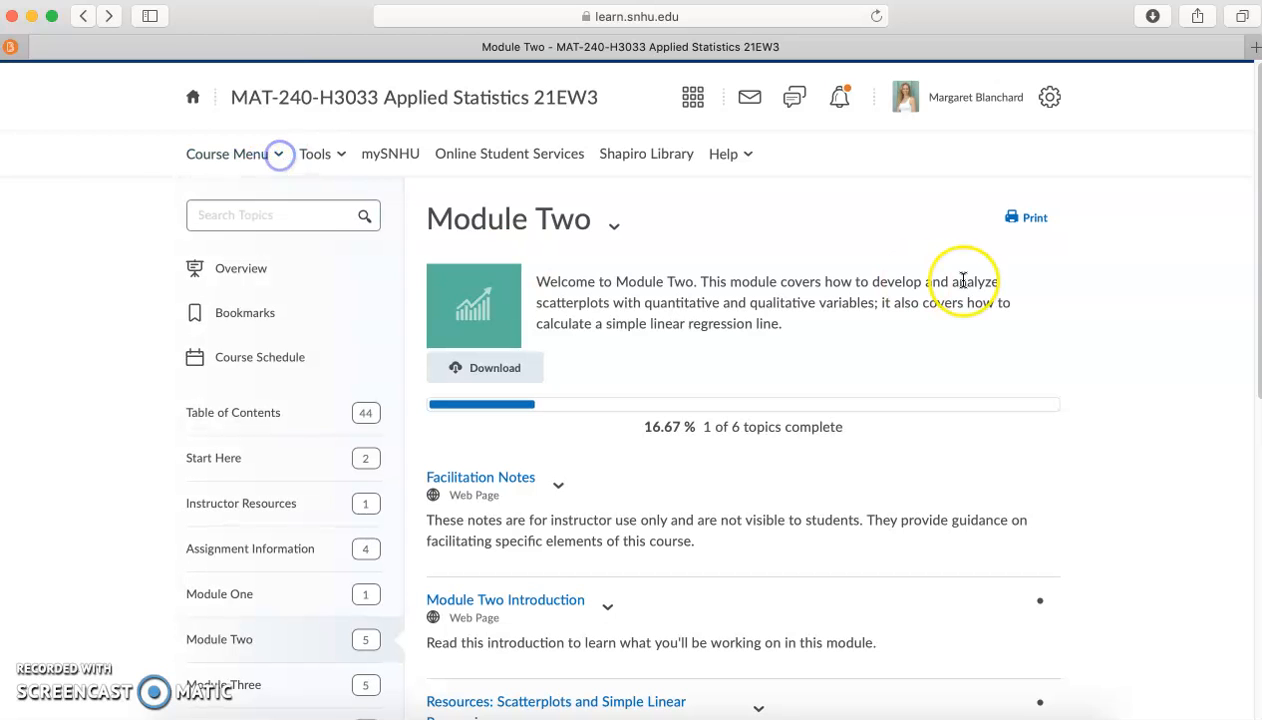
Scroll down the Module Two content list and open the 2-3 Assignment: Real Estate Analysis Part I page.
{"action": "scroll", "scroll_direction": "down", "scroll_amount": 3}
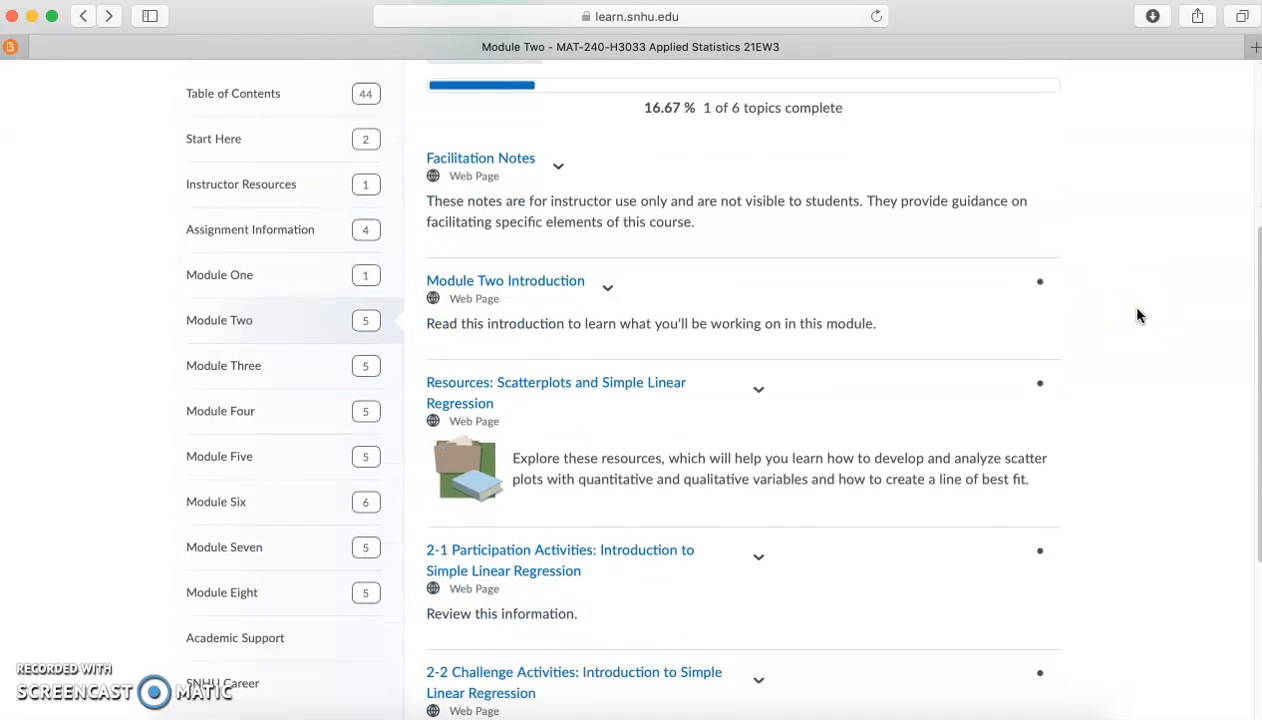
{"action": "scroll", "scroll_direction": "down", "scroll_amount": 3}
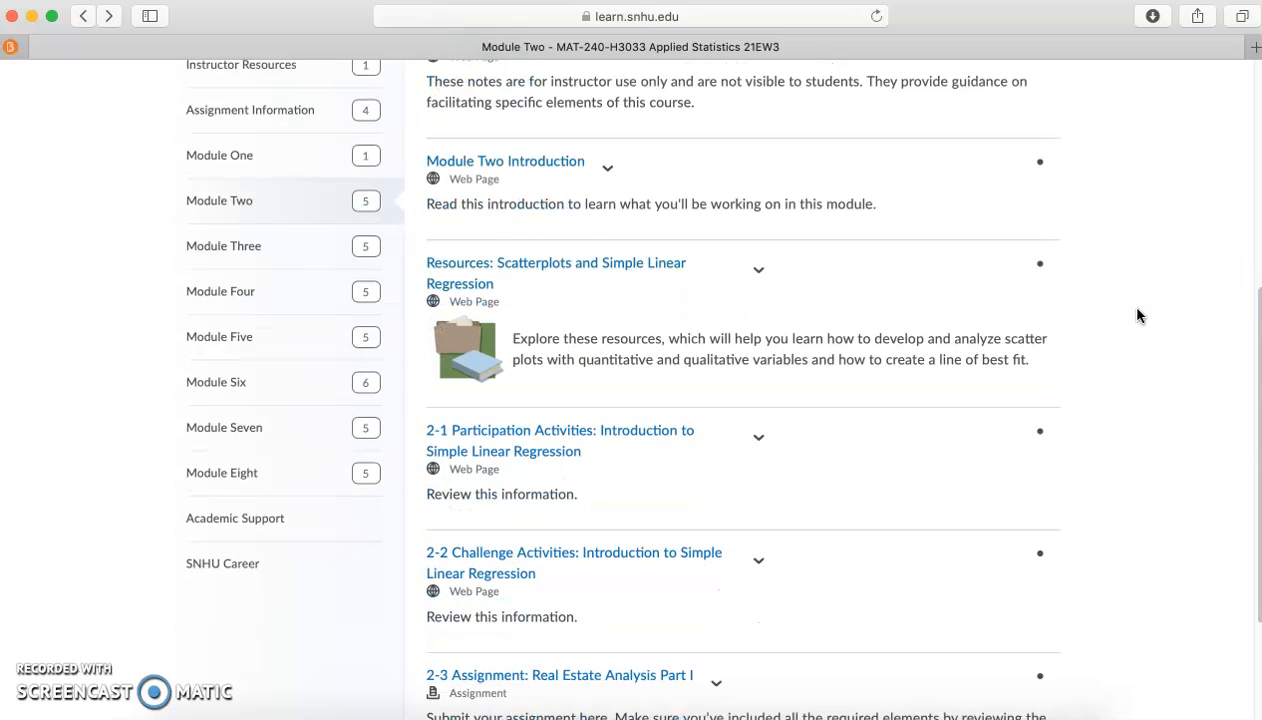
{"action": "scroll", "scroll_direction": "down", "scroll_amount": 3}
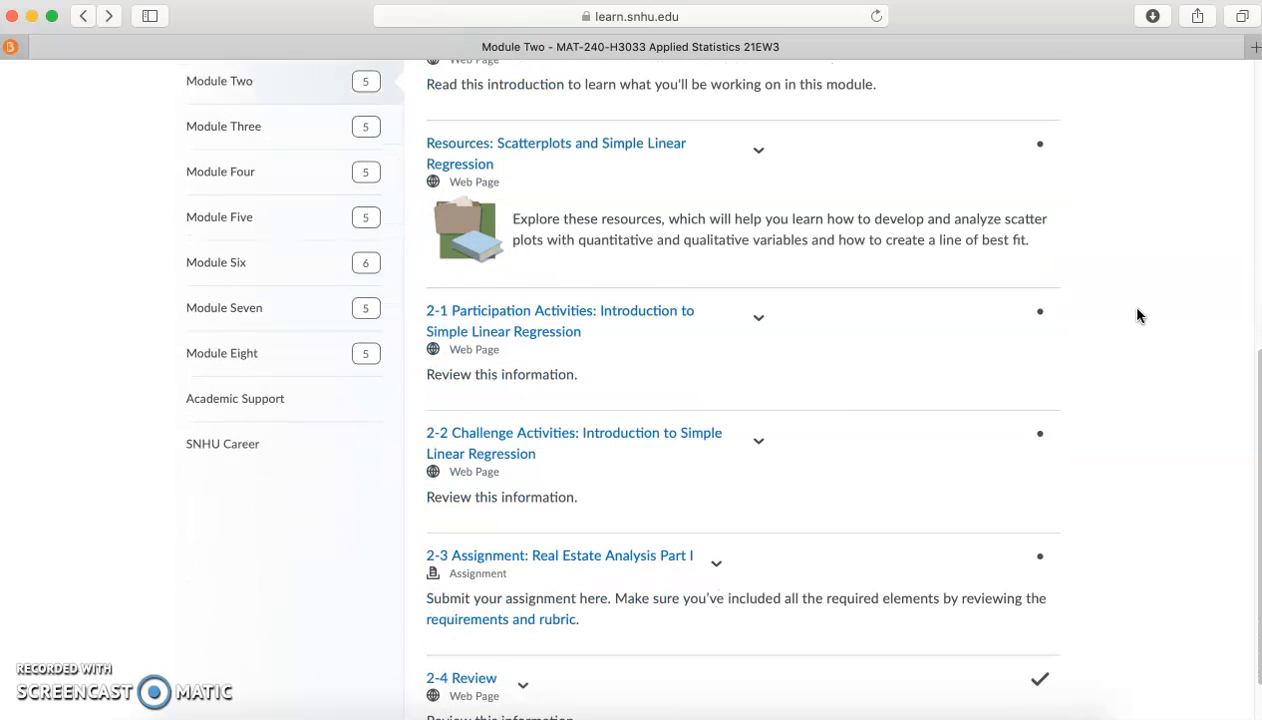
{"action": "scroll", "scroll_direction": "down", "scroll_amount": 3}
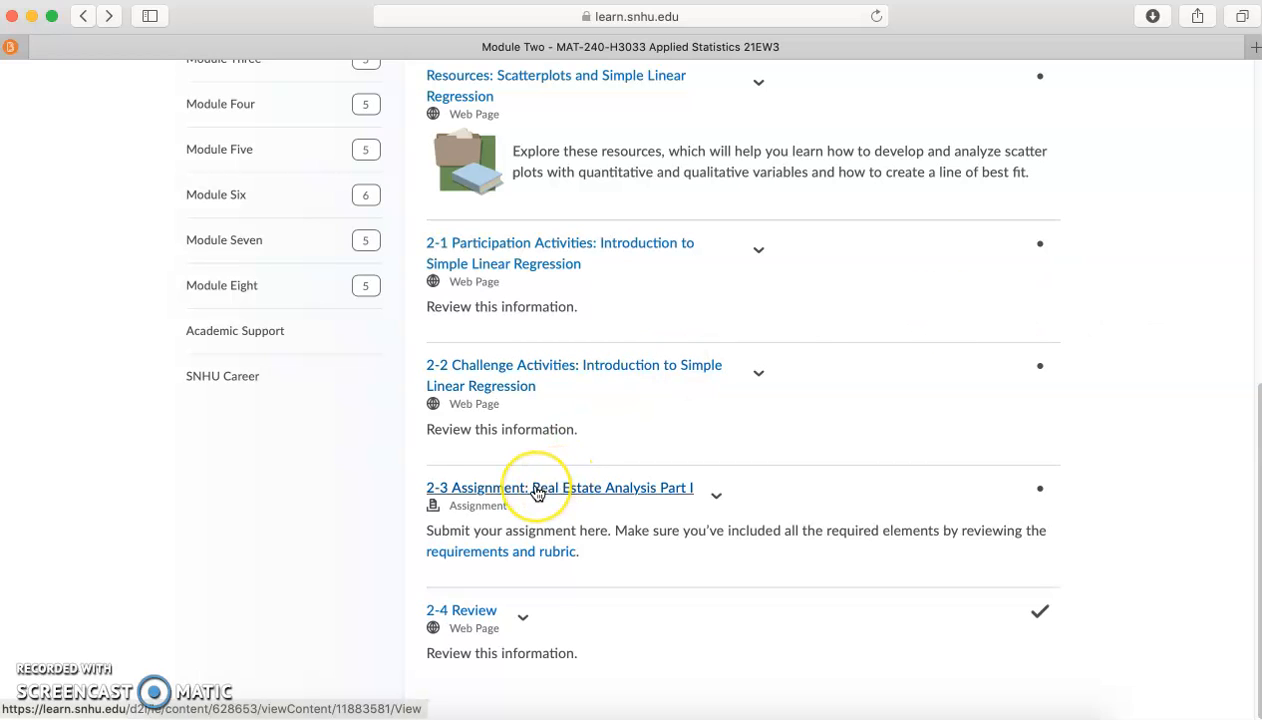
{"action": "mouse_move", "coordinate": [536, 490]}
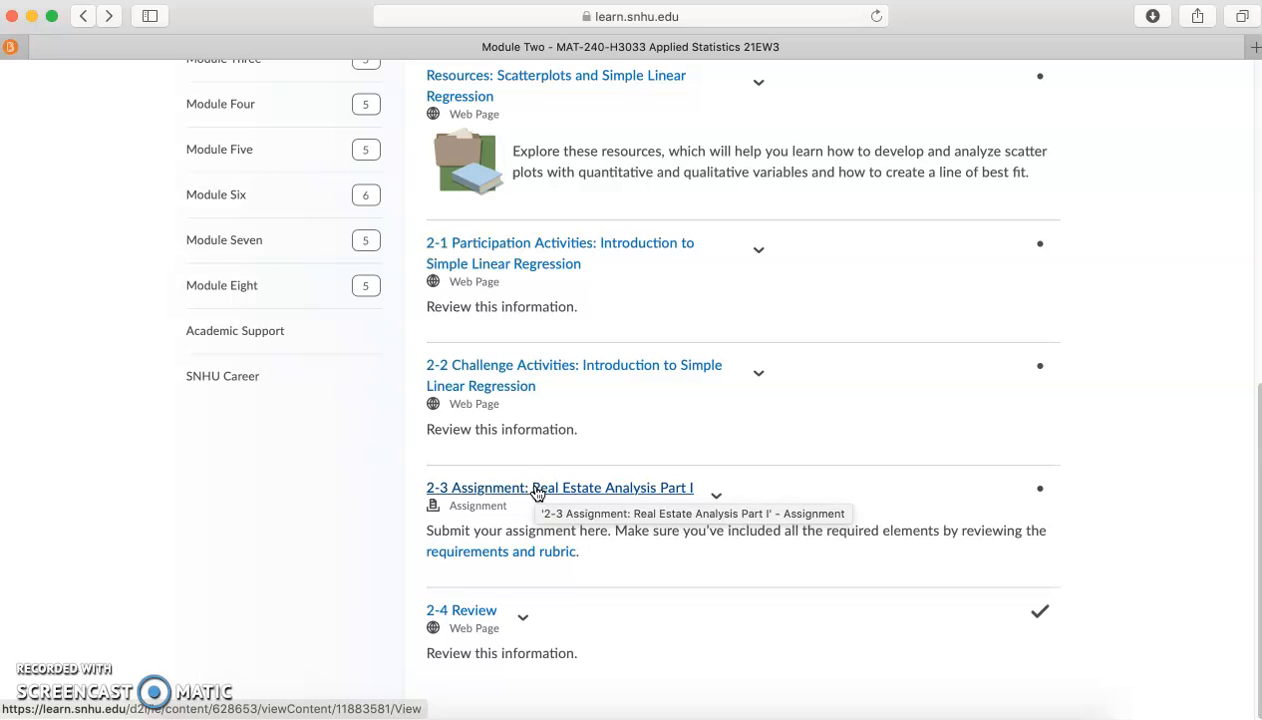
{"action": "left_click", "coordinate": [560, 488]}
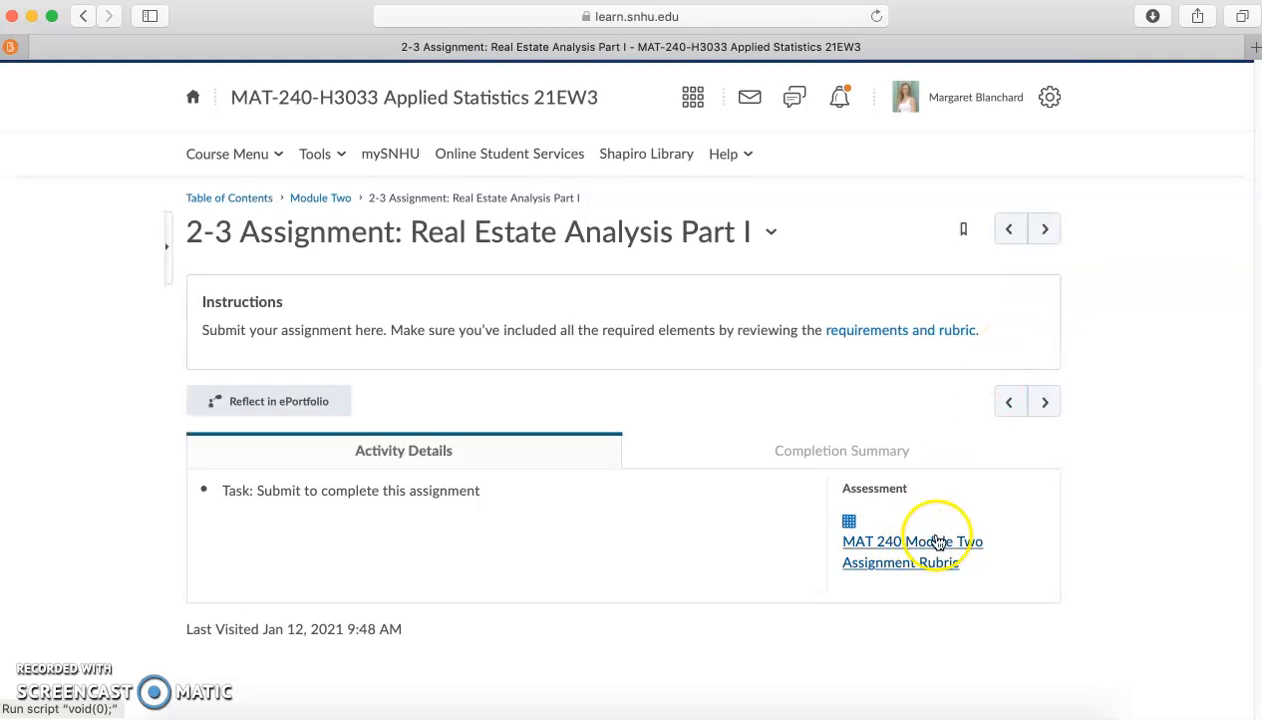
{"action": "mouse_move", "coordinate": [896, 556]}
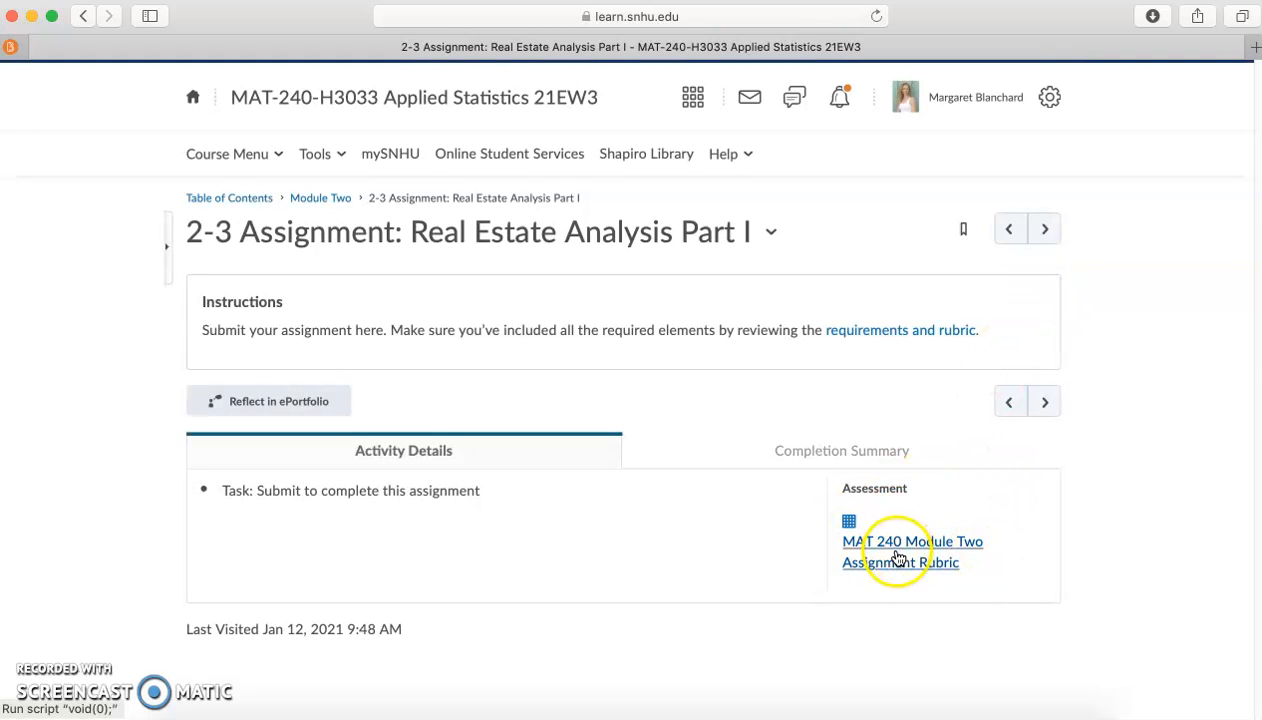
Open the MAT 240 Module Two Assignment Rubric popup and scroll through its criteria and point values.
{"action": "left_click", "coordinate": [912, 552]}
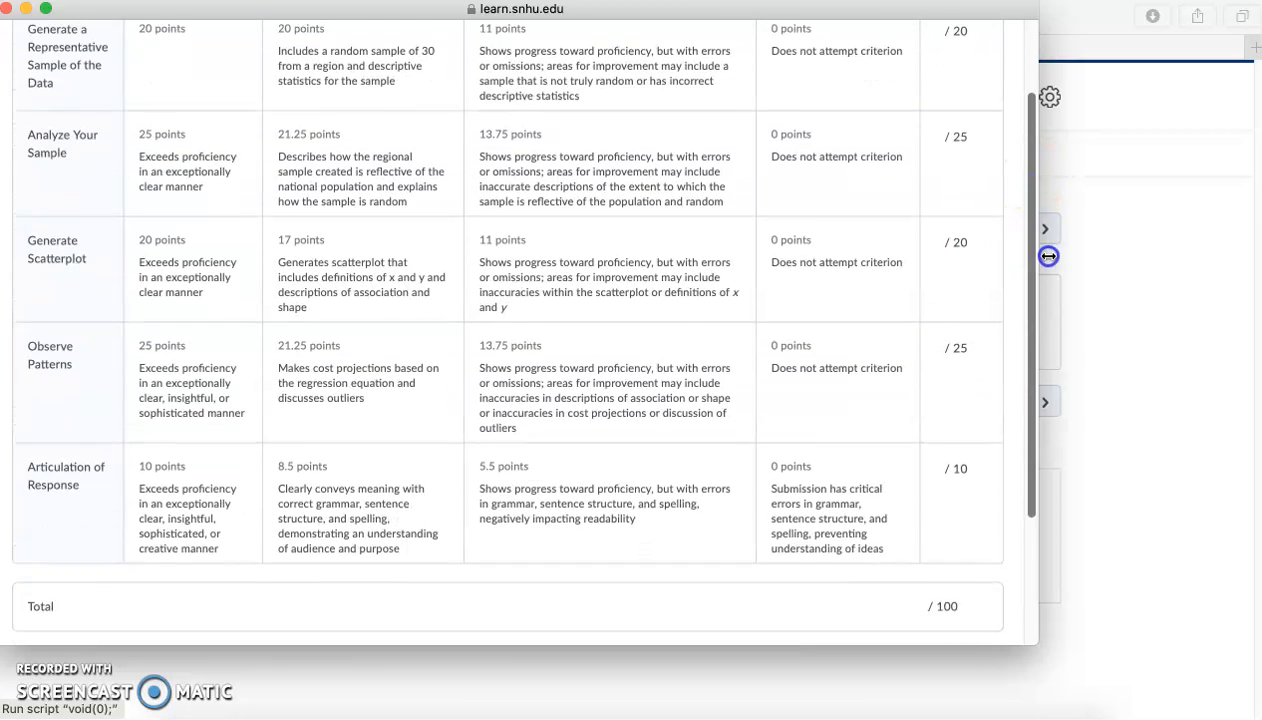
{"action": "scroll", "scroll_direction": "down", "scroll_amount": 3}
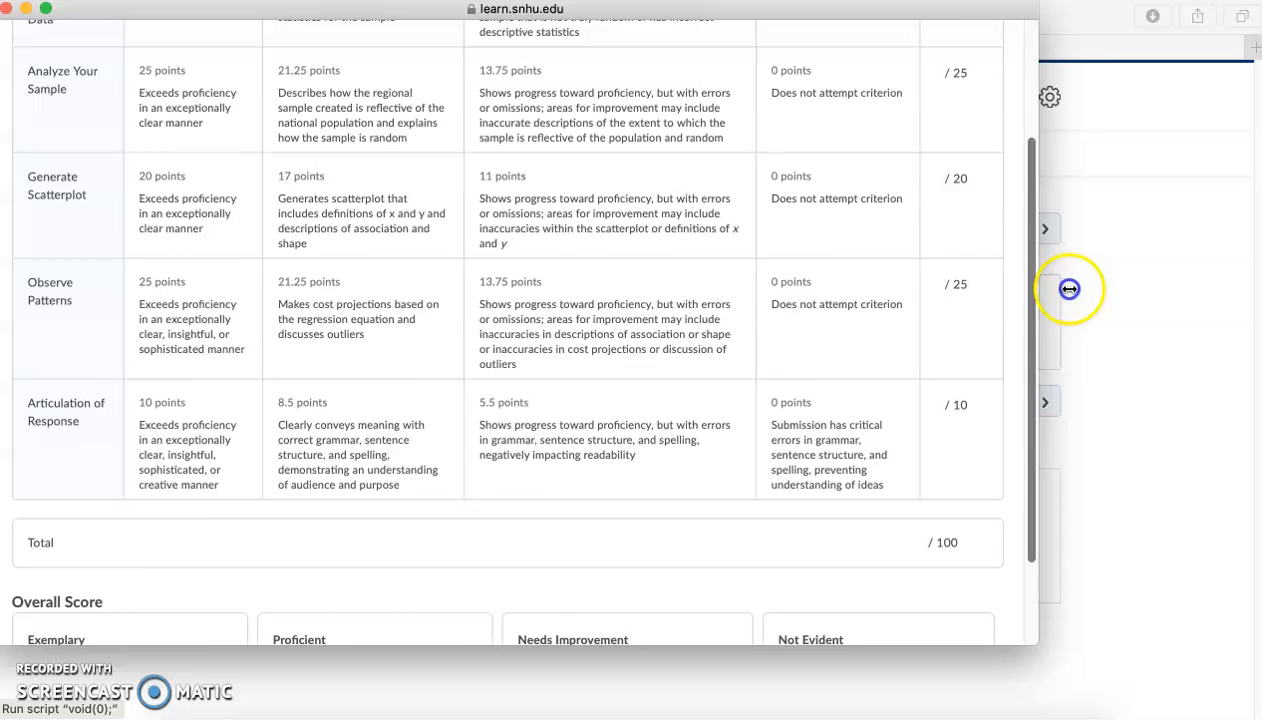
{"action": "scroll", "scroll_direction": "up", "scroll_amount": 3}
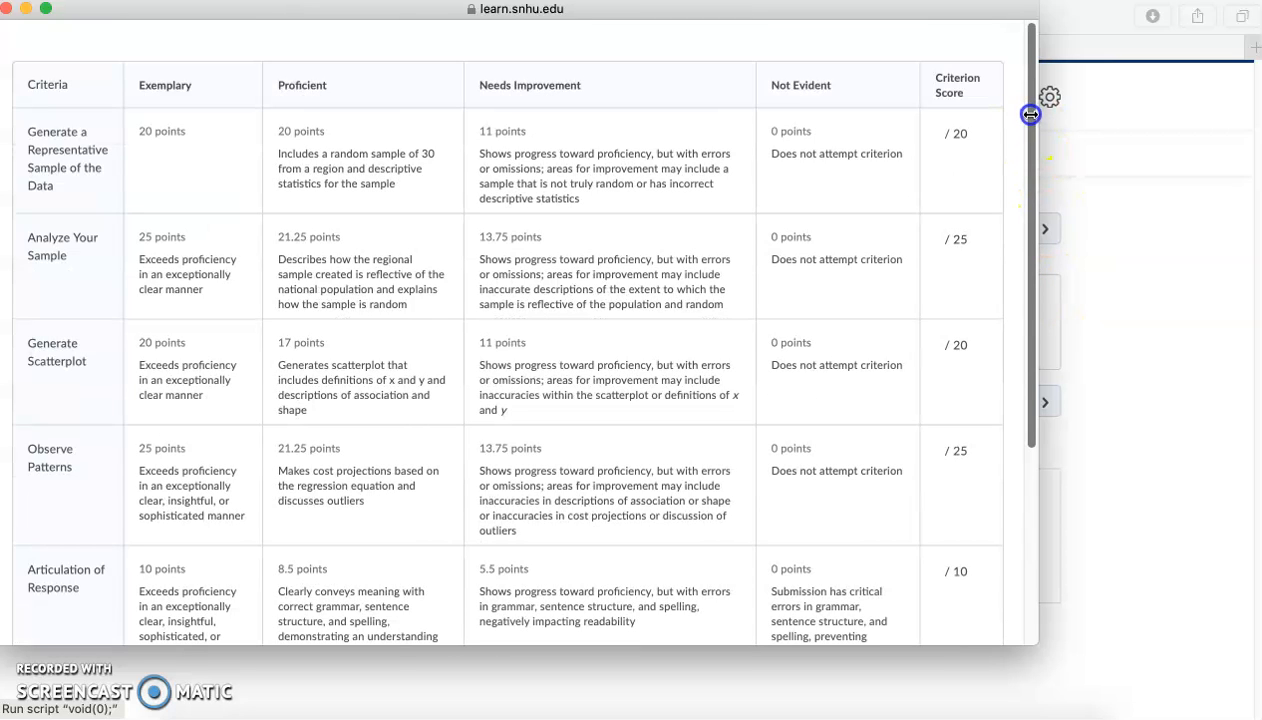
{"action": "mouse_move", "coordinate": [24, 262]}
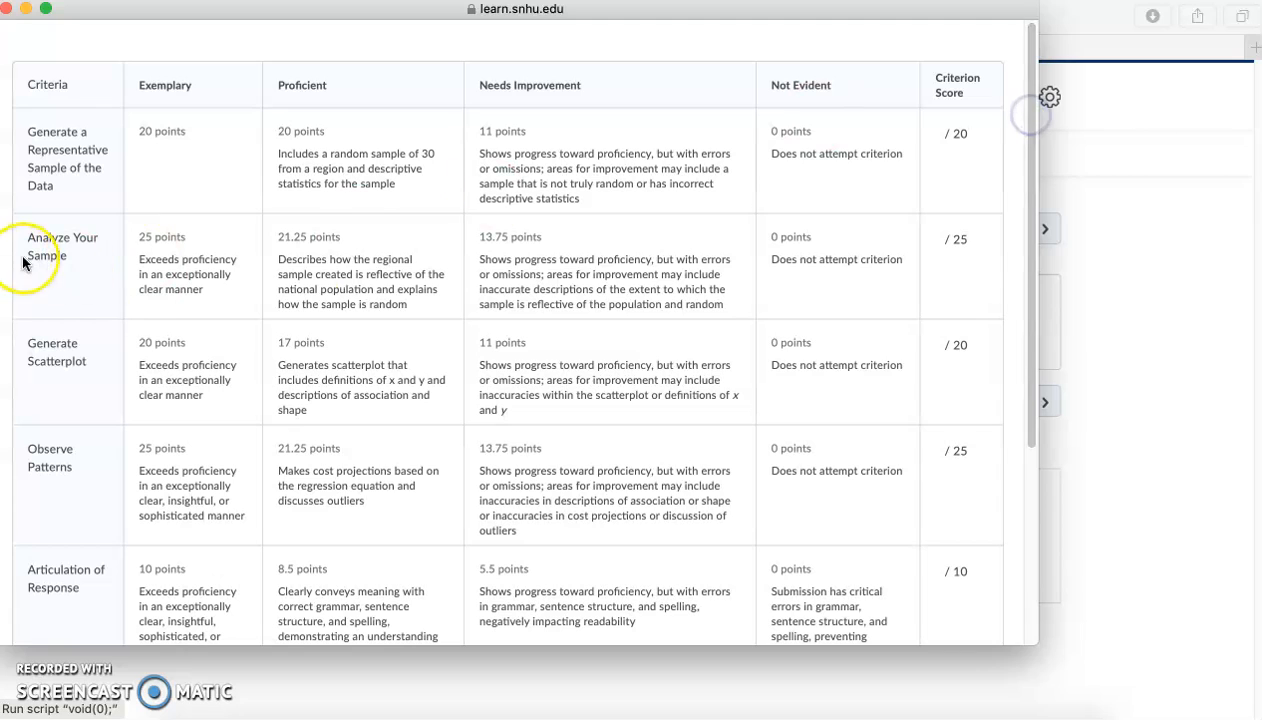
{"action": "mouse_move", "coordinate": [896, 148]}
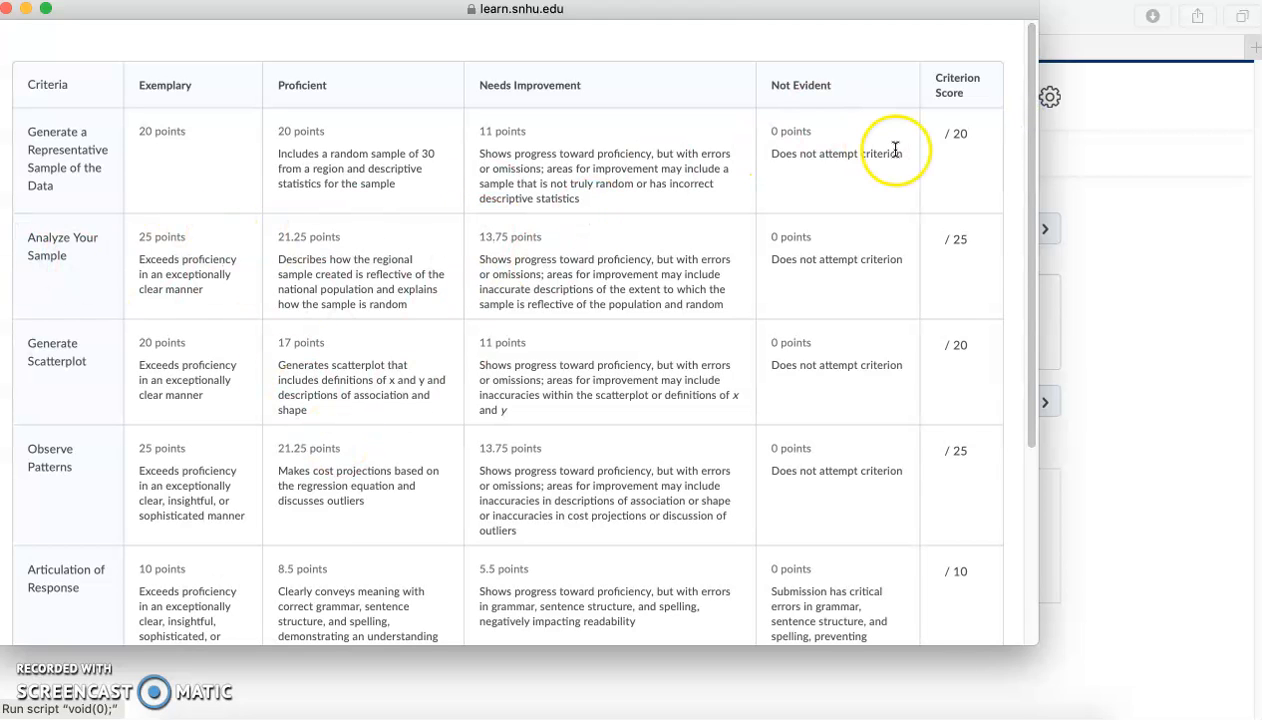
{"action": "mouse_move", "coordinate": [314, 90]}
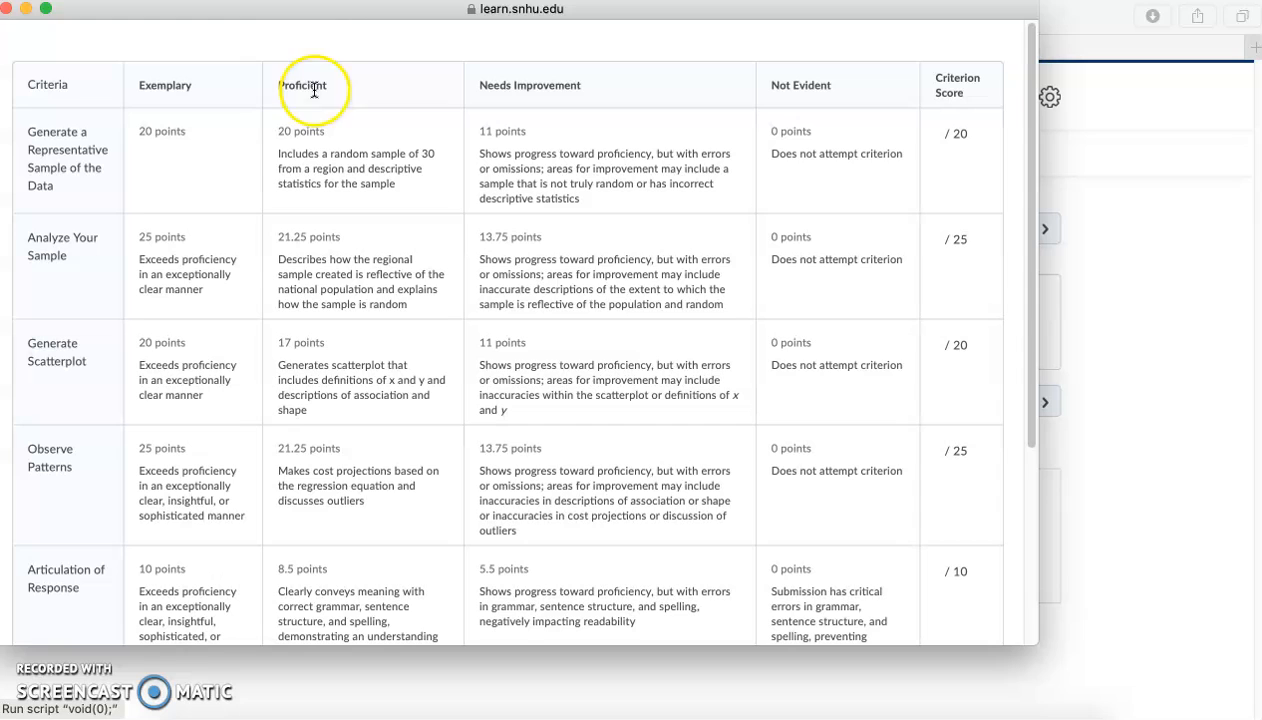
{"action": "mouse_move", "coordinate": [340, 78]}
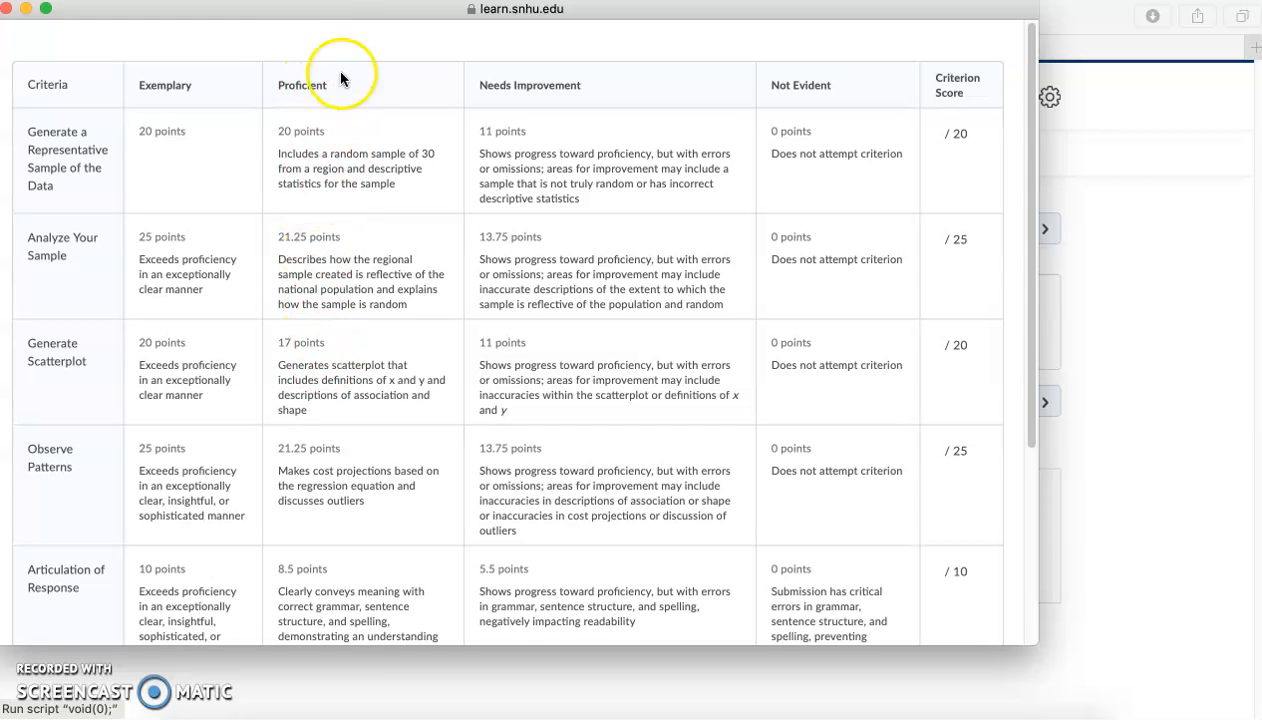
{"action": "mouse_move", "coordinate": [268, 94]}
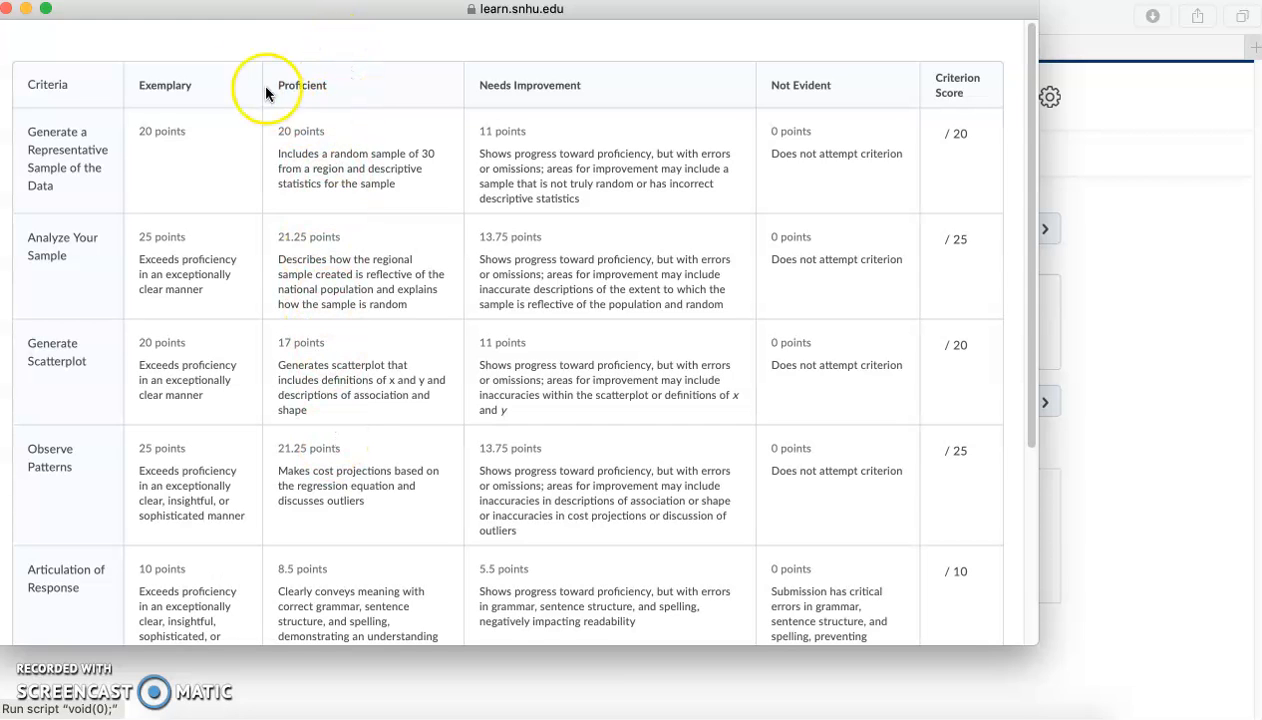
{"action": "mouse_move", "coordinate": [182, 420]}
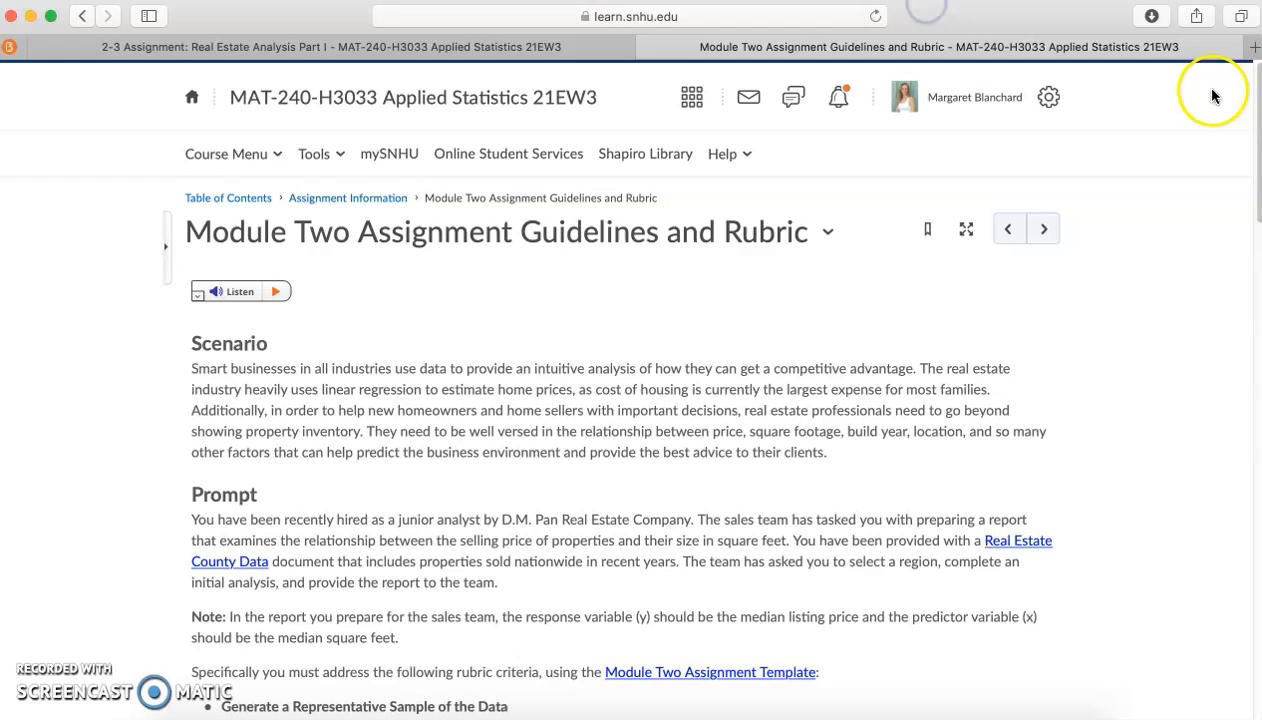
Scroll through the Scenario and Prompt sections of the Module Two Guidelines and Rubric page.
{"action": "scroll", "scroll_direction": "down", "scroll_amount": 3}
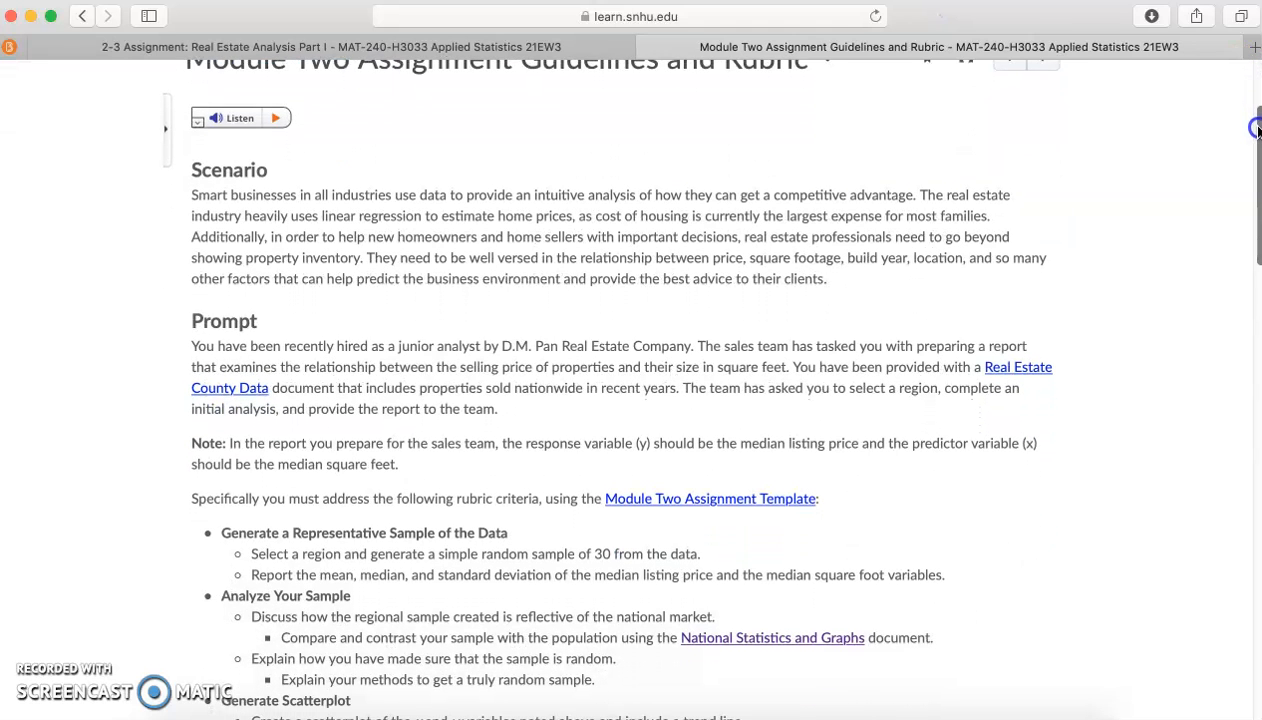
{"action": "scroll", "scroll_direction": "down", "scroll_amount": 3}
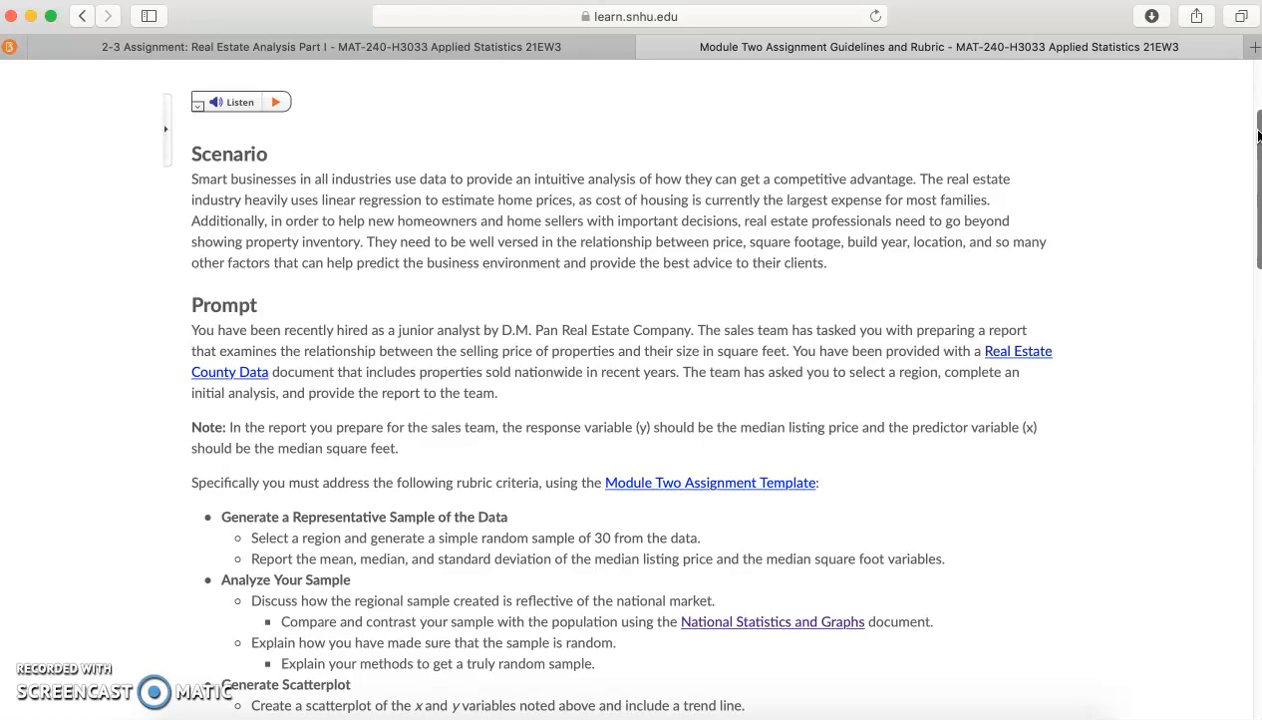
{"action": "mouse_move", "coordinate": [924, 152]}
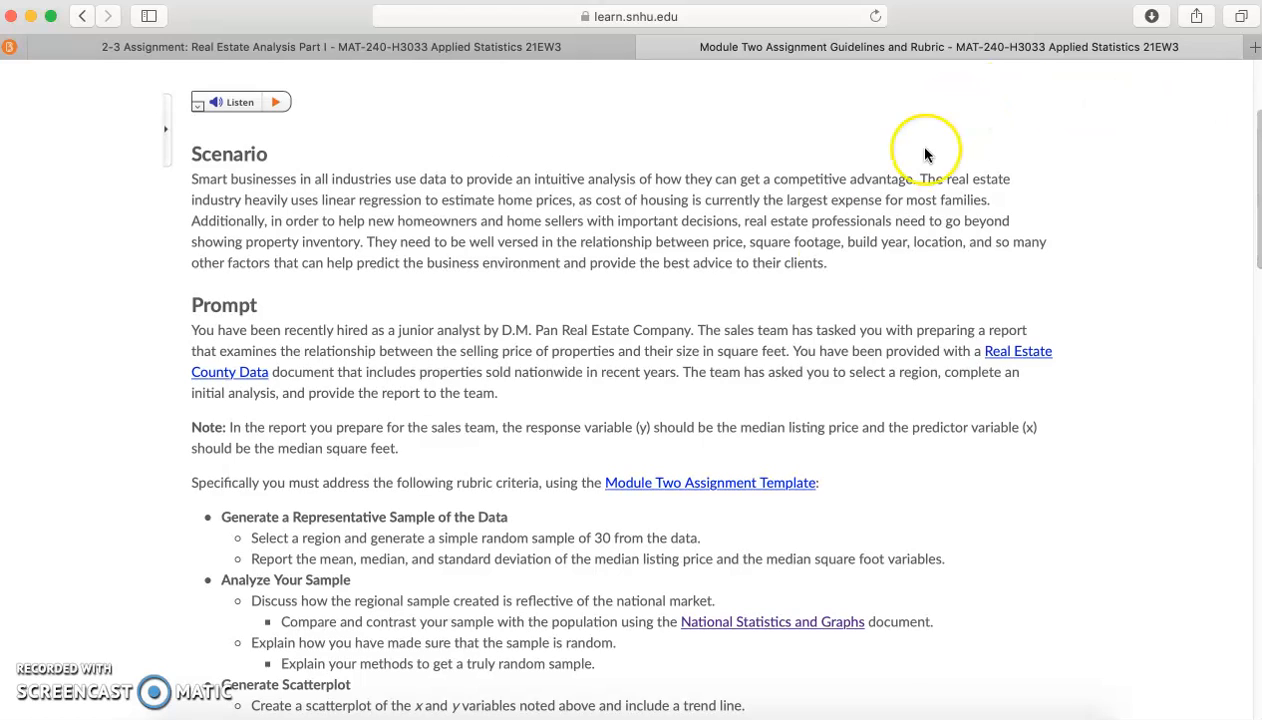
{"action": "scroll", "scroll_direction": "down", "scroll_amount": 3}
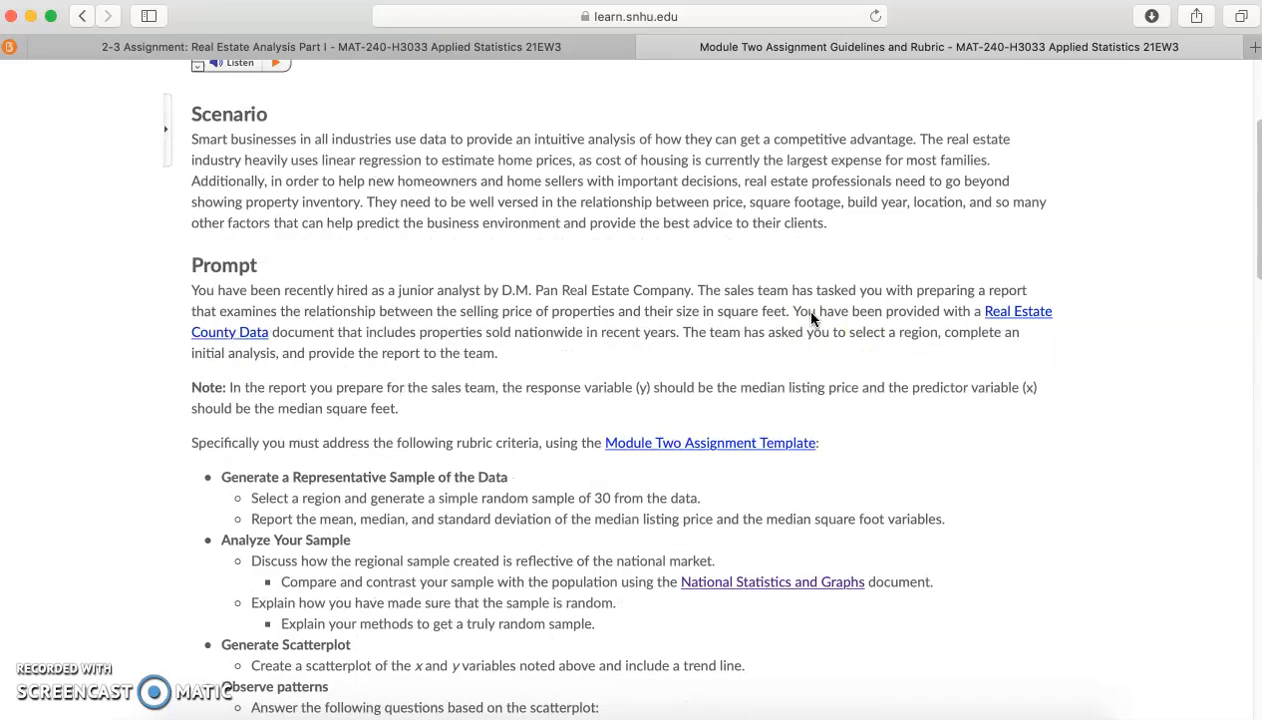
{"action": "scroll", "scroll_direction": "down", "scroll_amount": 3}
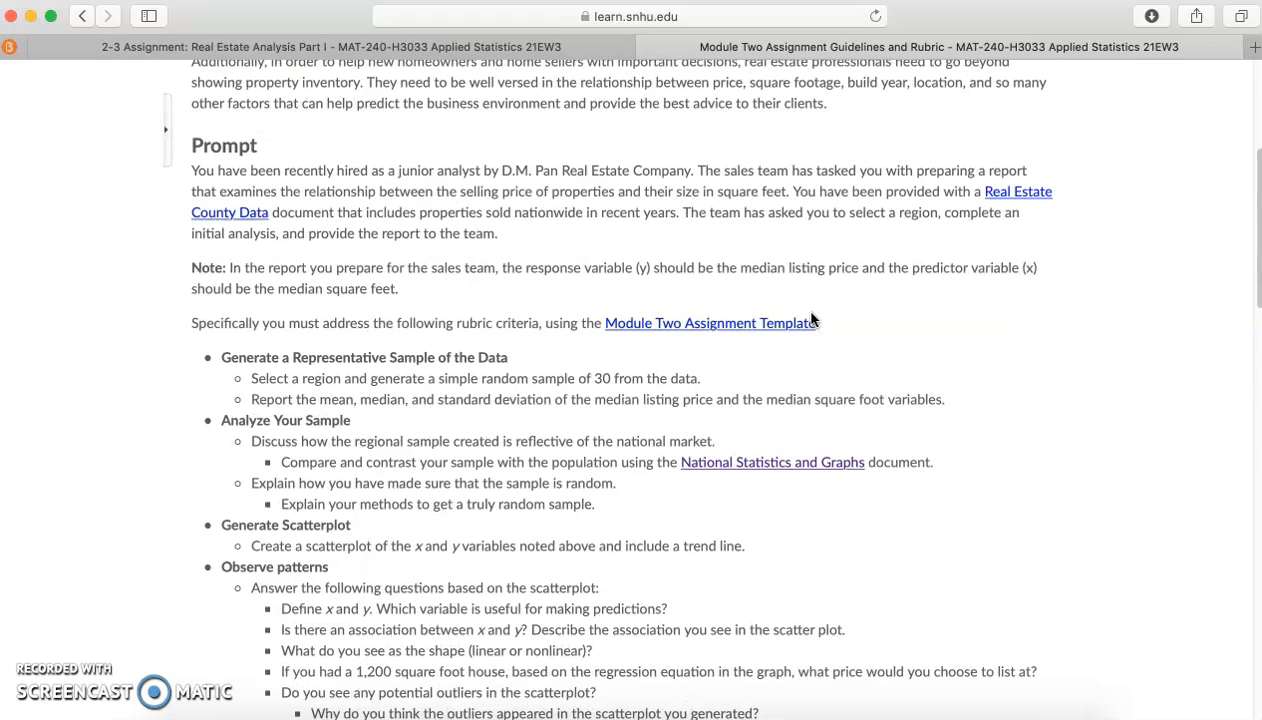
{"action": "mouse_move", "coordinate": [888, 530]}
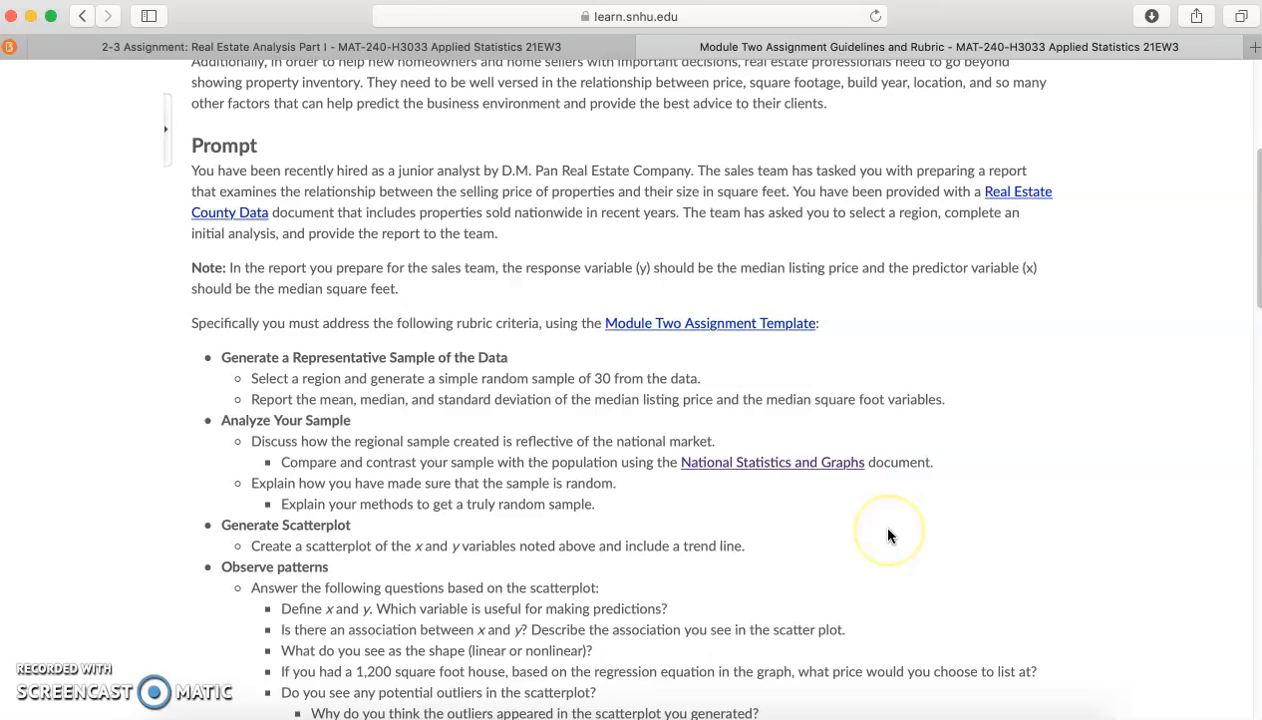
{"action": "mouse_move", "coordinate": [888, 536]}
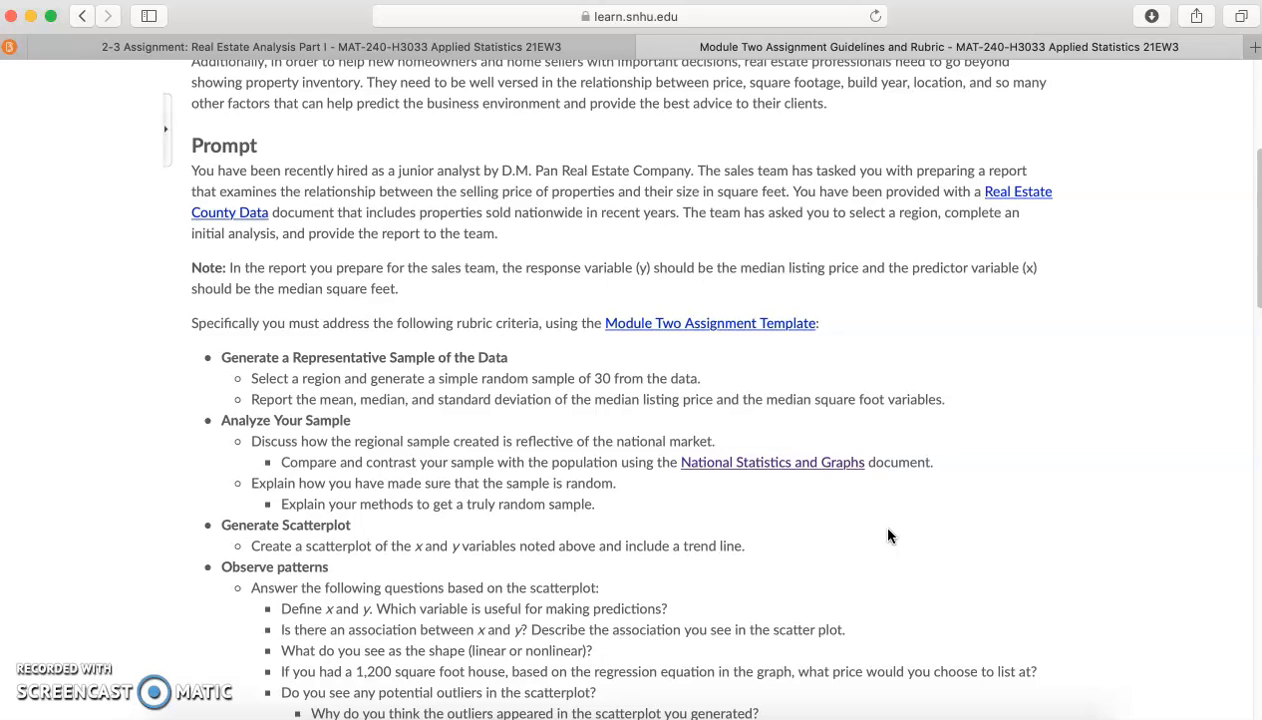
{"action": "mouse_move", "coordinate": [1016, 192]}
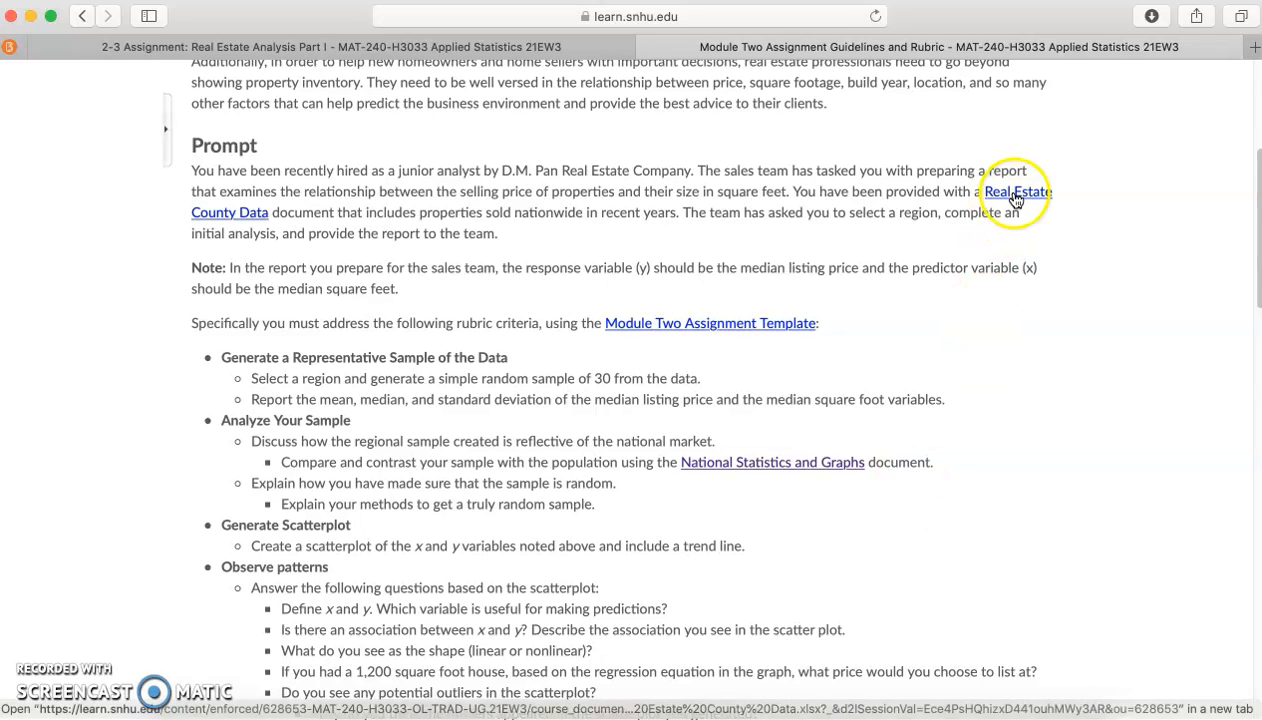
Open the Real Estate County Data document, return to the guidelines page and read down the rubric criteria.
{"action": "left_click", "coordinate": [1016, 192]}
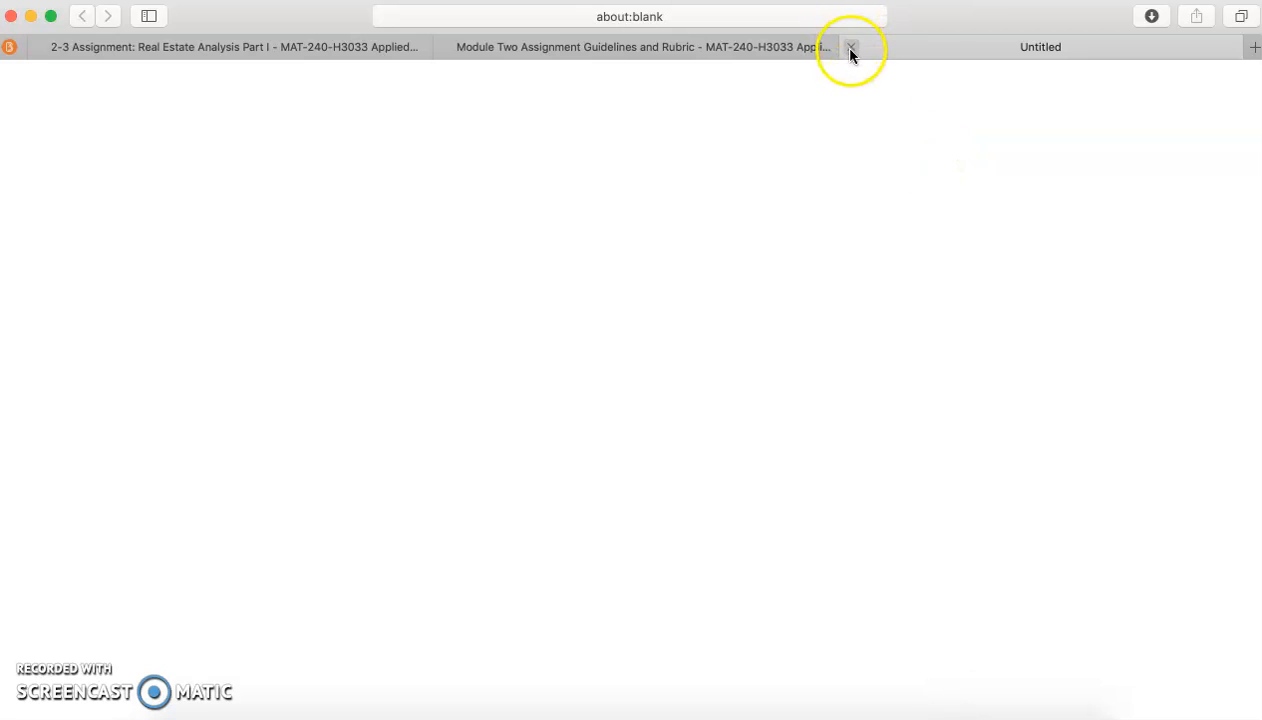
{"action": "left_click", "coordinate": [852, 48]}
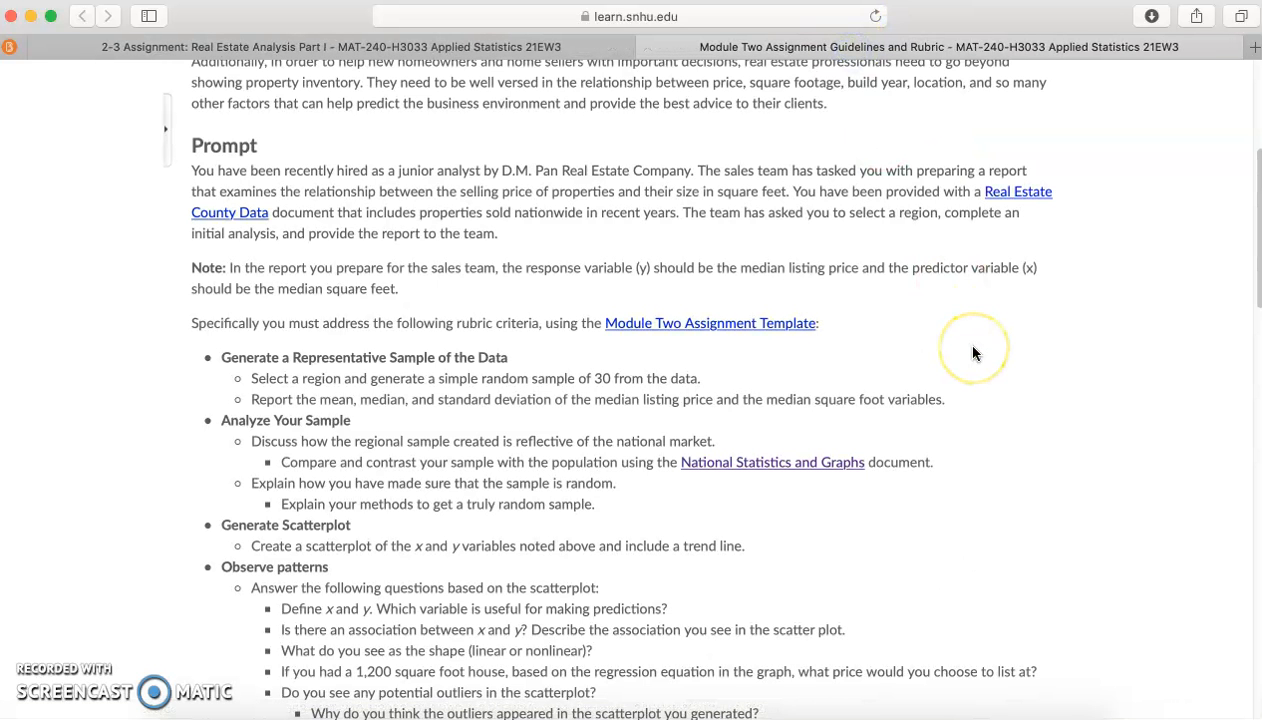
{"action": "mouse_move", "coordinate": [264, 224]}
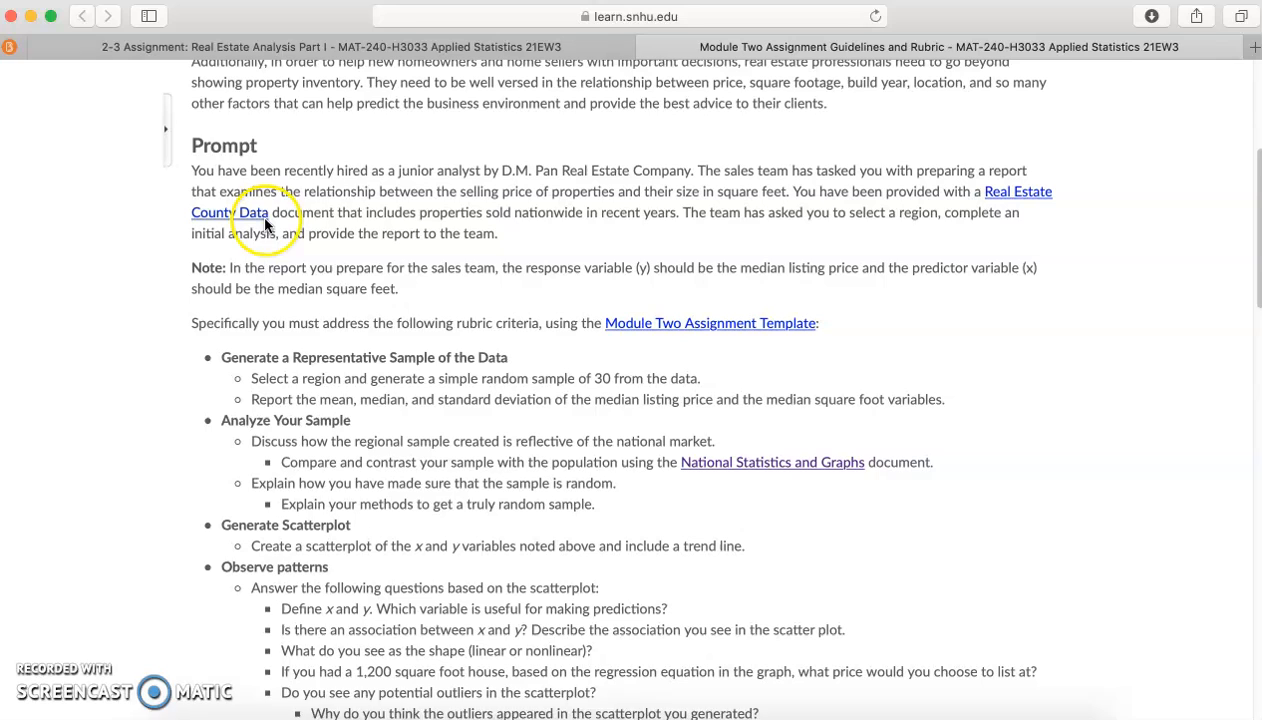
{"action": "mouse_move", "coordinate": [642, 218]}
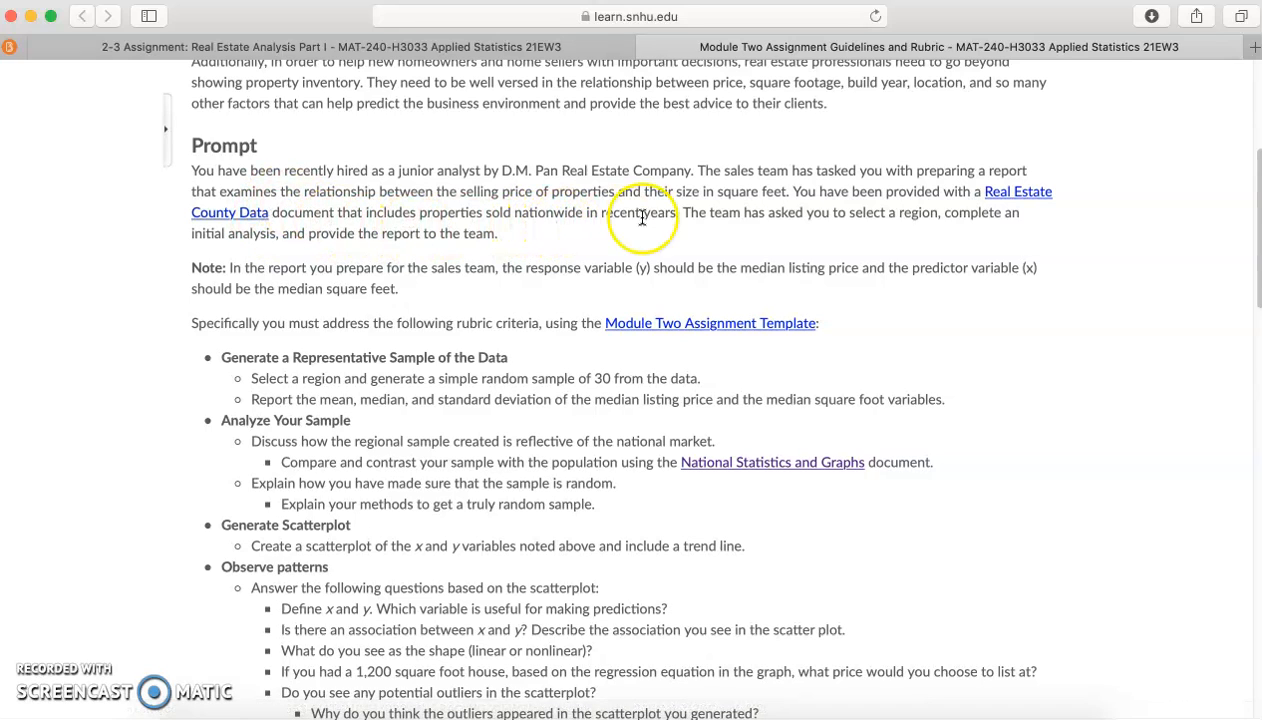
{"action": "mouse_move", "coordinate": [740, 248]}
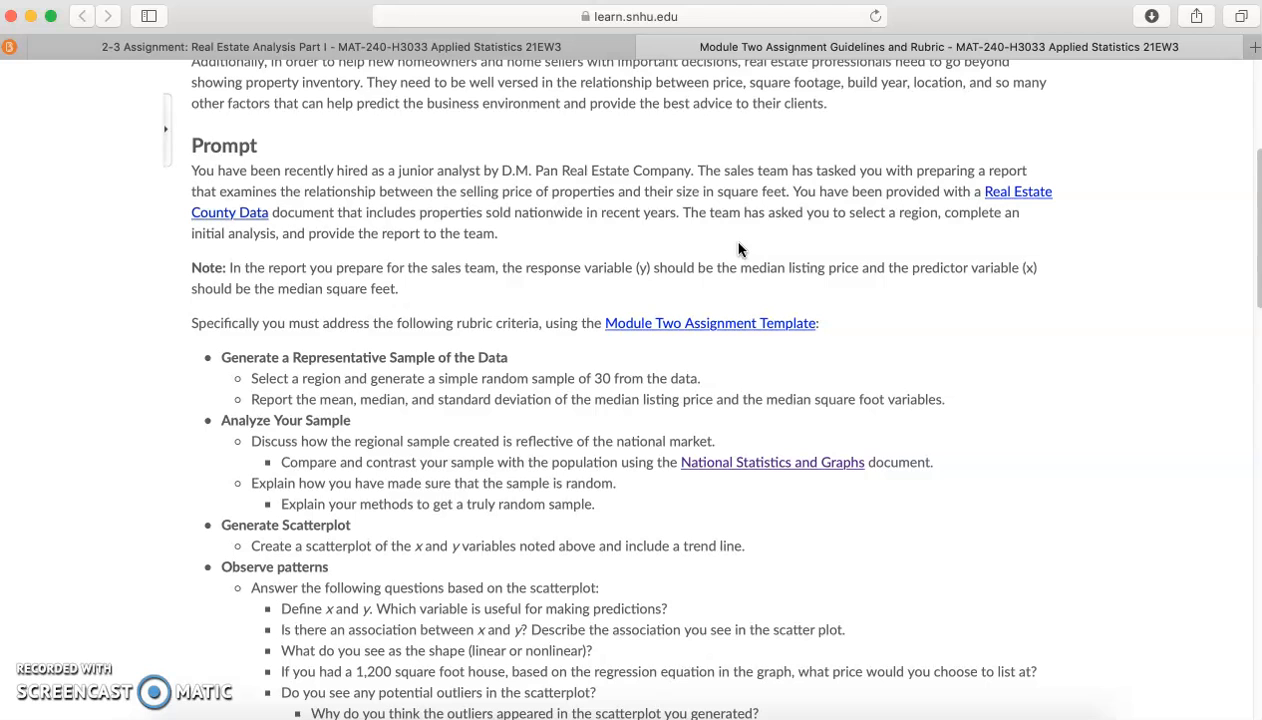
{"action": "mouse_move", "coordinate": [964, 316]}
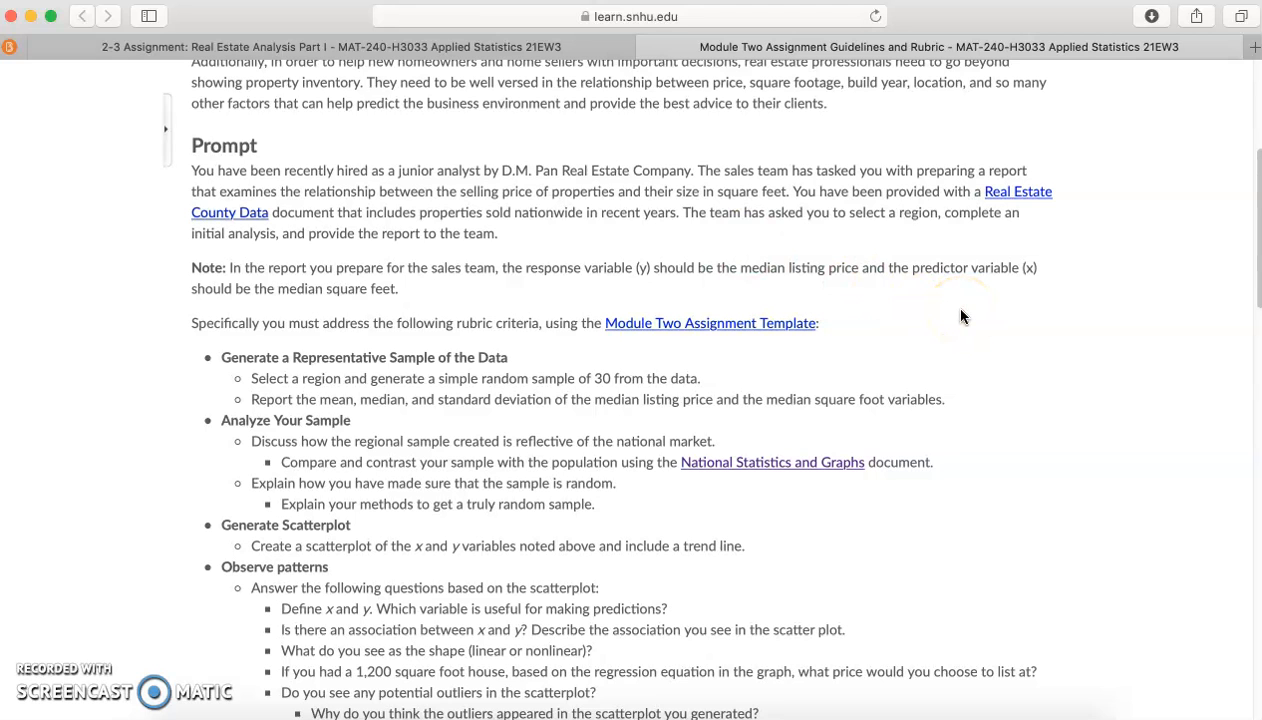
{"action": "scroll", "scroll_direction": "down", "scroll_amount": 3}
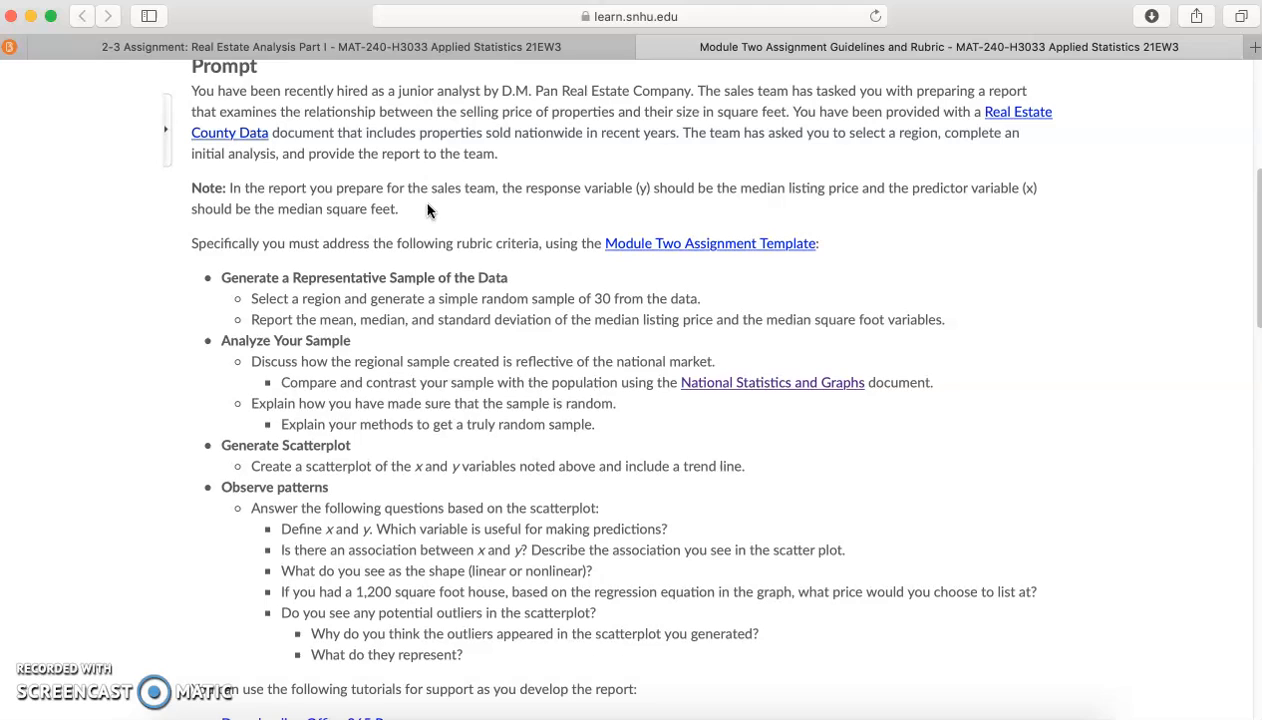
{"action": "mouse_move", "coordinate": [1084, 276]}
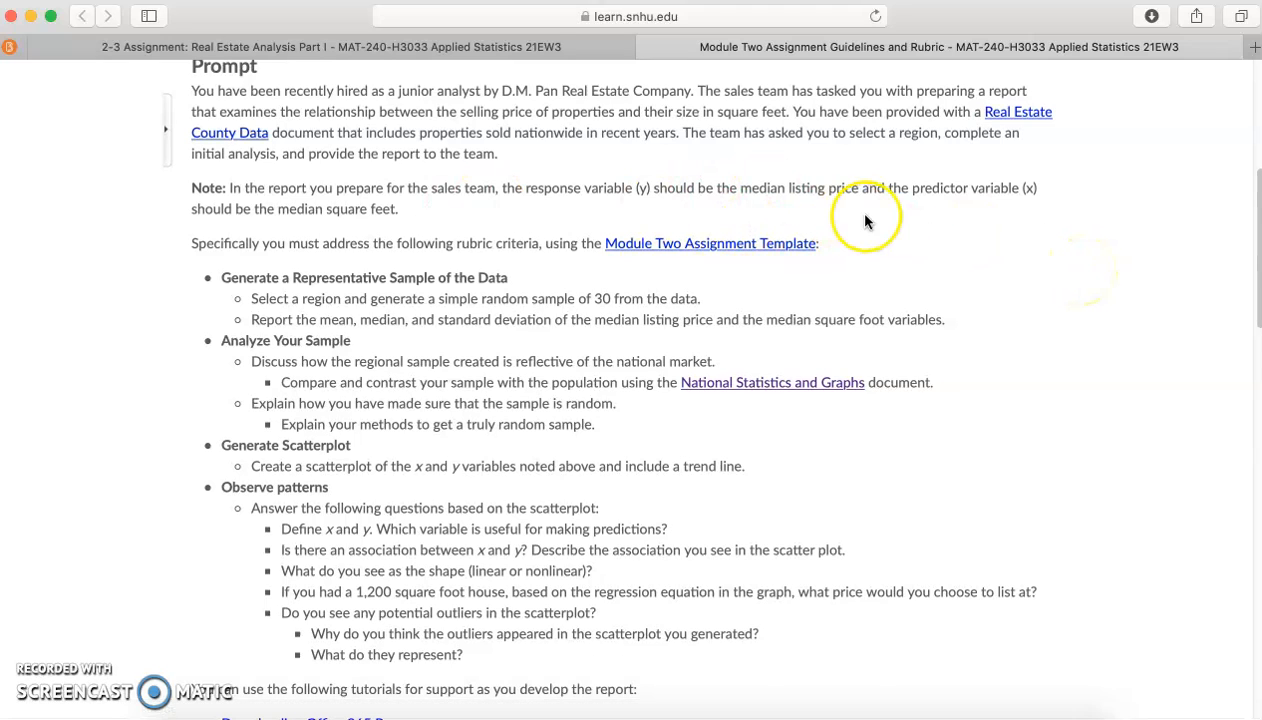
{"action": "mouse_move", "coordinate": [344, 216]}
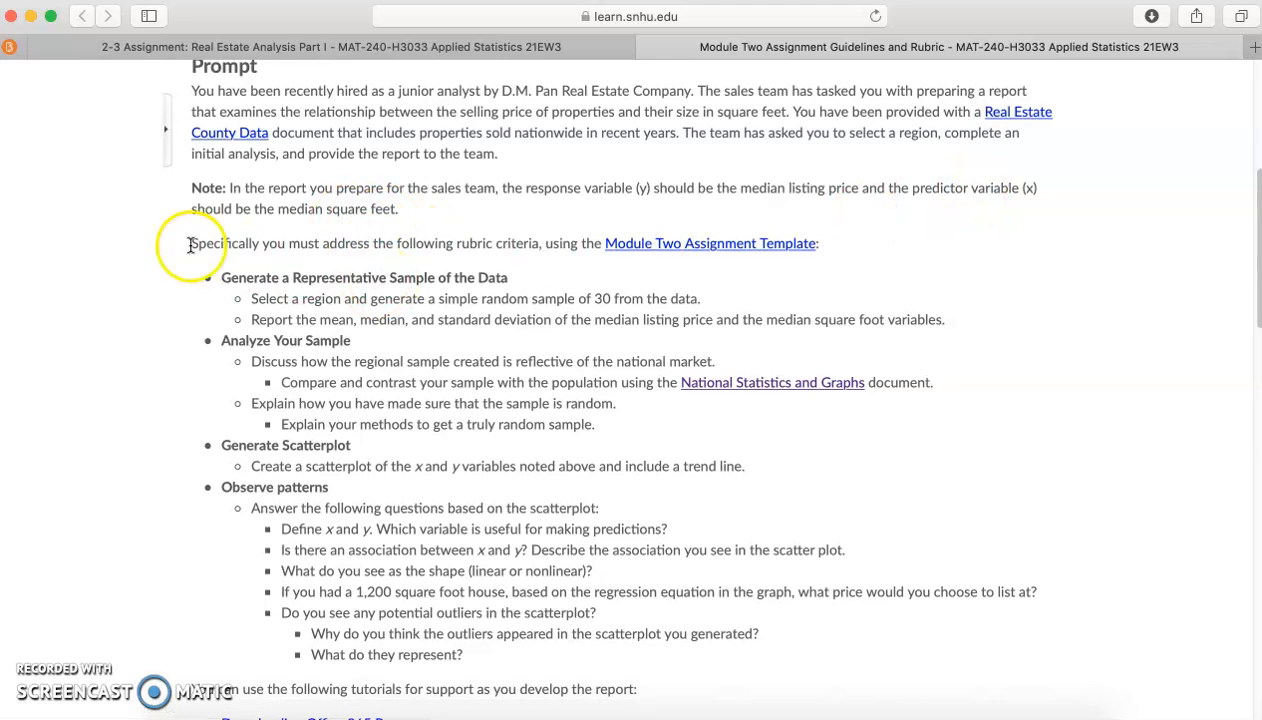
{"action": "mouse_move", "coordinate": [464, 246]}
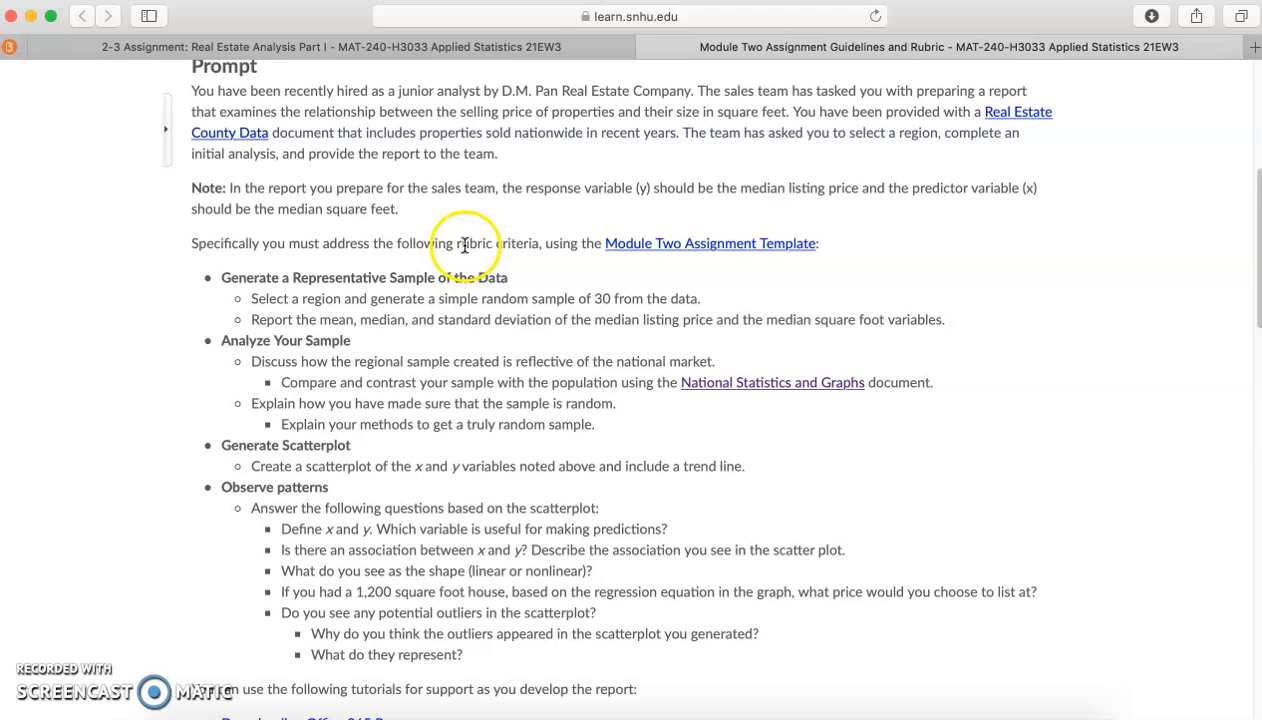
{"action": "mouse_move", "coordinate": [530, 244]}
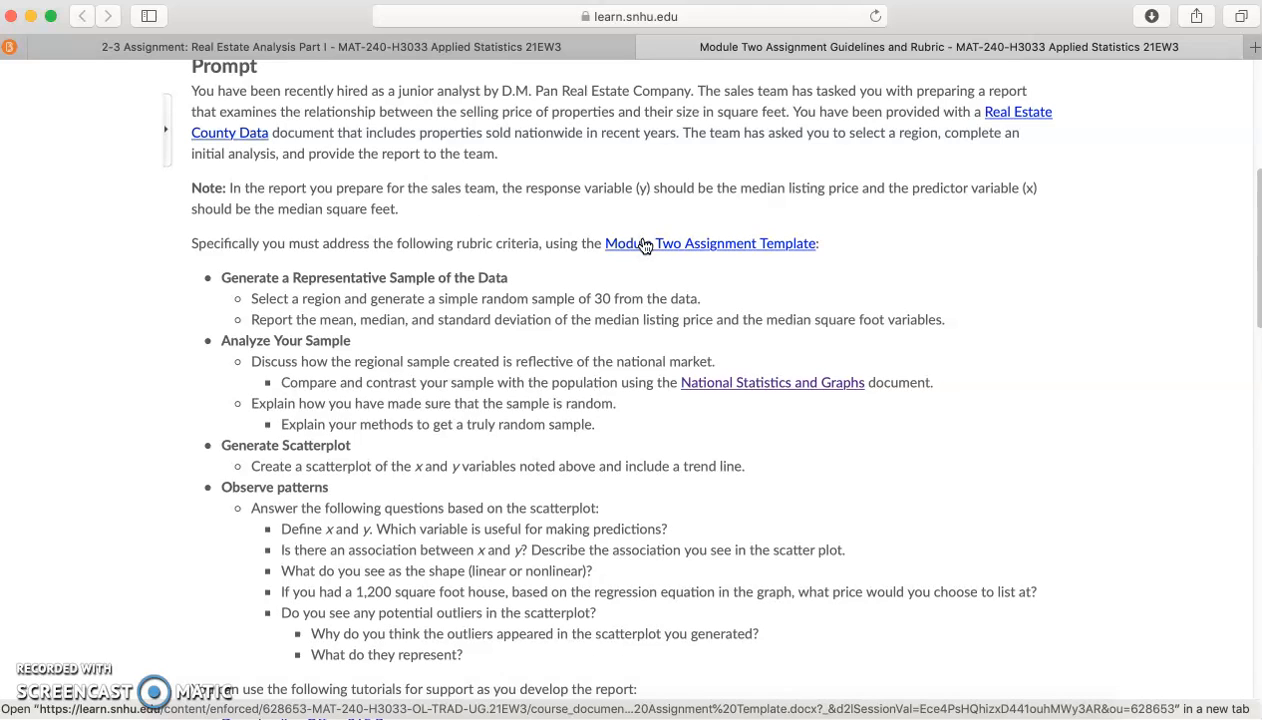
{"action": "mouse_move", "coordinate": [844, 46]}
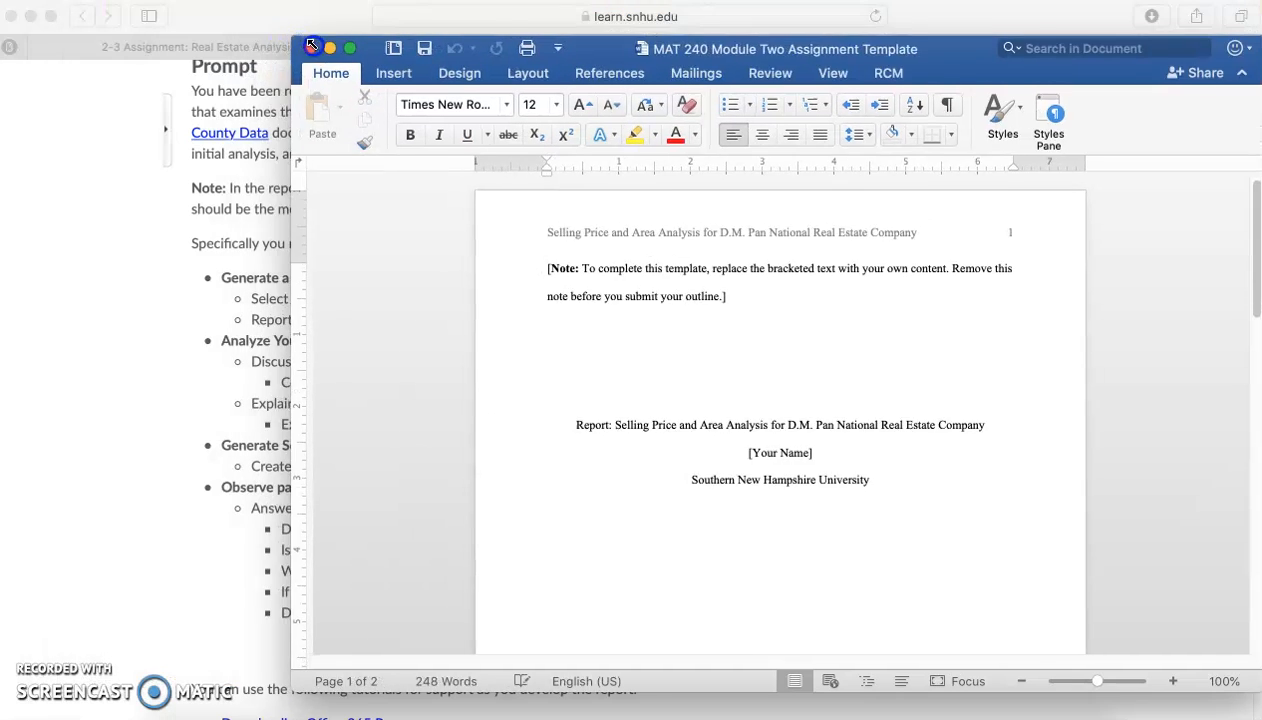
Delete the bracketed [Note: …] paragraph, select the [Your Name] placeholder and review page 2's section headings.
{"action": "left_click_drag", "start_coordinate": [784, 48], "coordinate": [642, 28]}
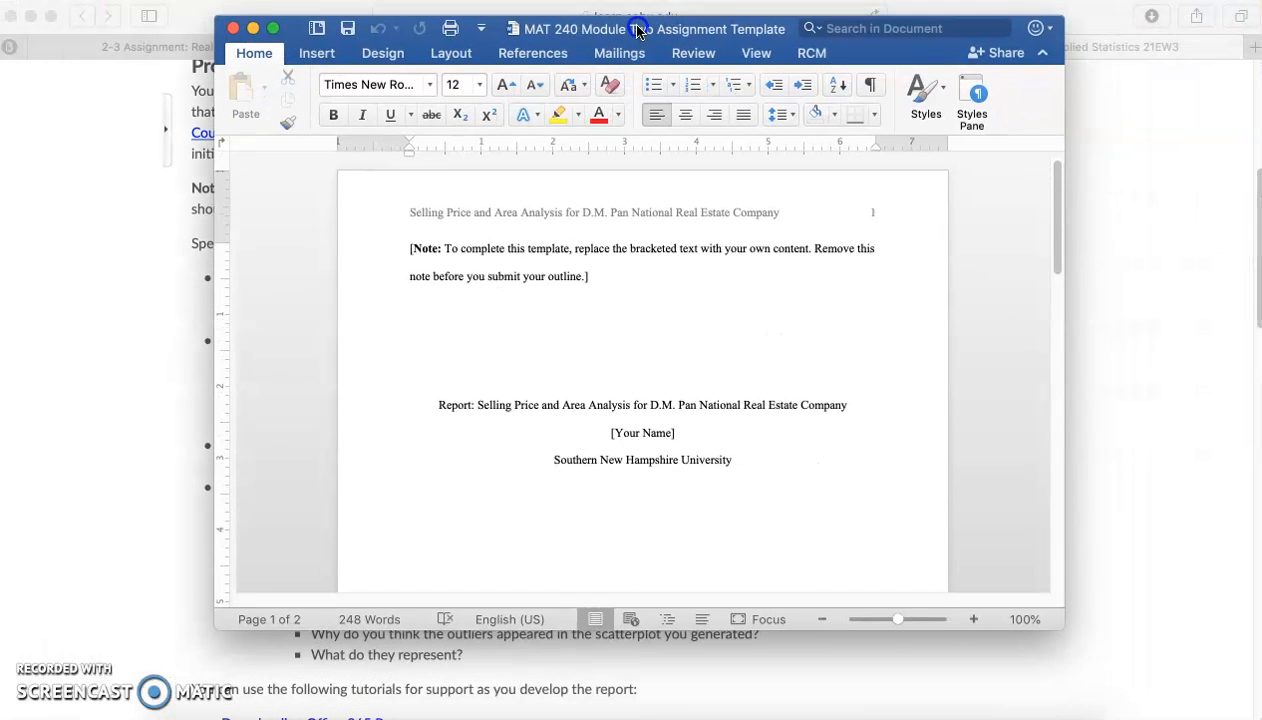
{"action": "left_click", "coordinate": [408, 246]}
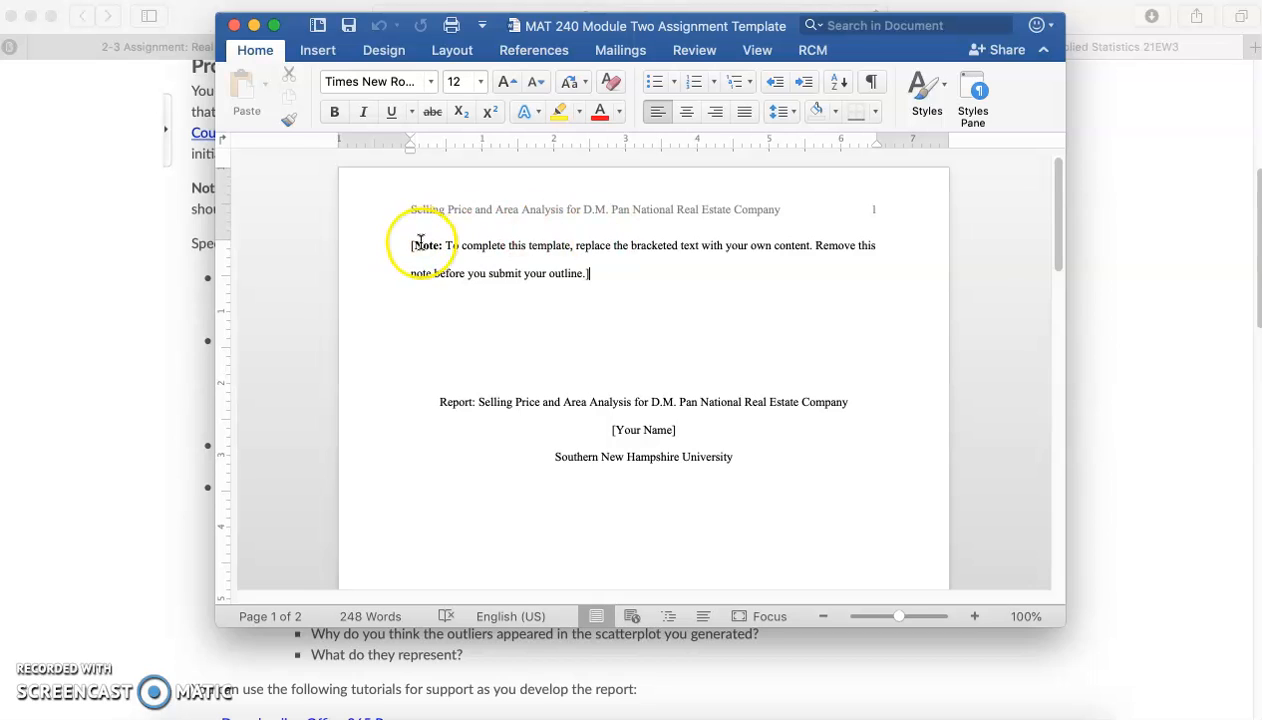
{"action": "mouse_move", "coordinate": [640, 278]}
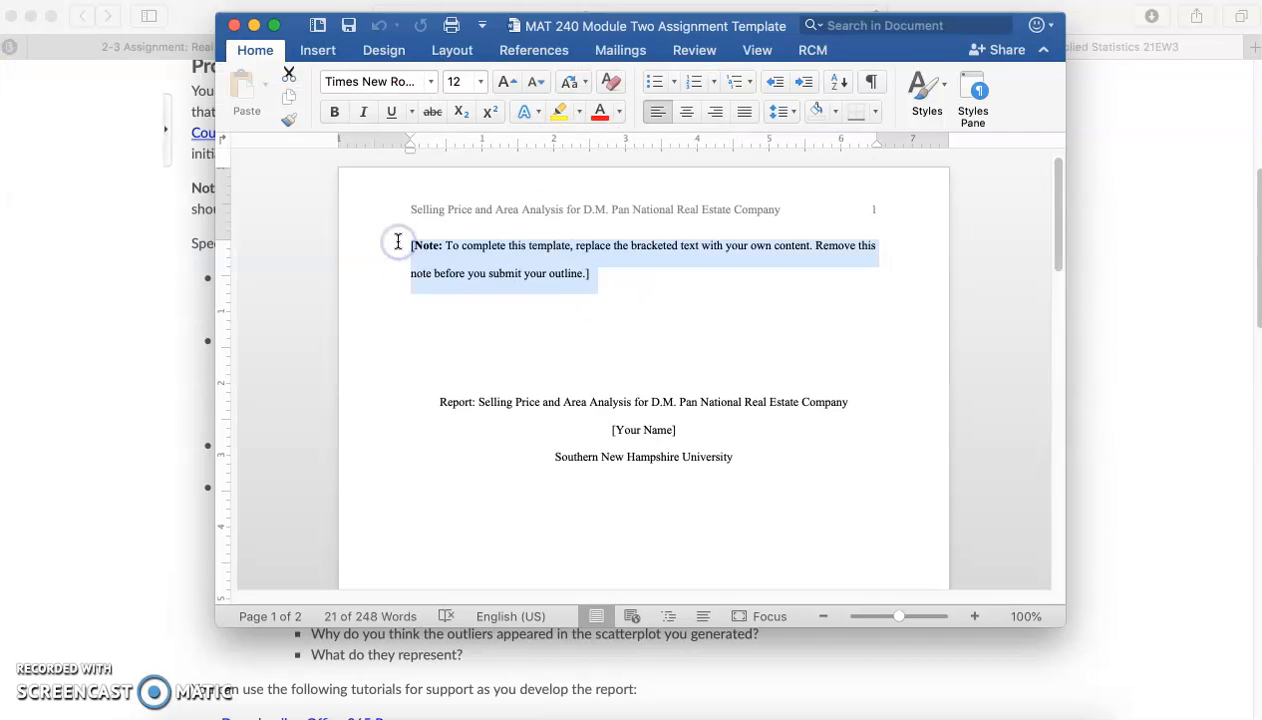
{"action": "key", "text": "delete"}
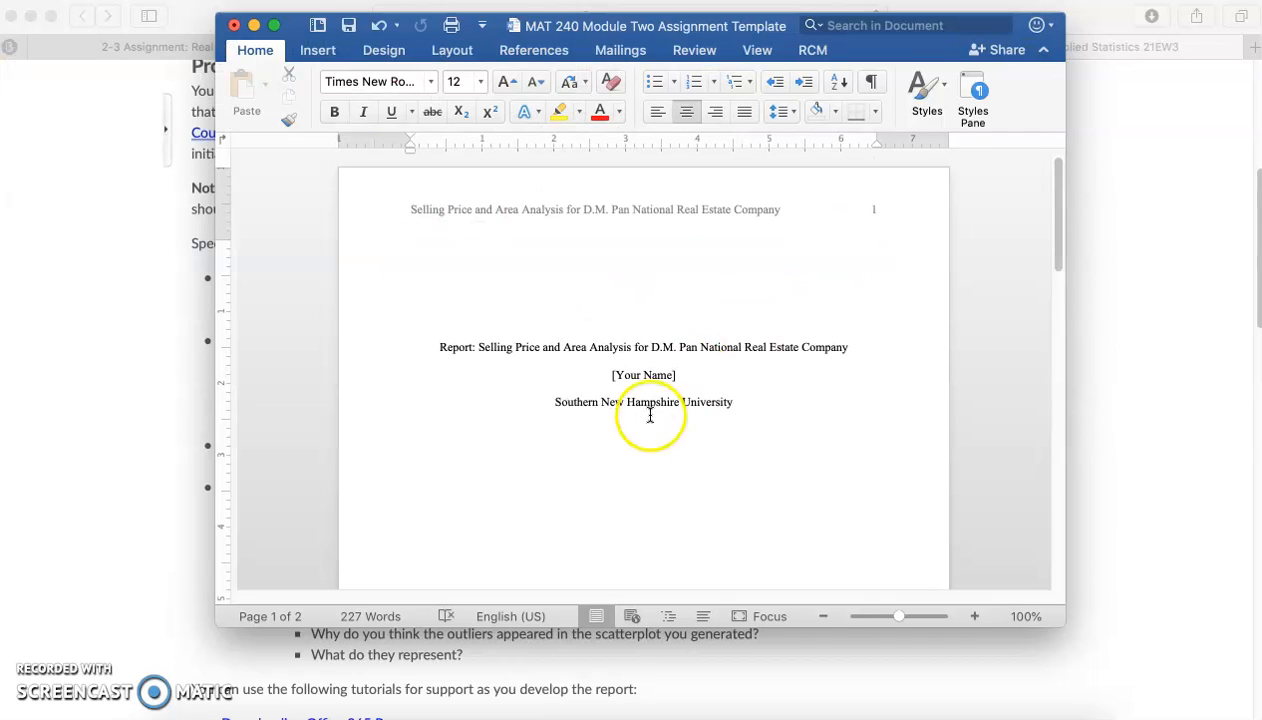
{"action": "double_click", "coordinate": [642, 374]}
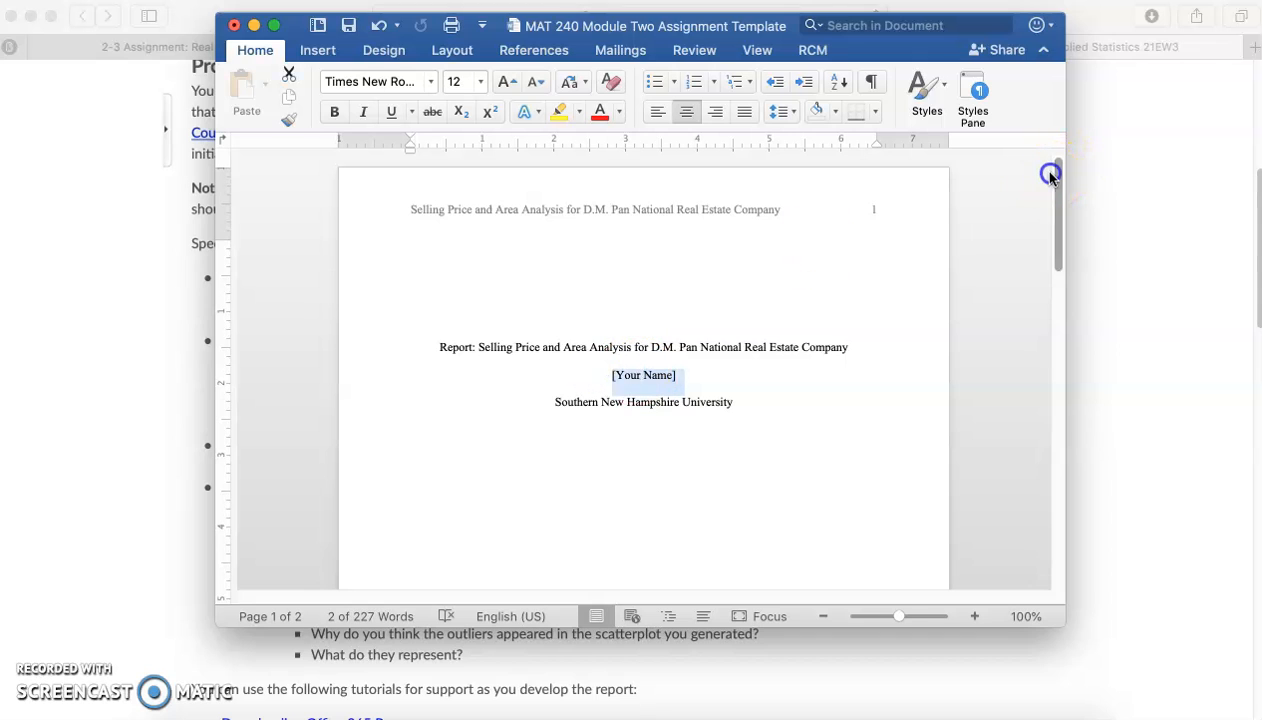
{"action": "scroll", "scroll_direction": "down", "scroll_amount": 3}
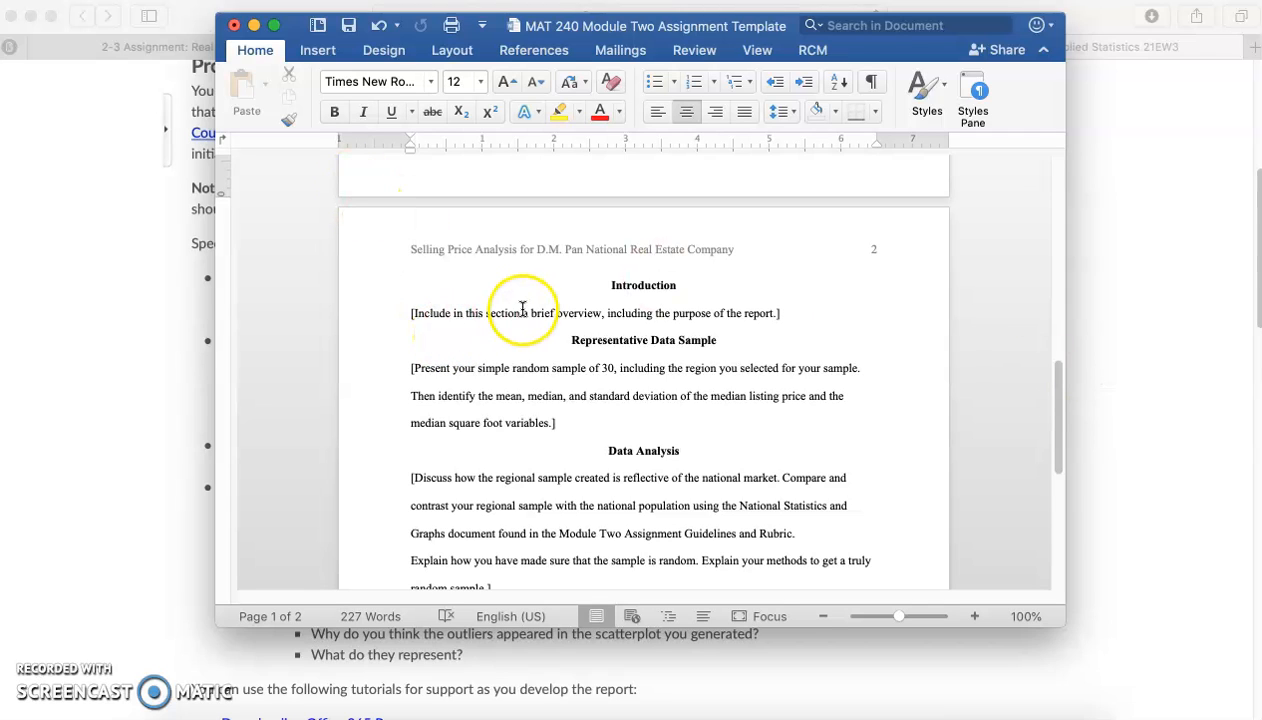
{"action": "mouse_move", "coordinate": [640, 312]}
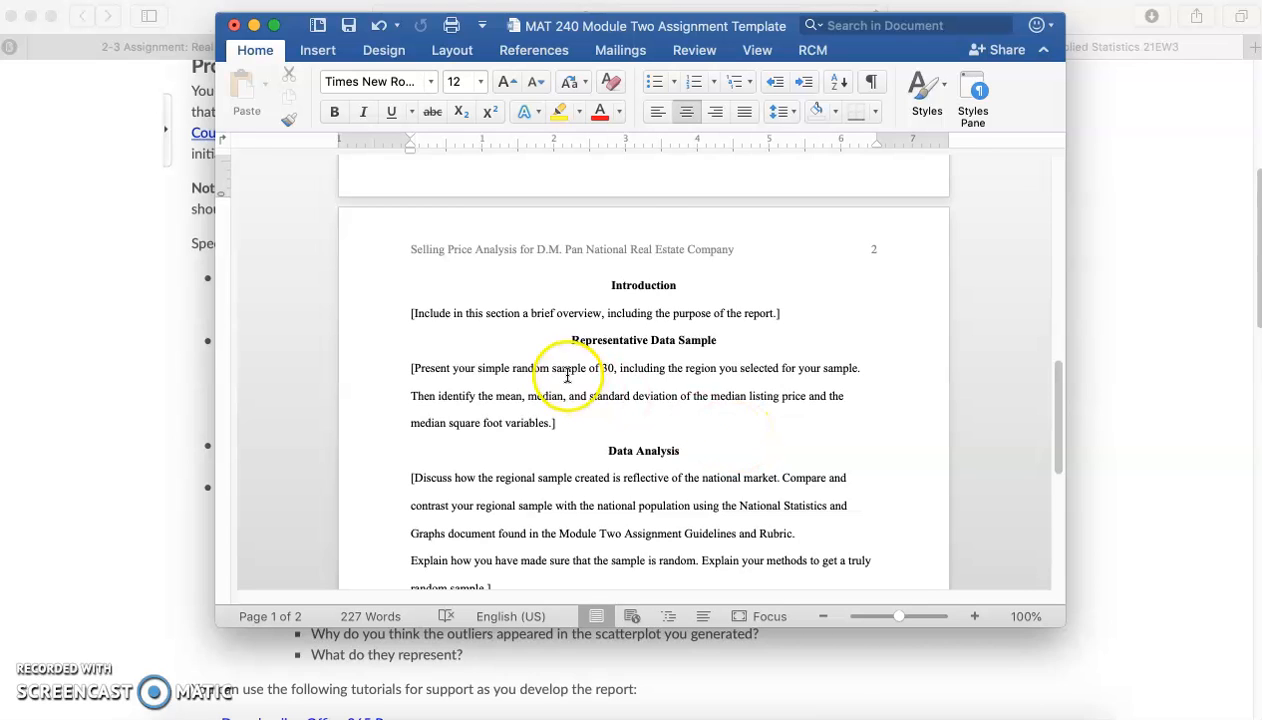
{"action": "mouse_move", "coordinate": [580, 440]}
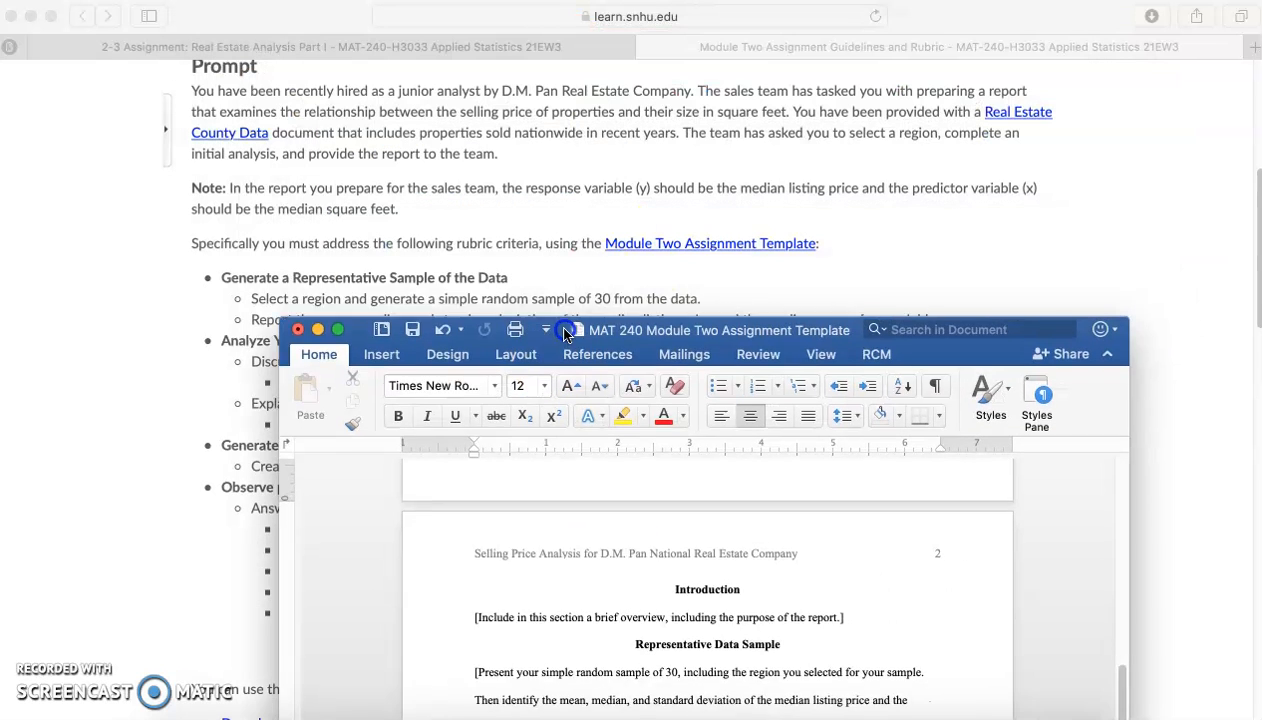
Move the Word template window down so the Brightspace prompt text is readable again.
{"action": "left_click_drag", "start_coordinate": [700, 330], "coordinate": [700, 232]}
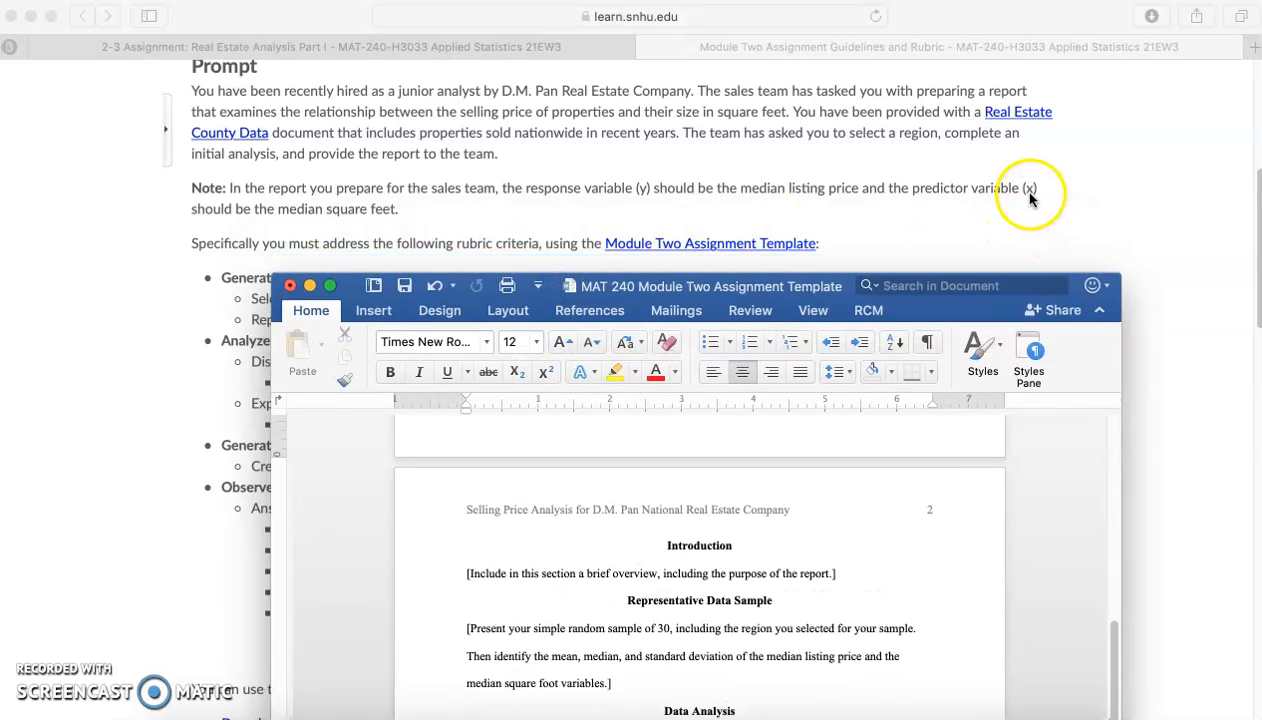
{"action": "mouse_move", "coordinate": [616, 192]}
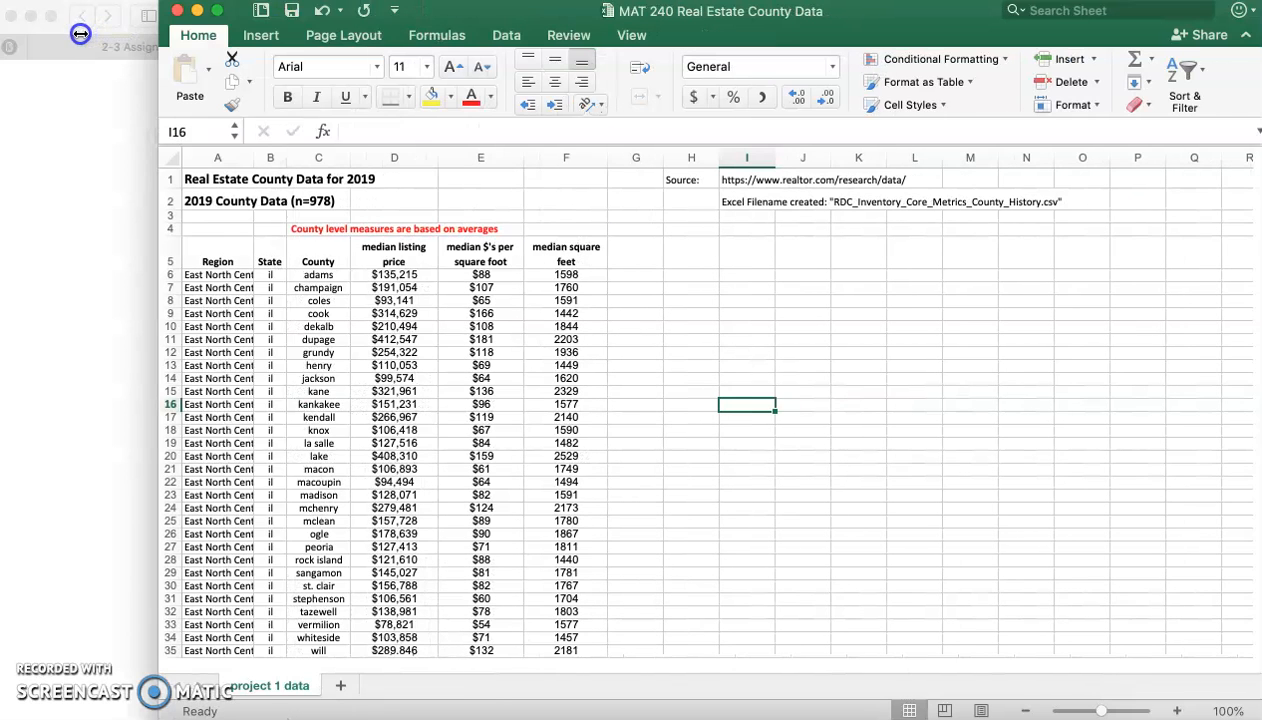
Autofit the Region column, inspect Cook county's listing price, price per square foot and median square feet, then return to the prompt.
{"action": "left_click", "coordinate": [268, 260]}
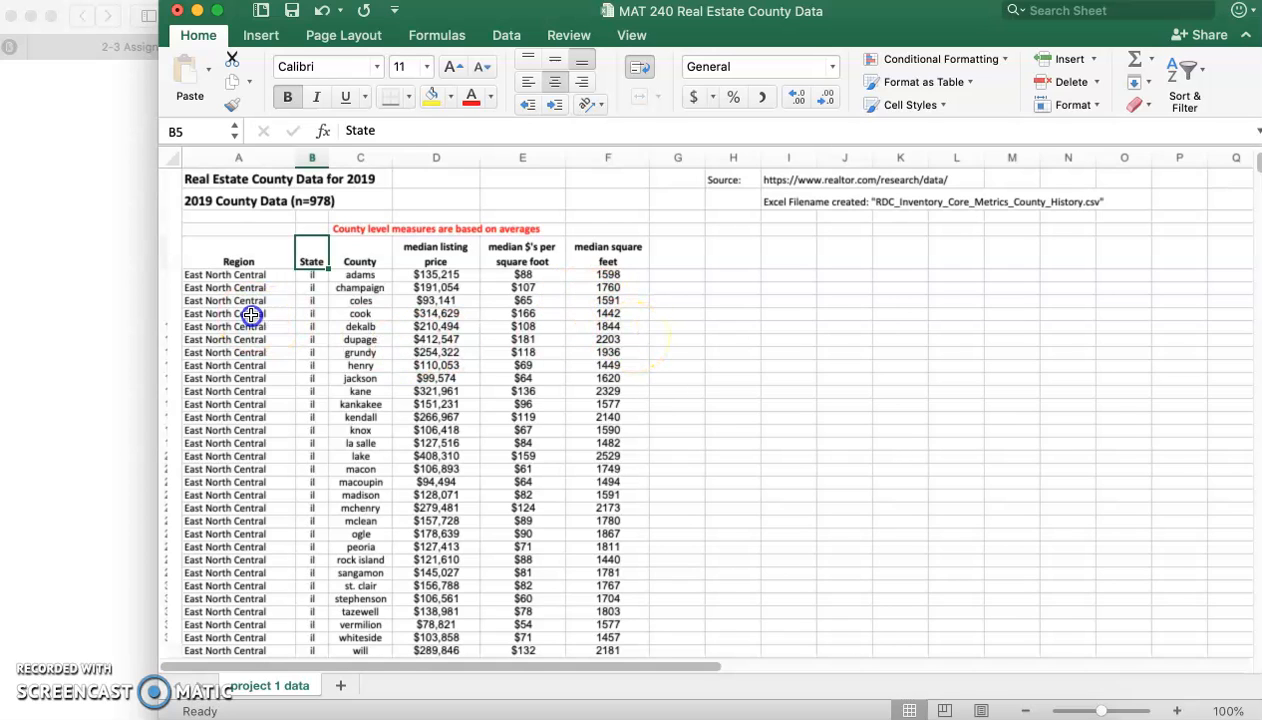
{"action": "left_click", "coordinate": [360, 312]}
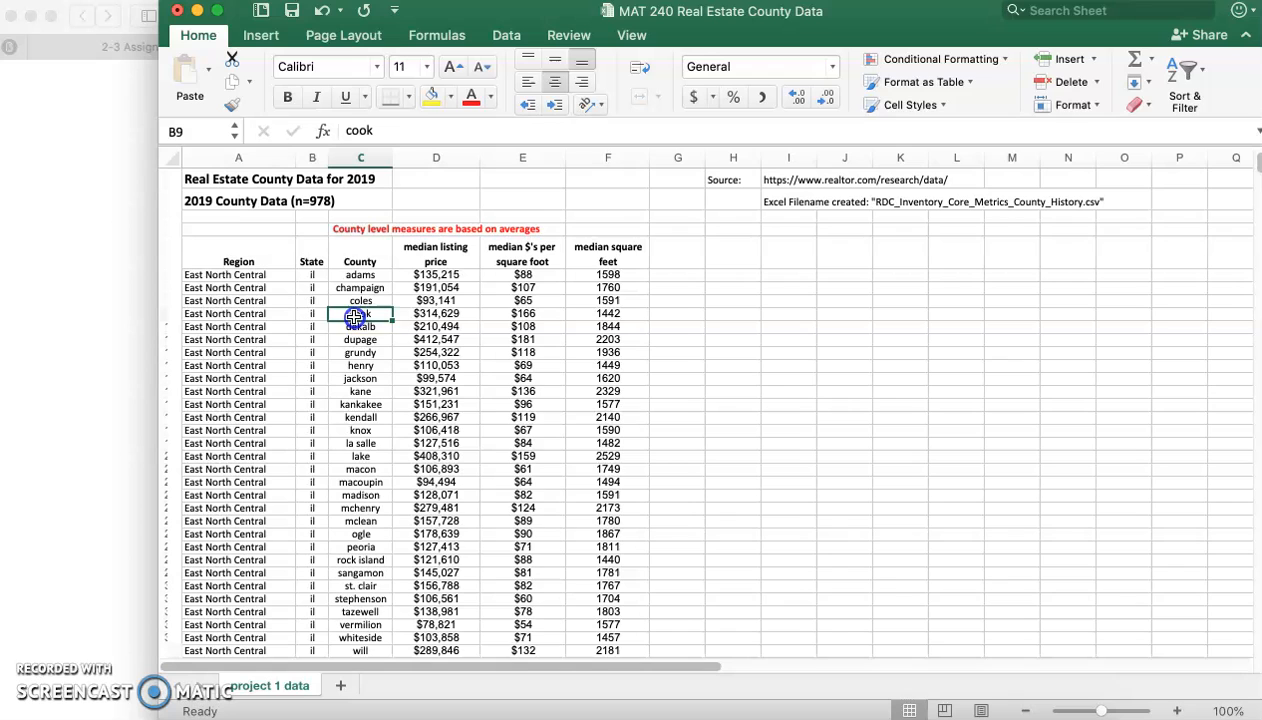
{"action": "left_click", "coordinate": [434, 312]}
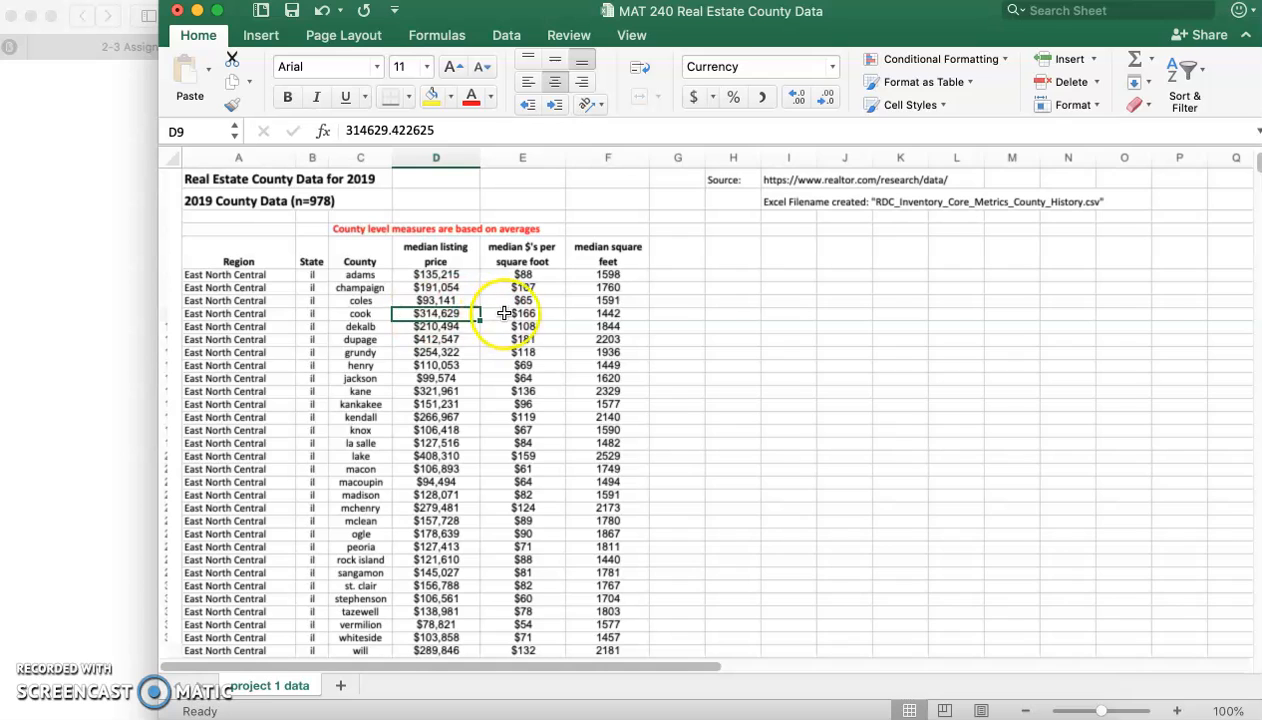
{"action": "left_click", "coordinate": [522, 312]}
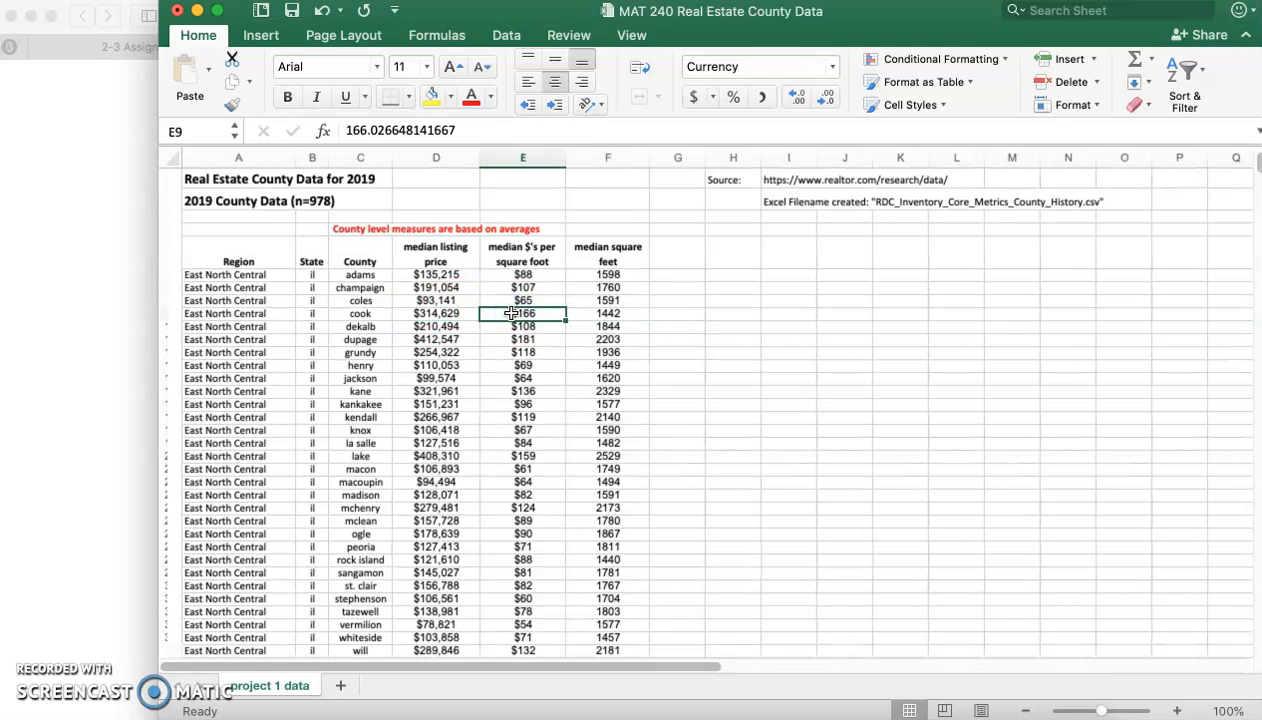
{"action": "left_click", "coordinate": [608, 312]}
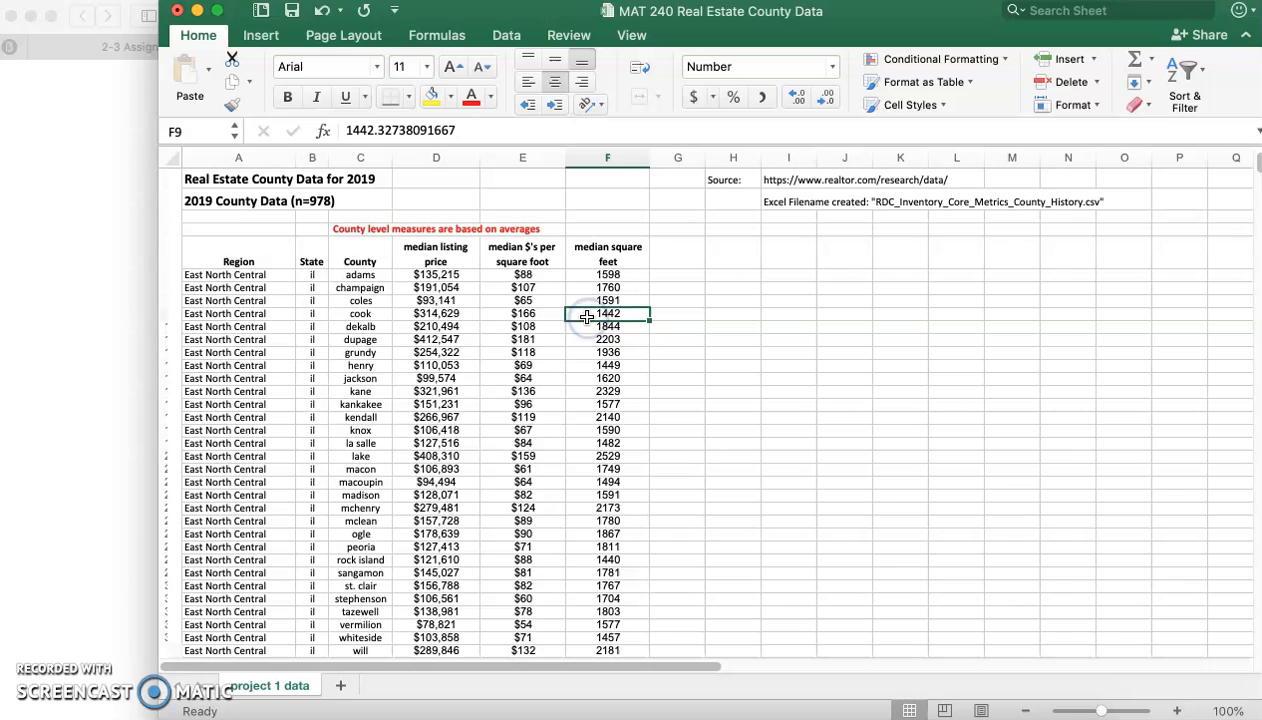
{"action": "left_click", "coordinate": [522, 312]}
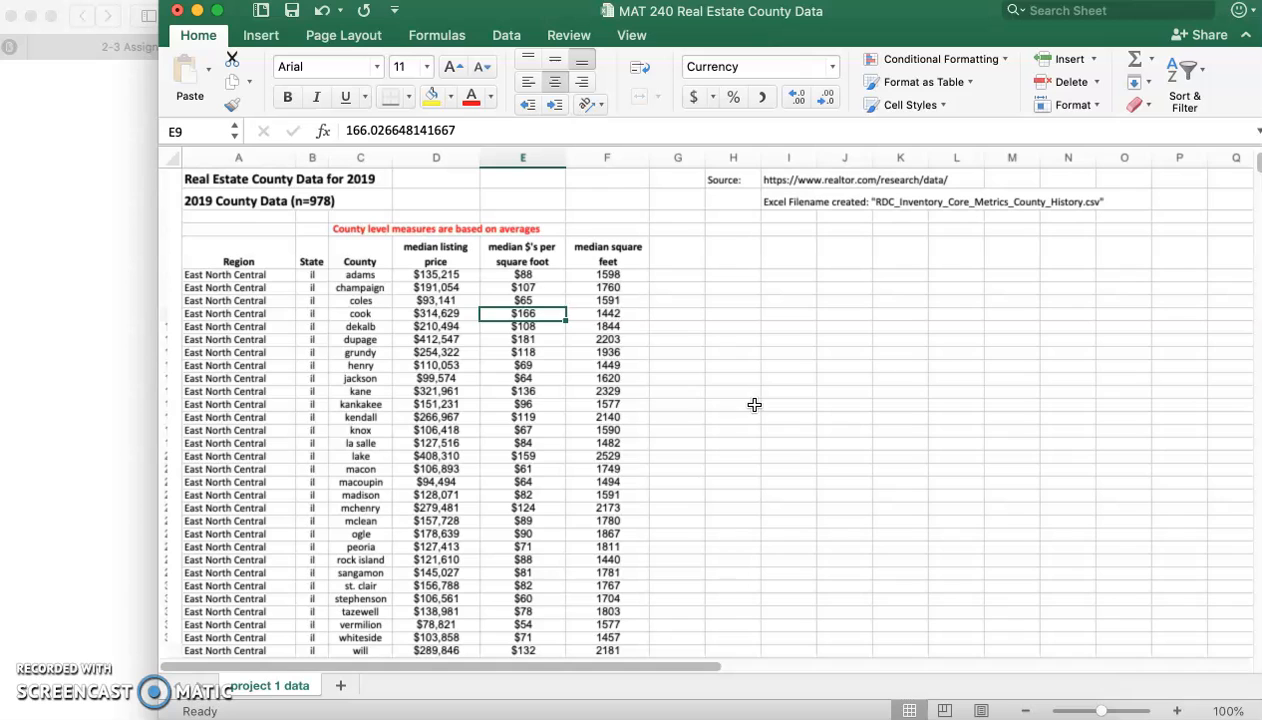
{"action": "left_click_drag", "start_coordinate": [608, 248], "coordinate": [608, 418]}
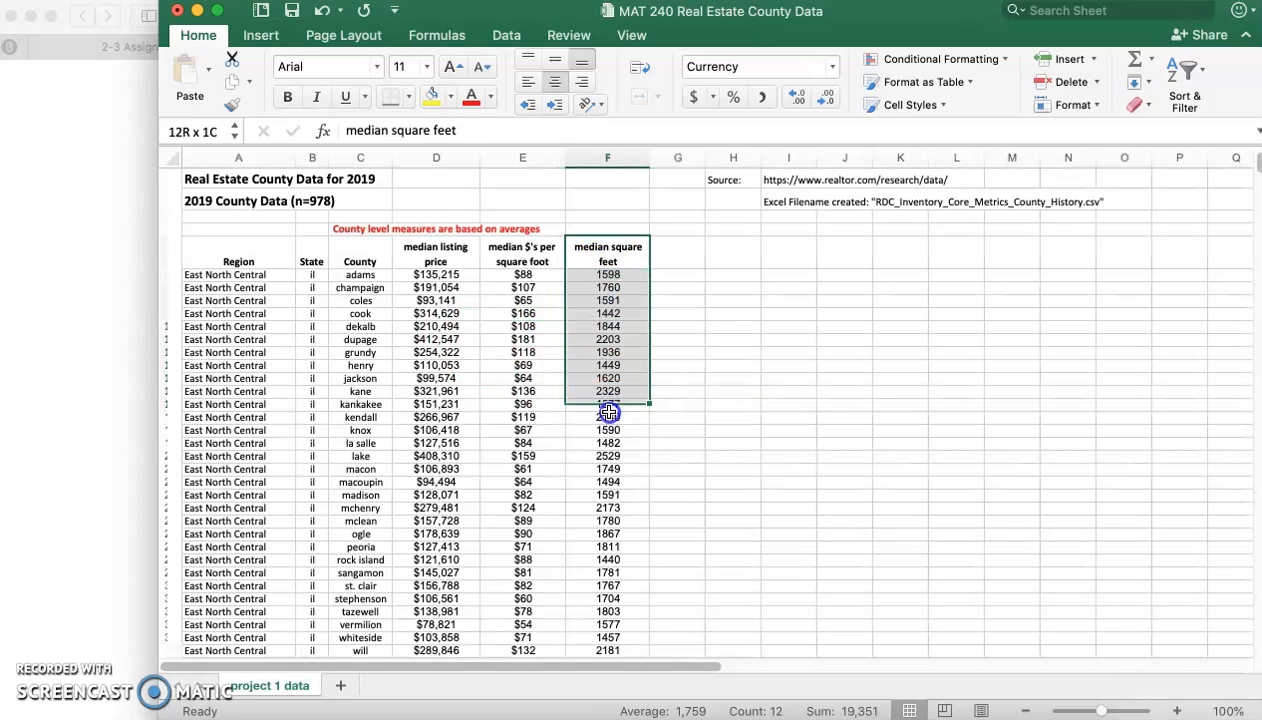
{"action": "left_click", "coordinate": [434, 252]}
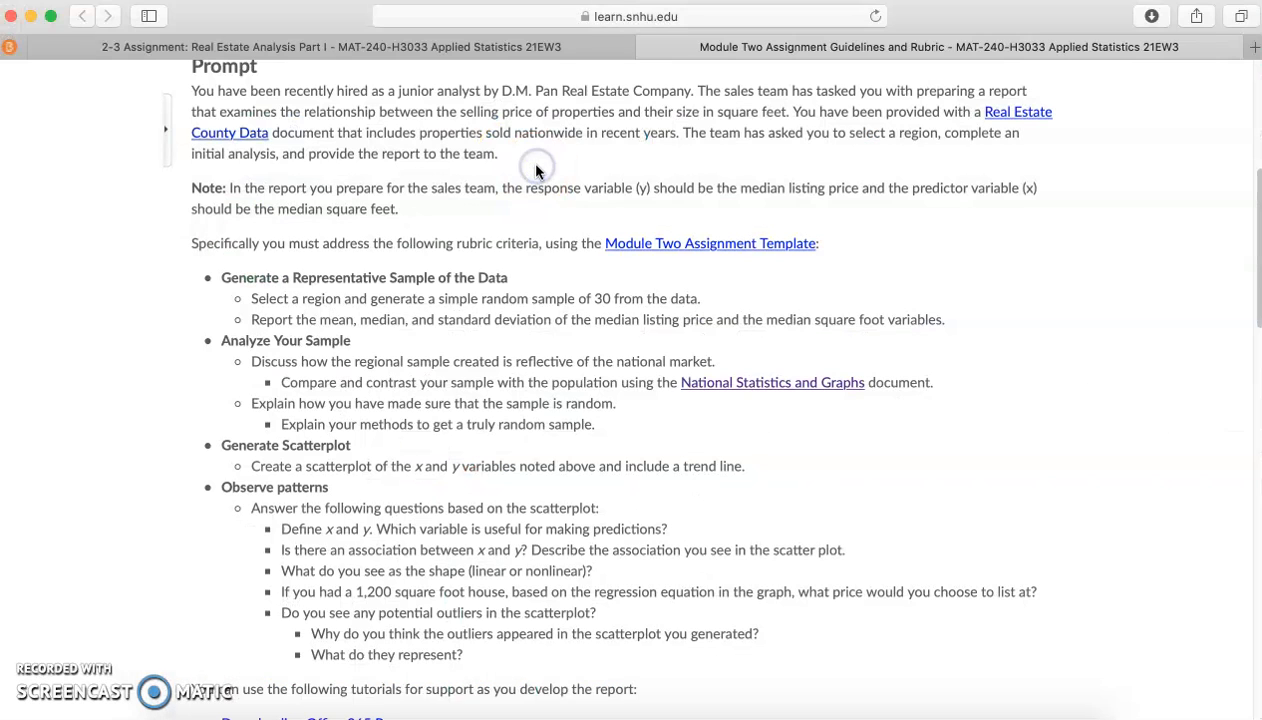
{"action": "mouse_move", "coordinate": [292, 240]}
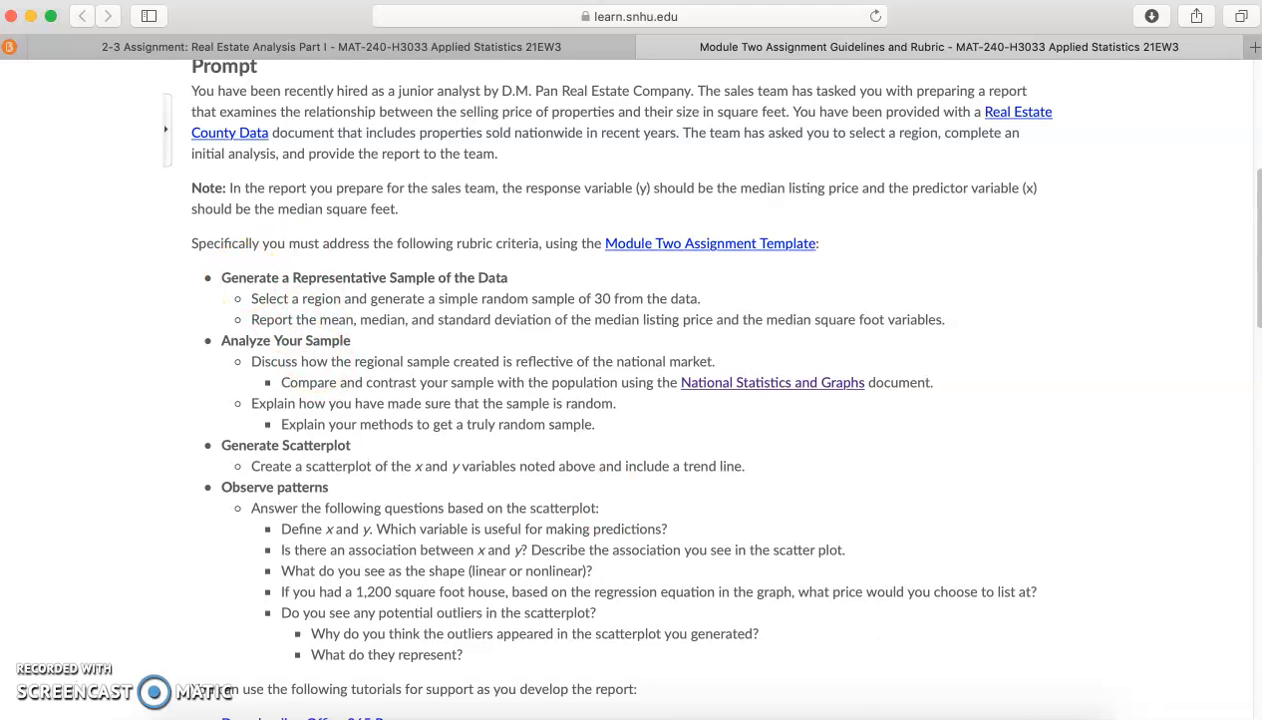
{"action": "mouse_move", "coordinate": [300, 296]}
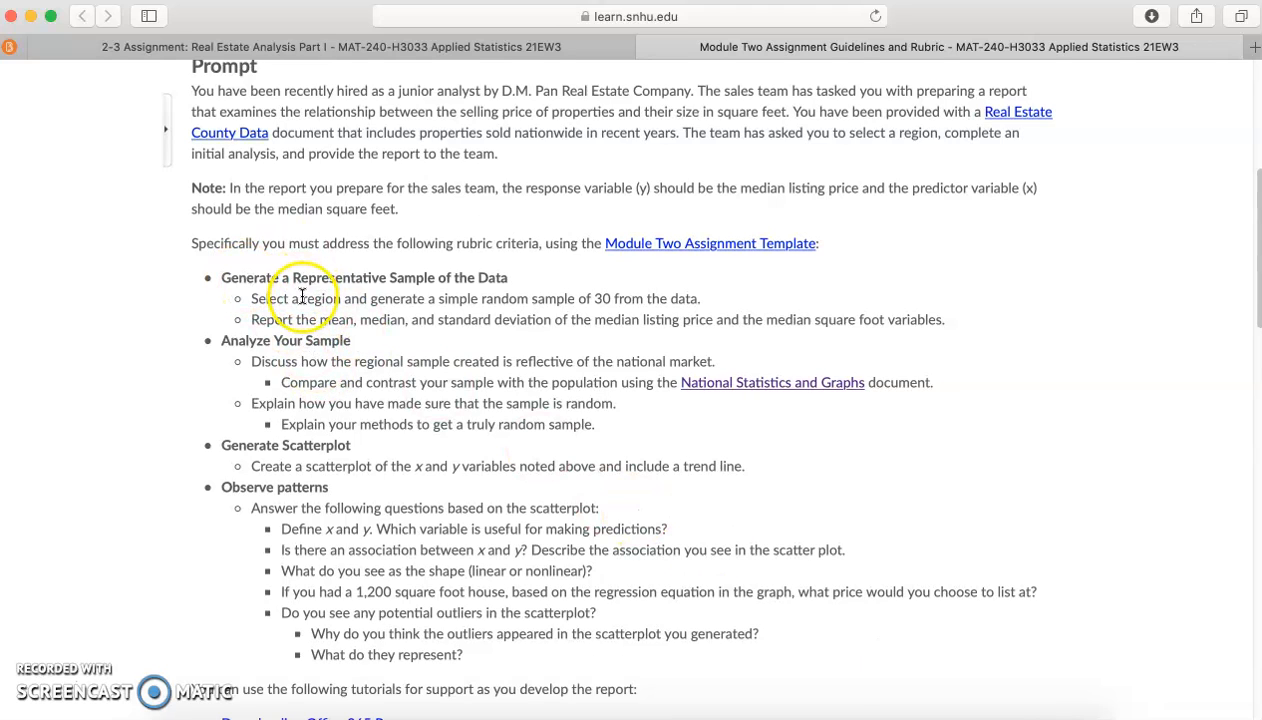
{"action": "mouse_move", "coordinate": [400, 308]}
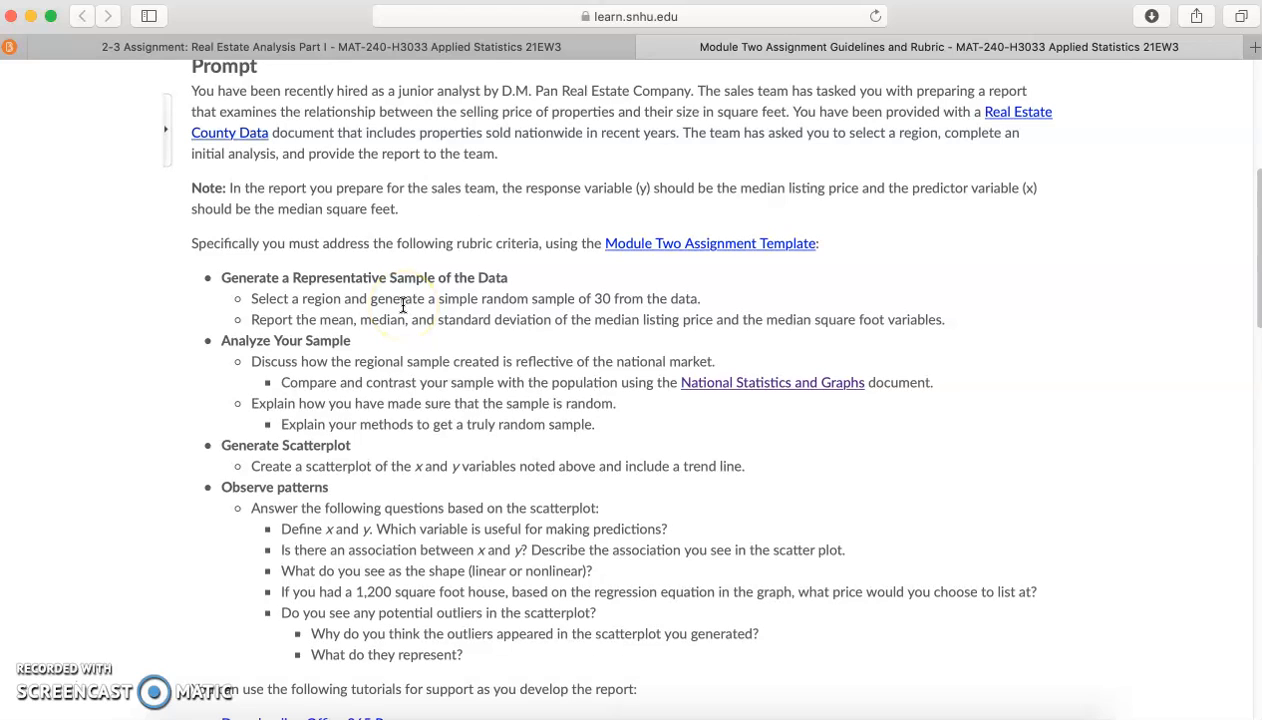
{"action": "mouse_move", "coordinate": [1084, 628]}
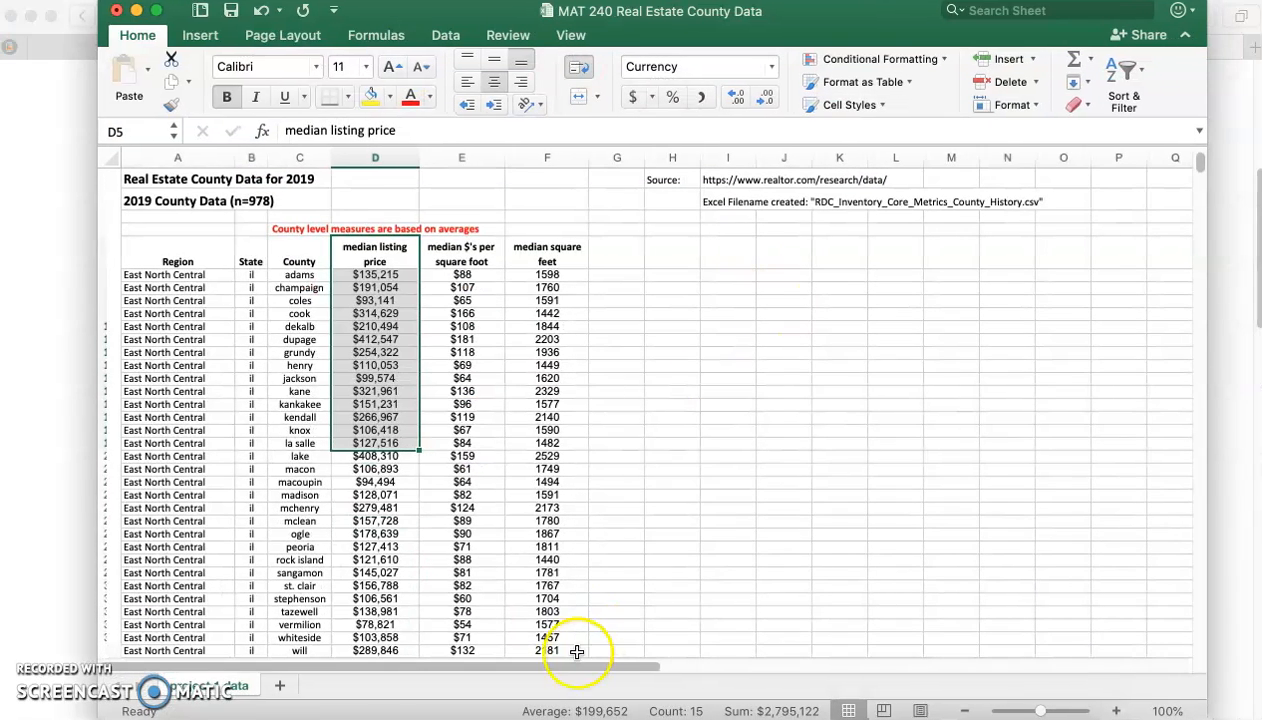
{"action": "scroll", "scroll_direction": "down", "scroll_amount": 3}
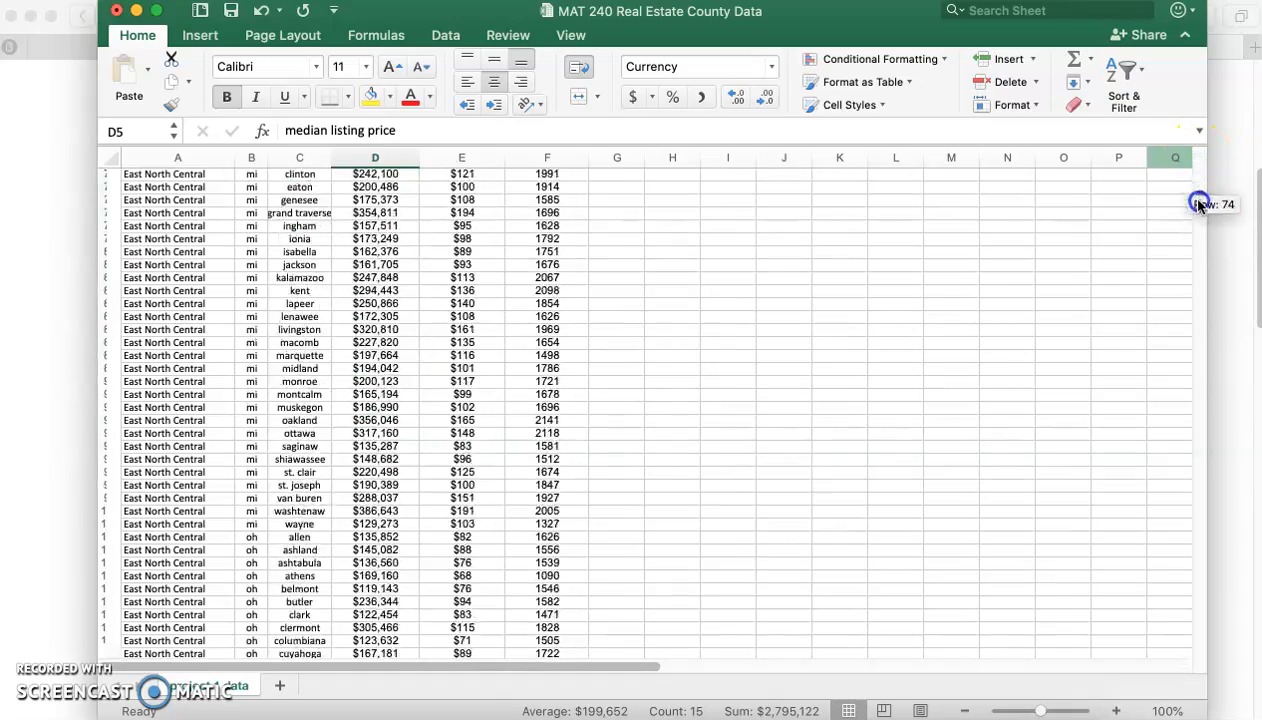
{"action": "scroll", "scroll_direction": "up", "scroll_amount": 3}
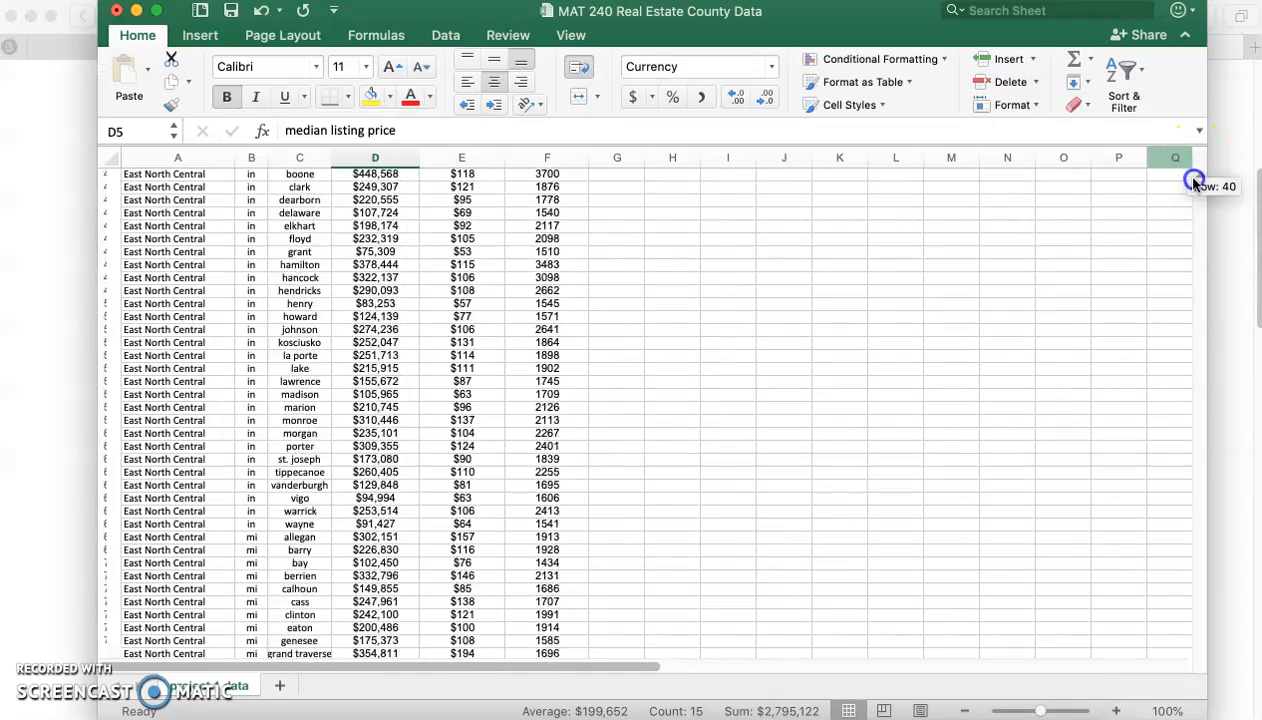
{"action": "scroll", "scroll_direction": "down", "scroll_amount": 3}
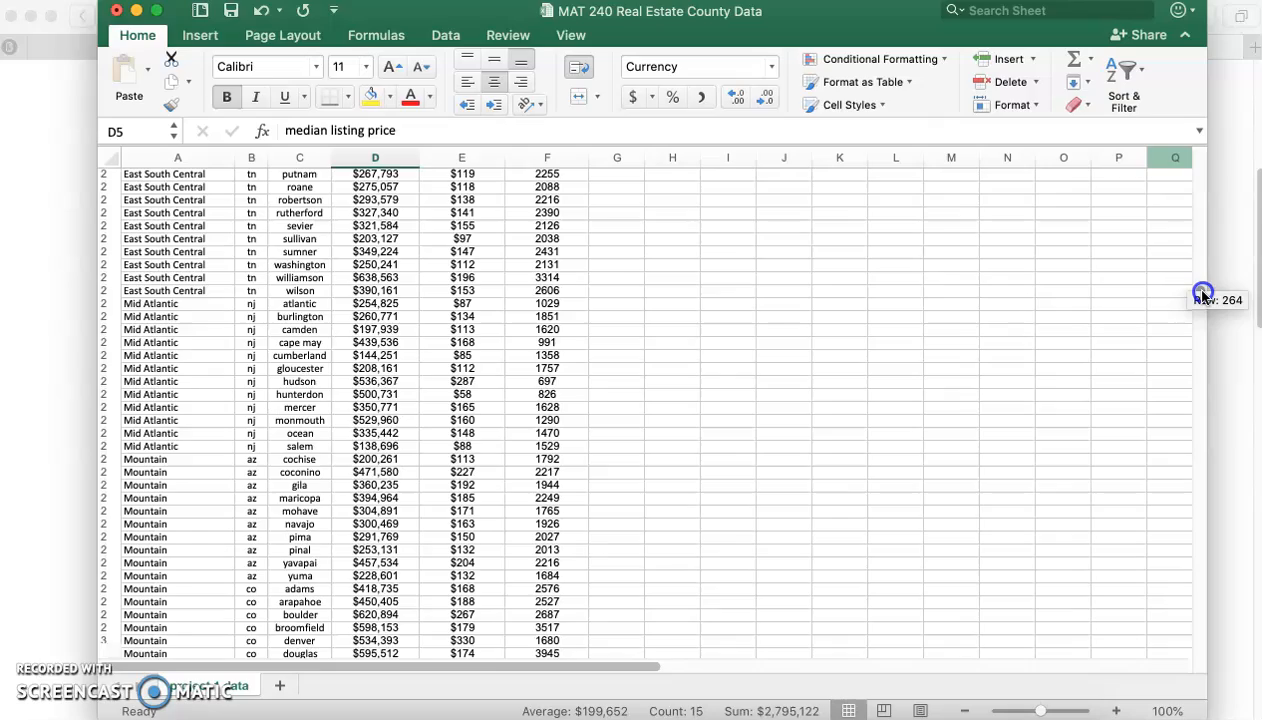
{"action": "scroll", "scroll_direction": "down", "scroll_amount": 3}
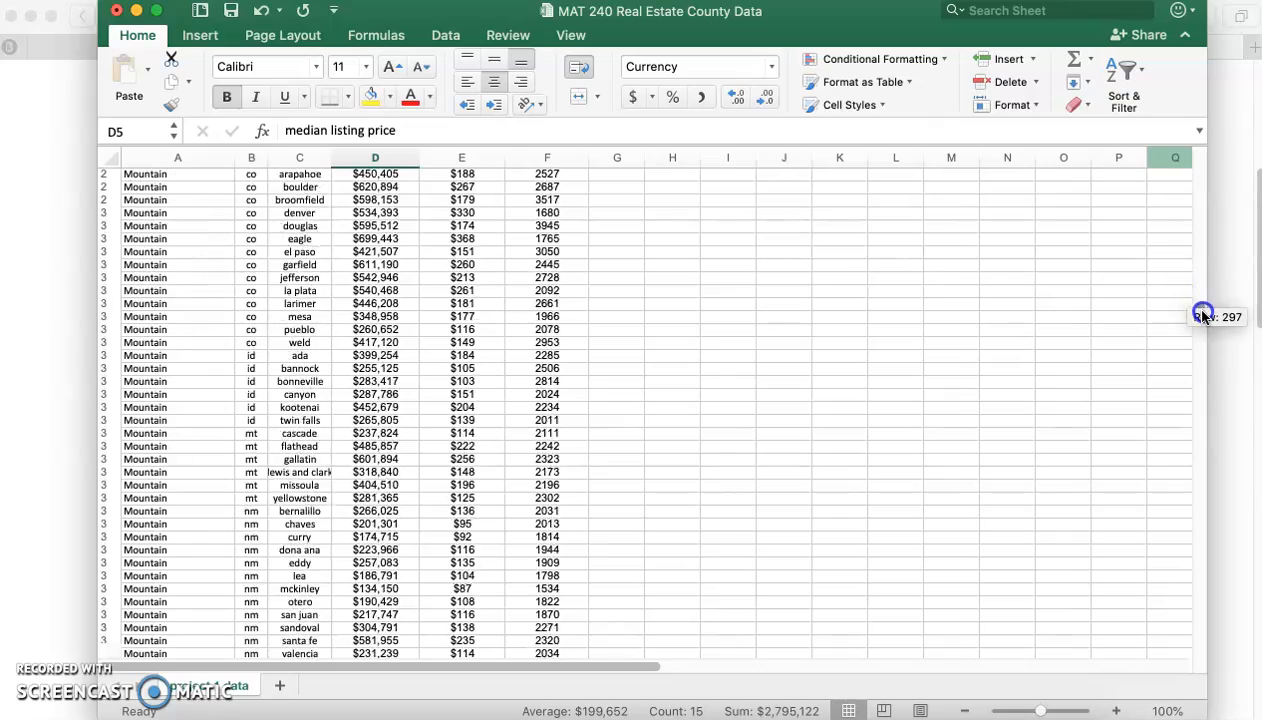
{"action": "scroll", "scroll_direction": "down", "scroll_amount": 3}
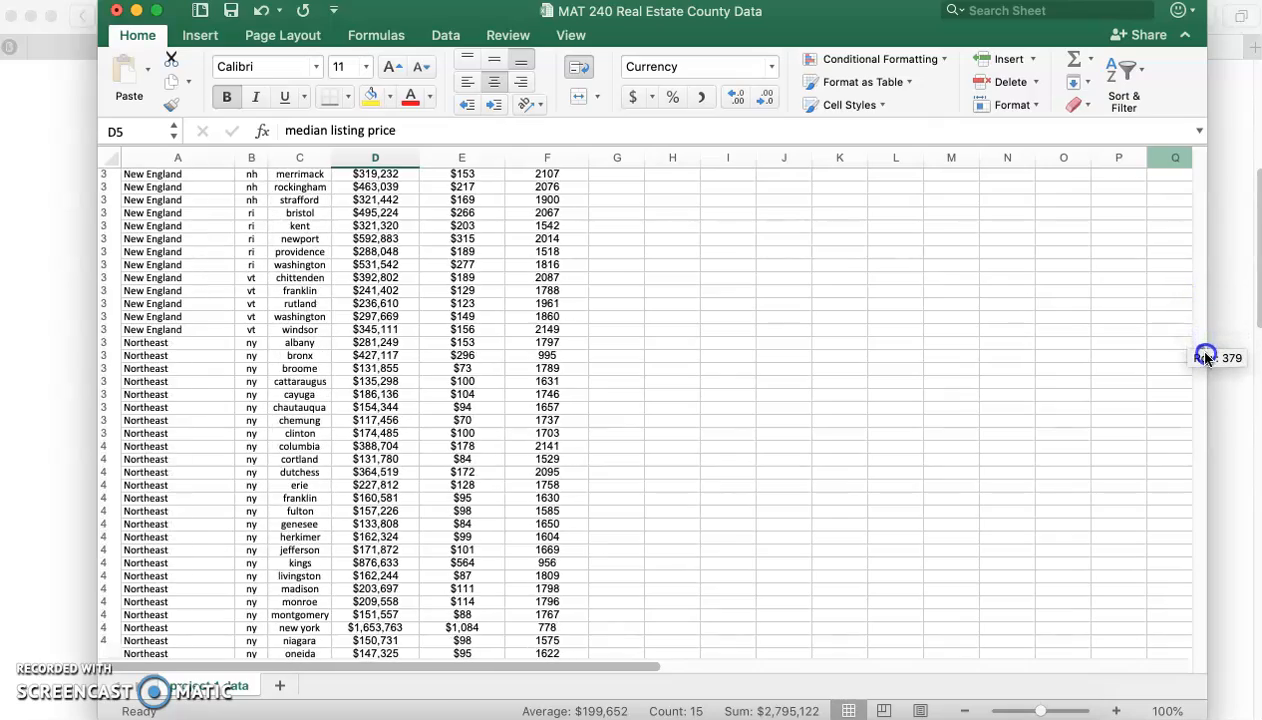
{"action": "scroll", "scroll_direction": "down", "scroll_amount": 3}
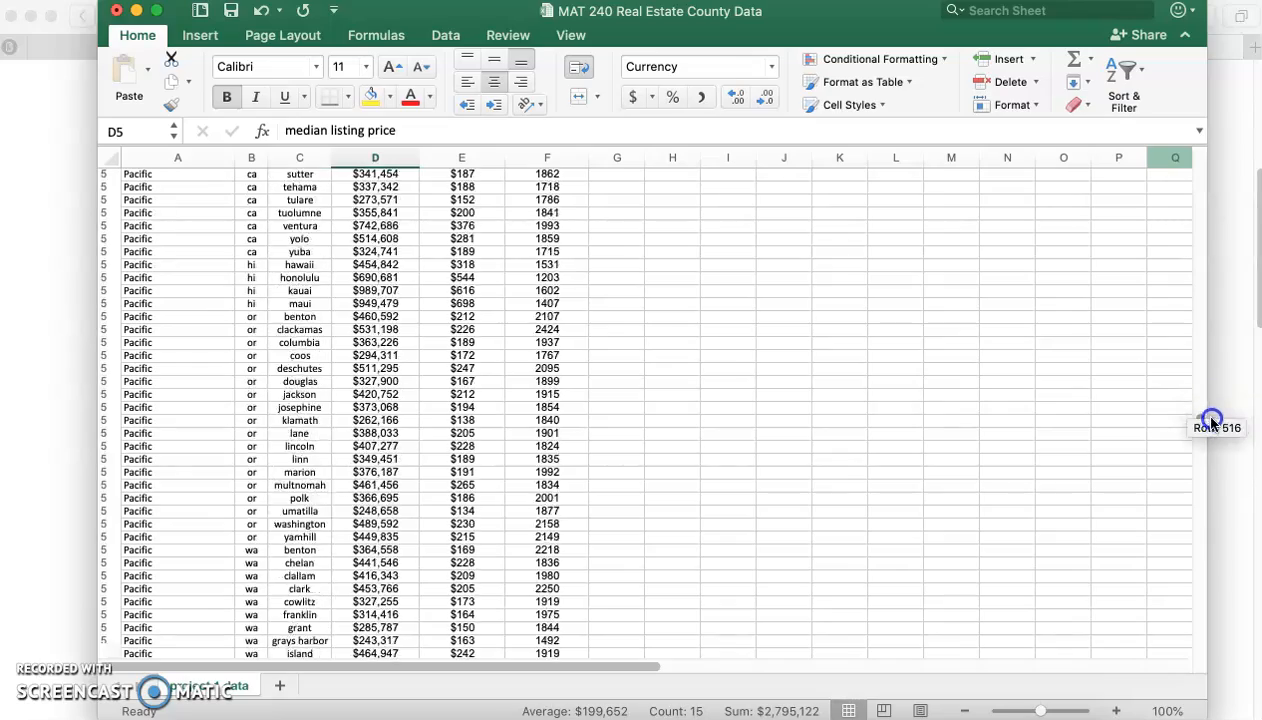
{"action": "scroll", "scroll_direction": "down", "scroll_amount": 3}
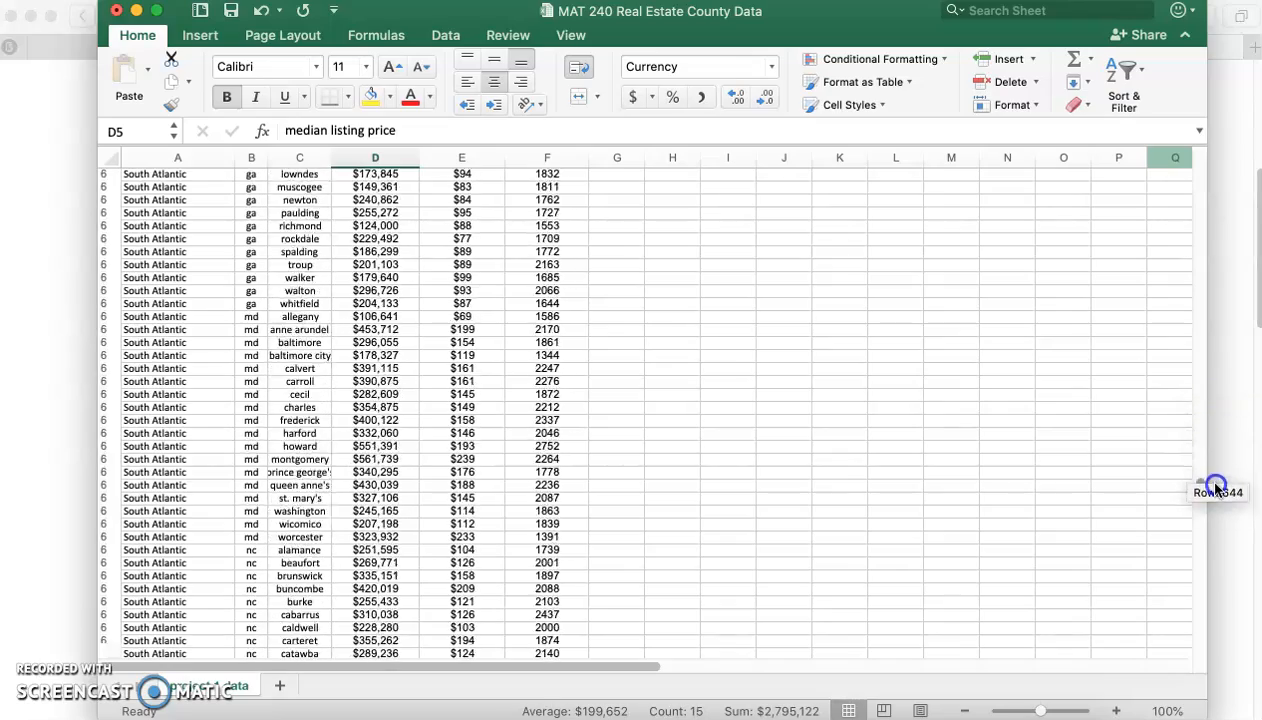
{"action": "scroll", "scroll_direction": "down", "scroll_amount": 3}
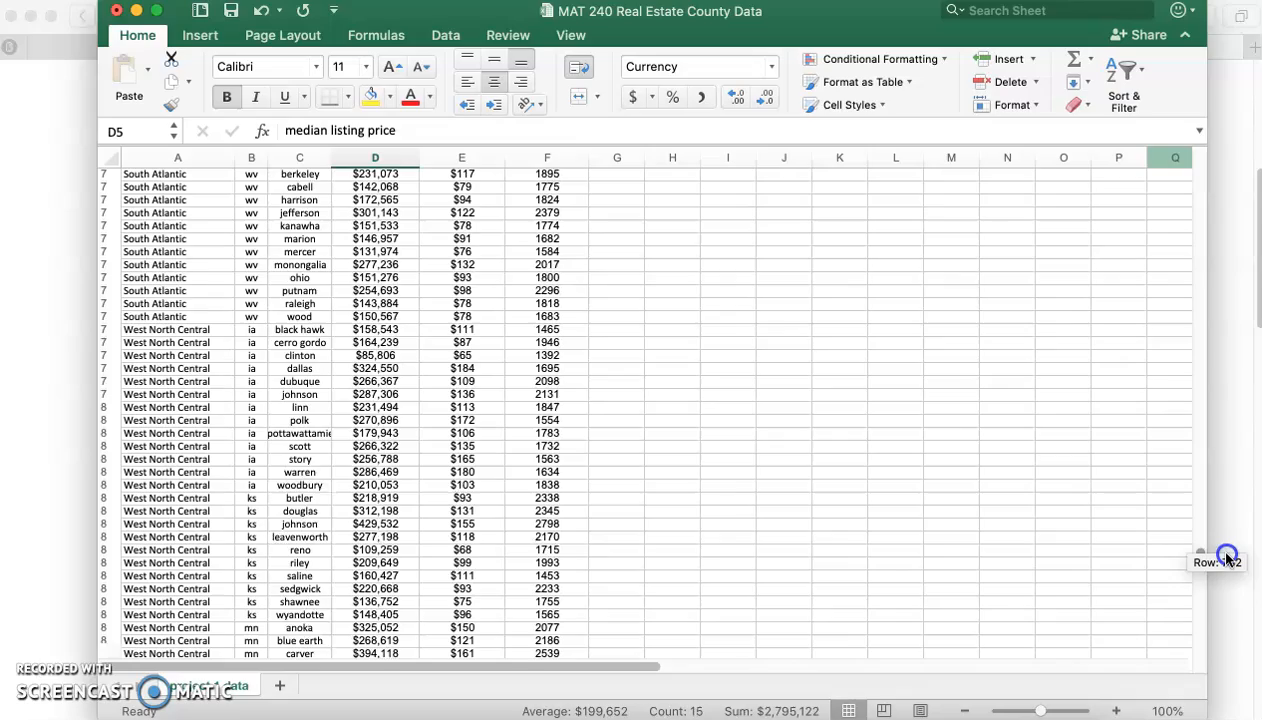
{"action": "scroll", "scroll_direction": "down", "scroll_amount": 3}
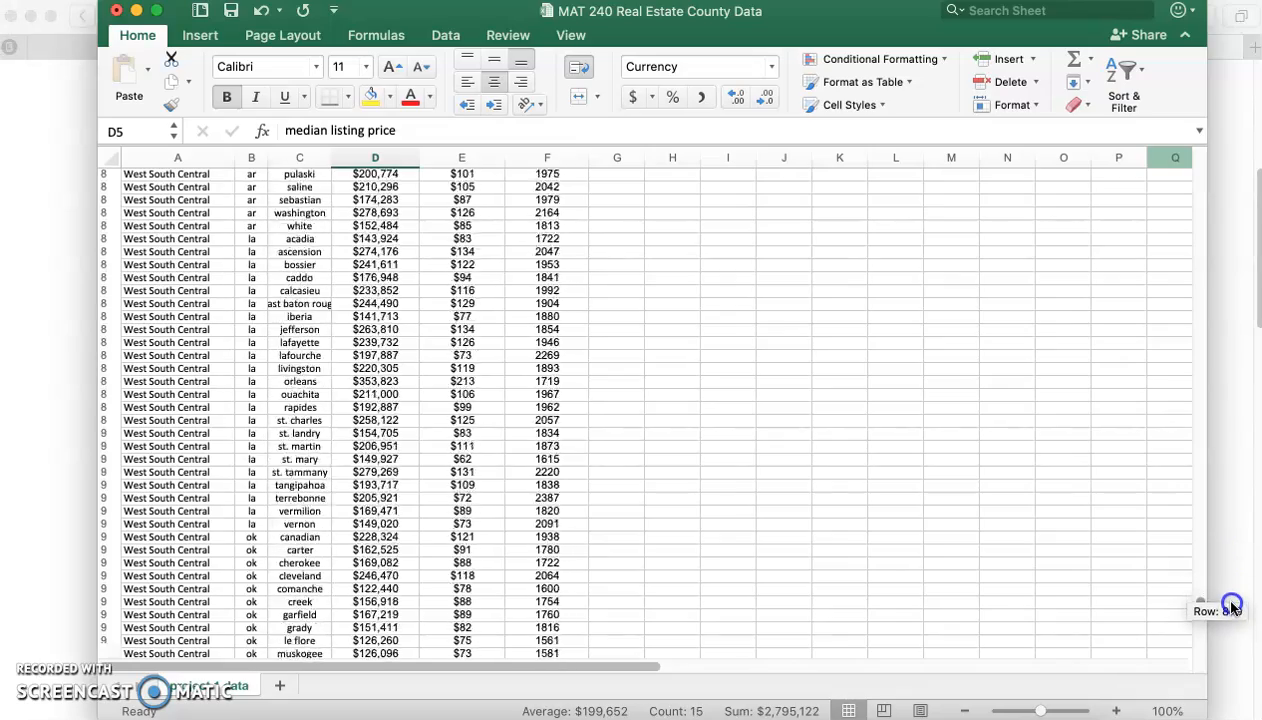
{"action": "scroll", "scroll_direction": "down", "scroll_amount": 3}
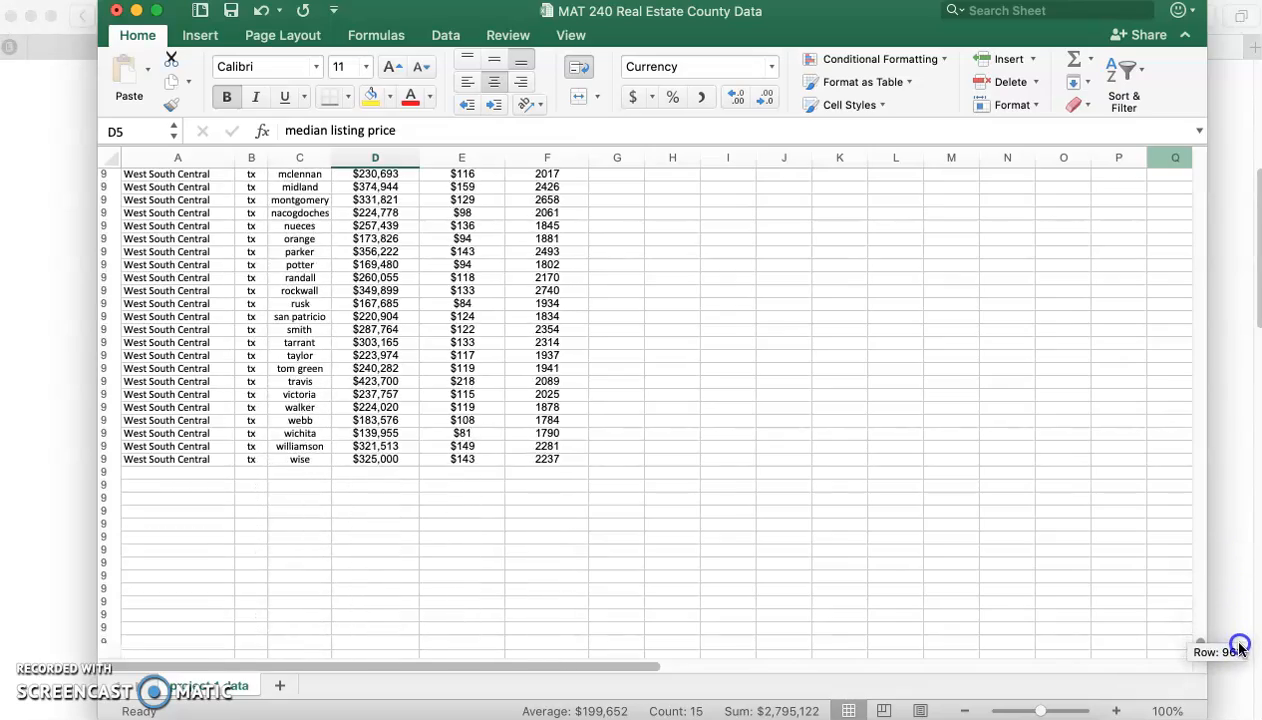
{"action": "scroll", "scroll_direction": "up", "scroll_amount": 3}
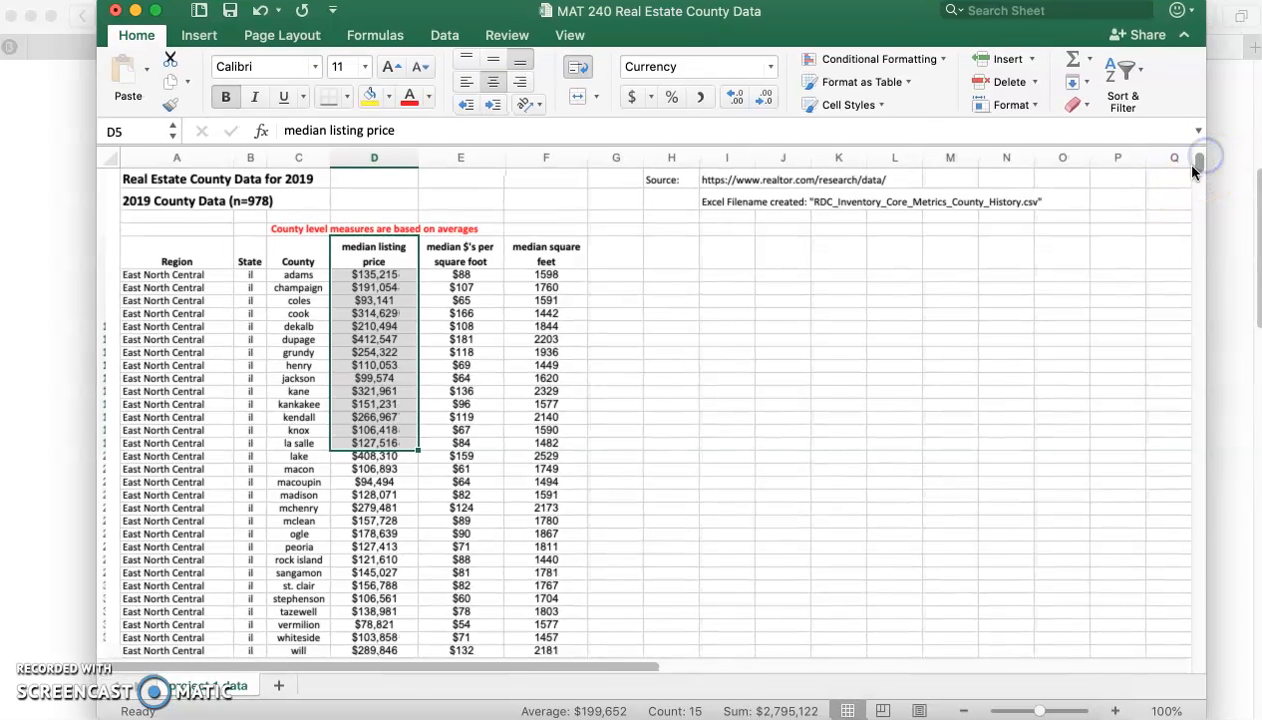
Select A5:F180 covering the headers and East North Central rows through Wood county and copy them.
{"action": "left_click", "coordinate": [1168, 250]}
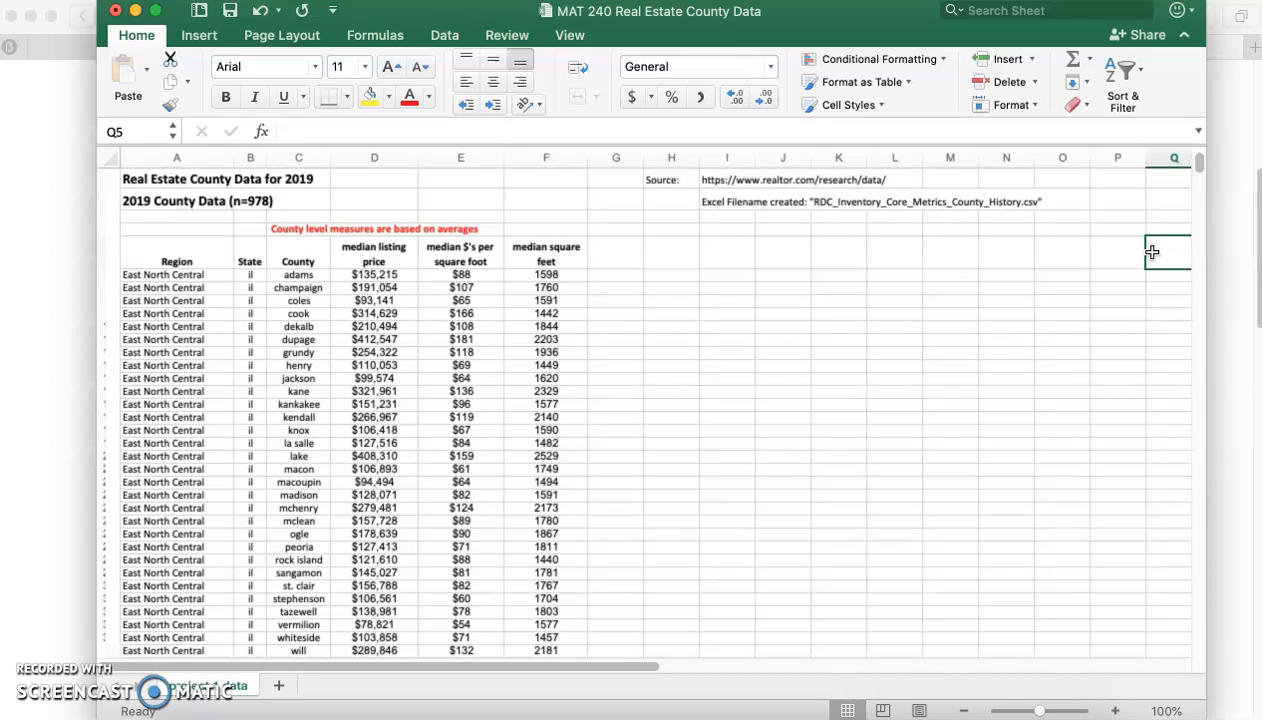
{"action": "mouse_move", "coordinate": [1200, 166]}
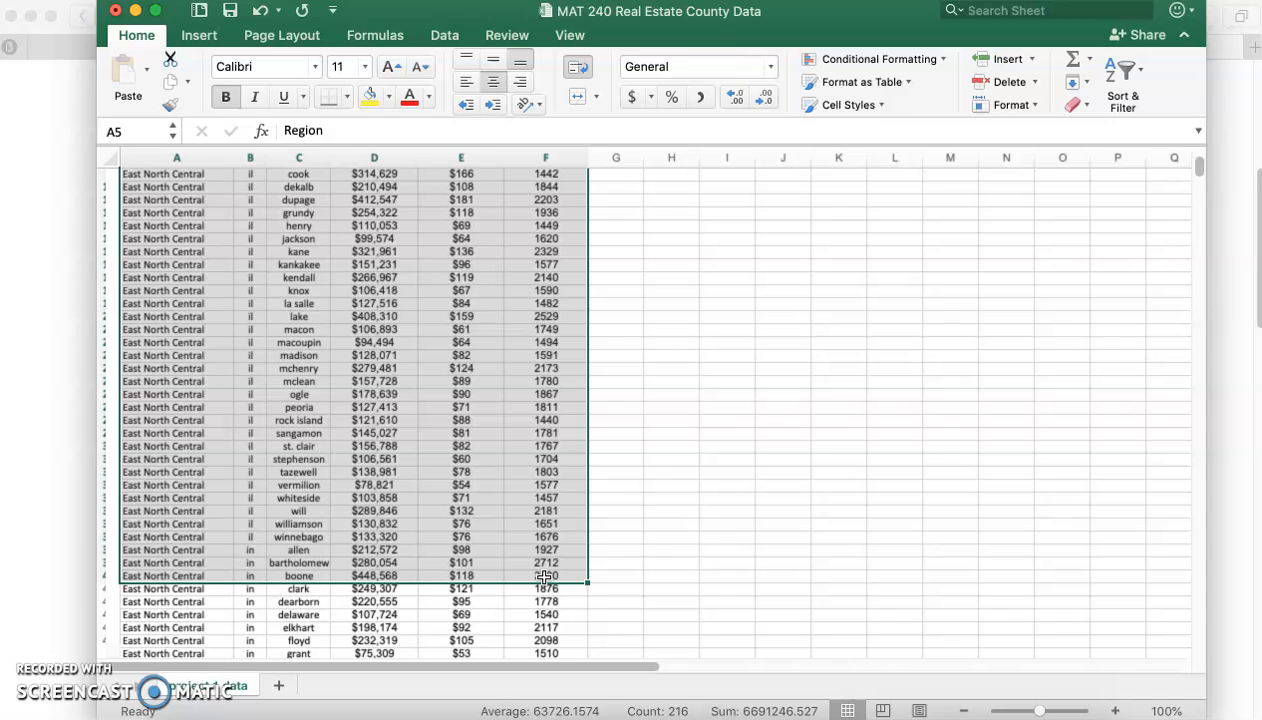
{"action": "left_click", "coordinate": [544, 576]}
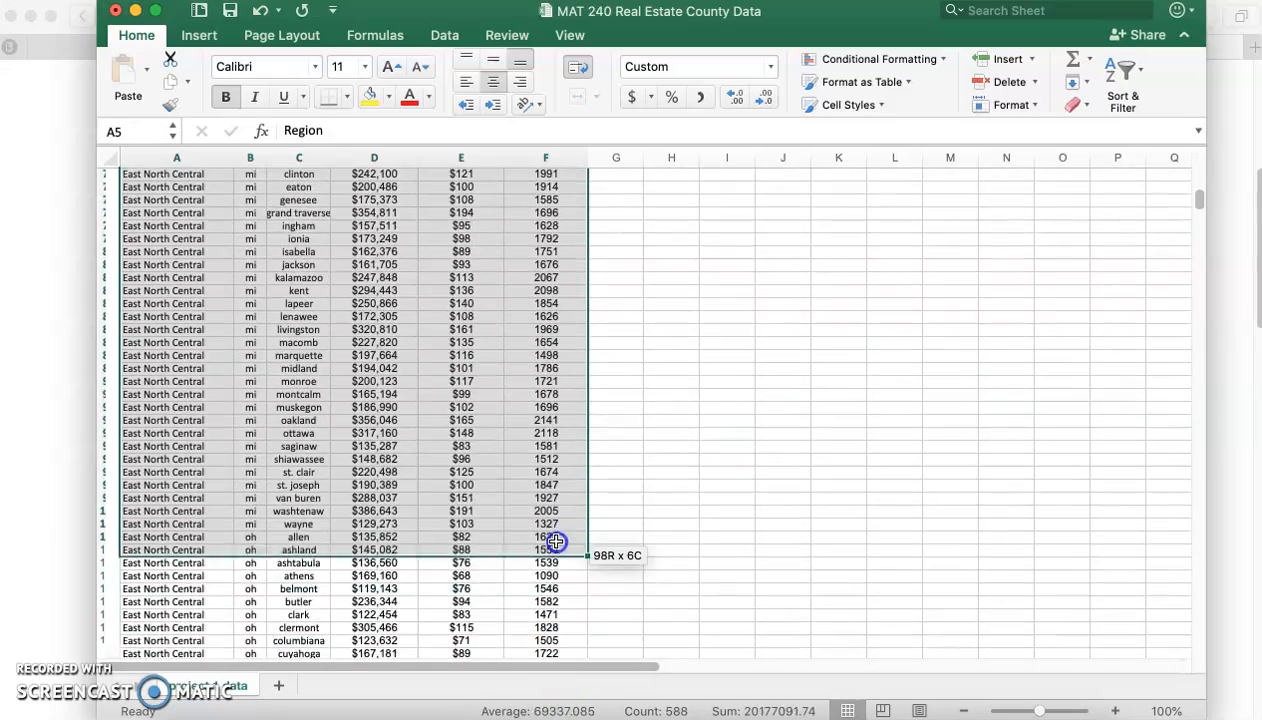
{"action": "left_click_drag", "start_coordinate": [556, 540], "coordinate": [556, 688]}
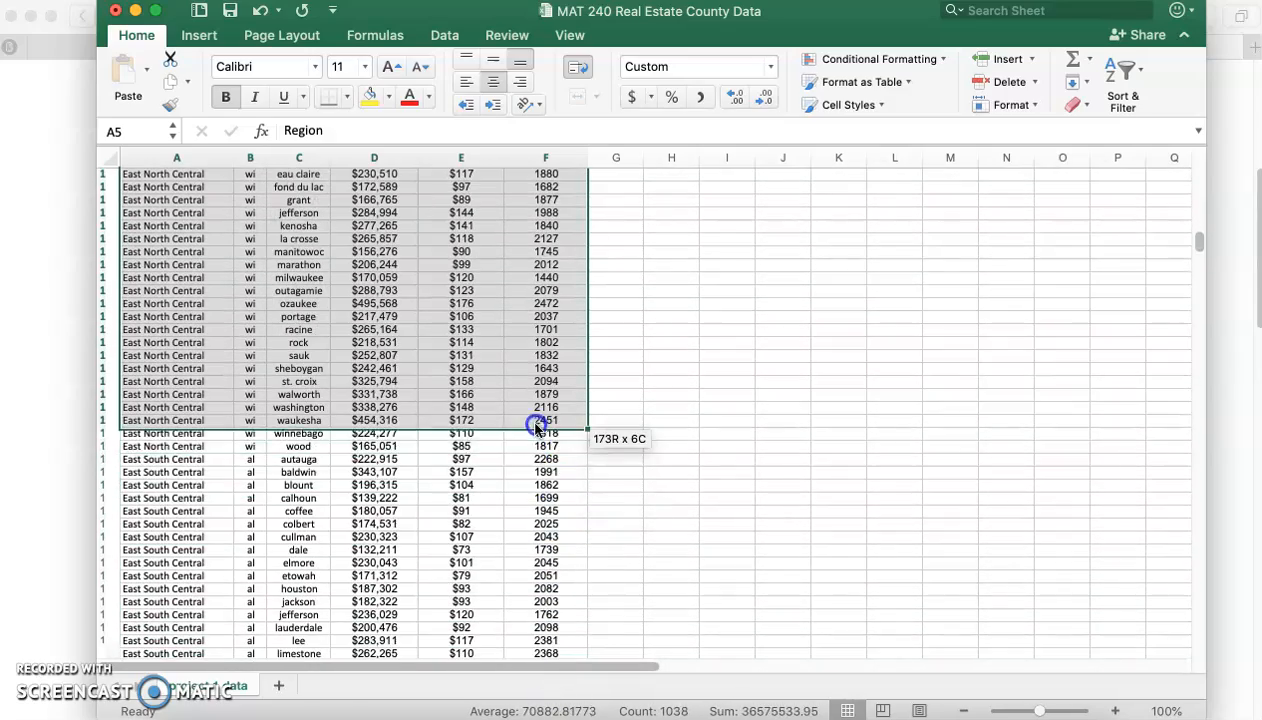
{"action": "left_click_drag", "start_coordinate": [544, 420], "coordinate": [544, 446]}
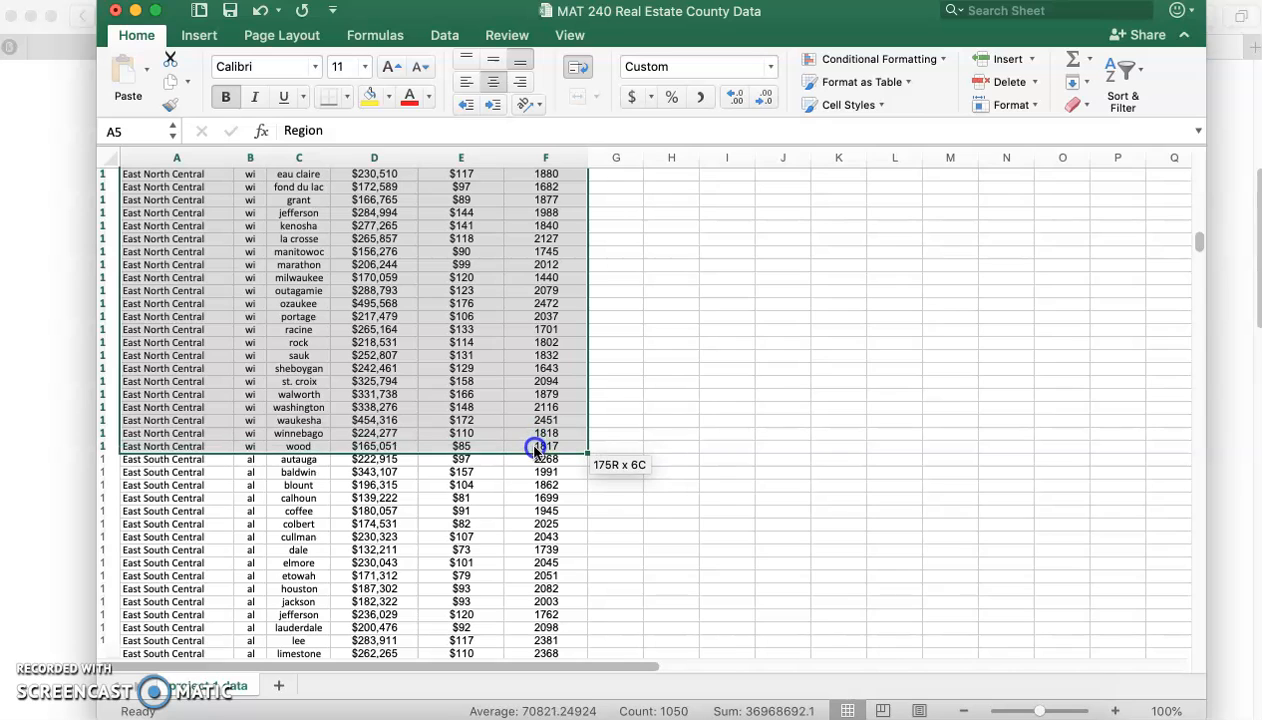
{"action": "left_click", "coordinate": [544, 446]}
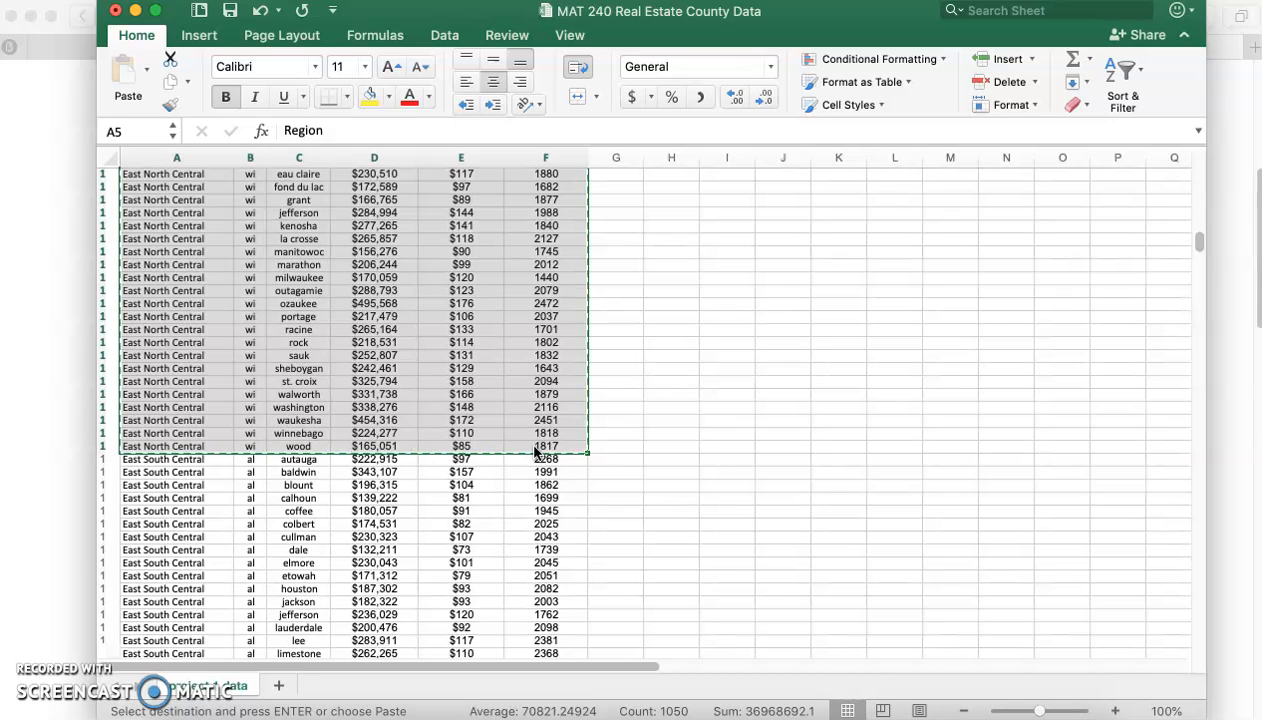
{"action": "left_click", "coordinate": [292, 684]}
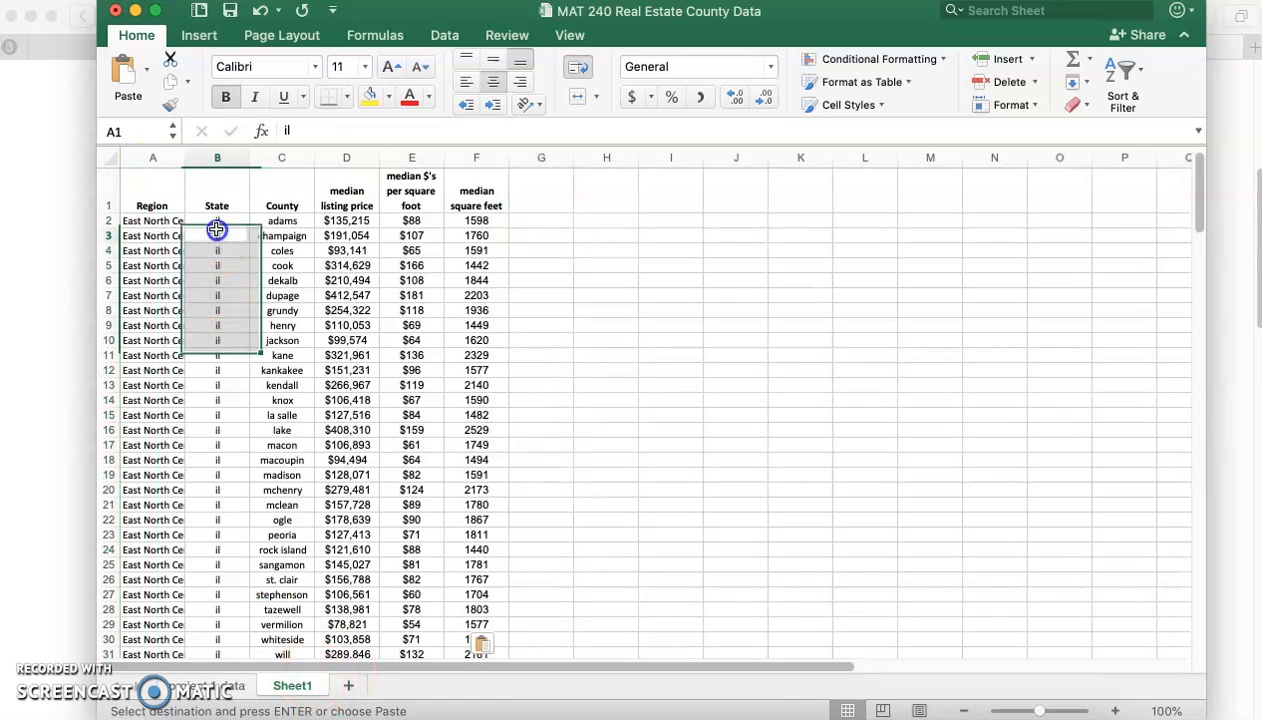
Paste the copied rows at A1 of a new sheet and select the empty cell beside the median square feet header.
{"action": "left_click", "coordinate": [240, 304]}
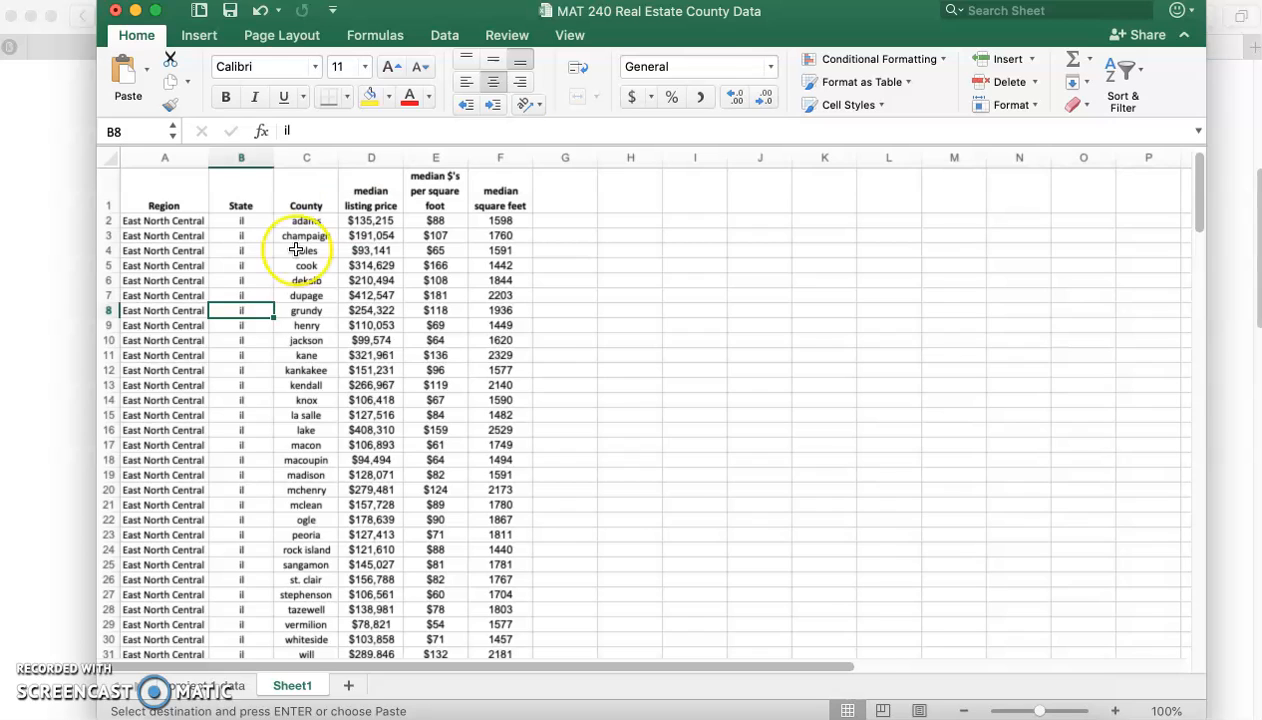
{"action": "left_click", "coordinate": [564, 190]}
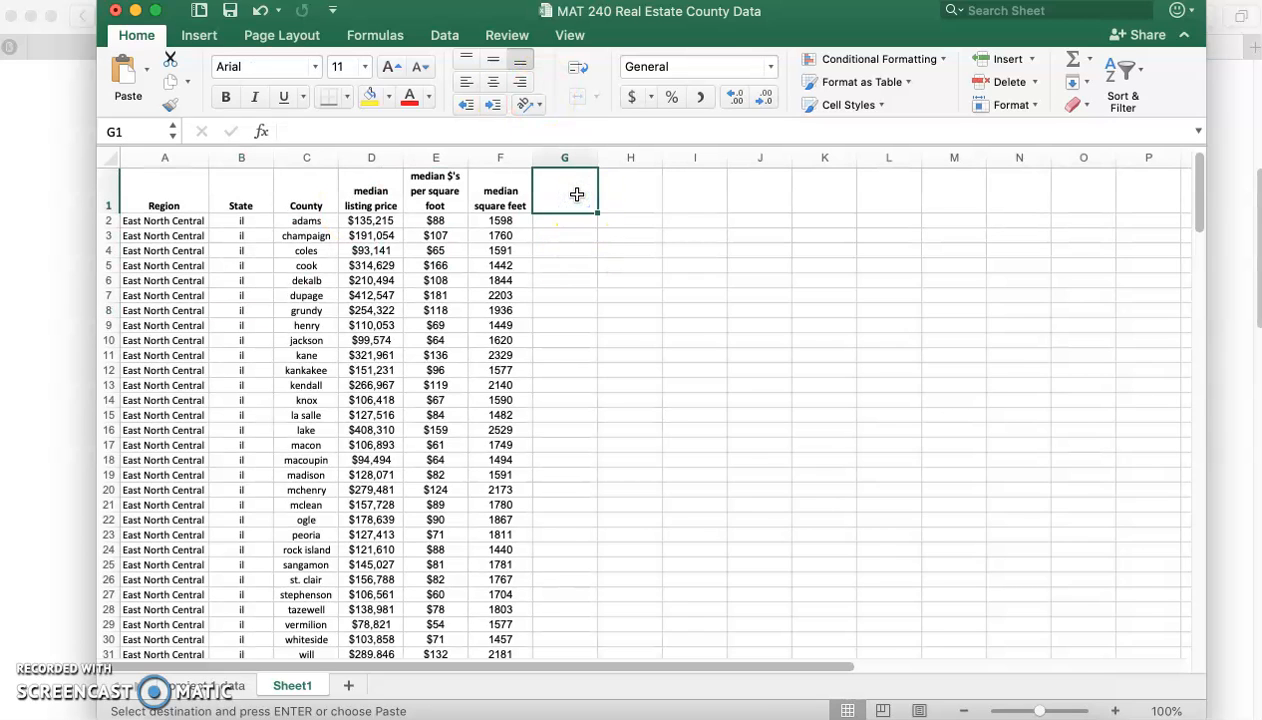
Label G1 'Random' and fill =RAND() down column G for every East North Central row.
{"action": "key", "text": "Escape"}
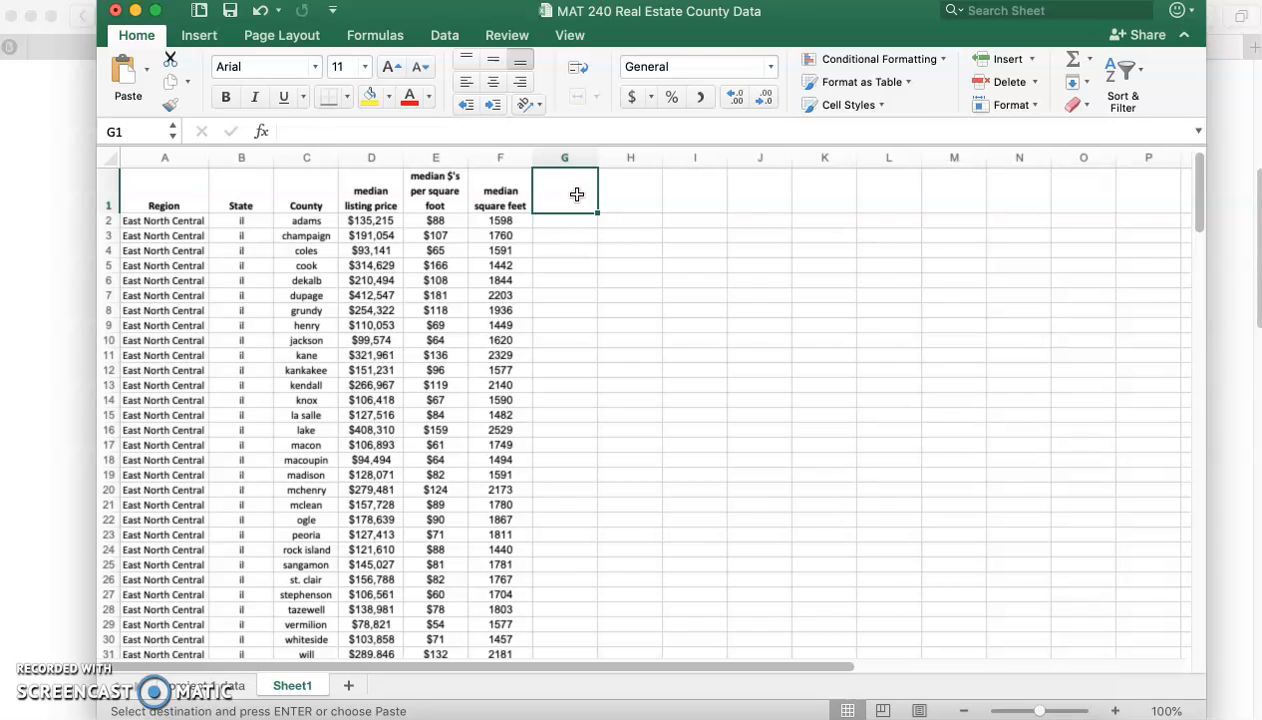
{"action": "type", "text": "Random"}
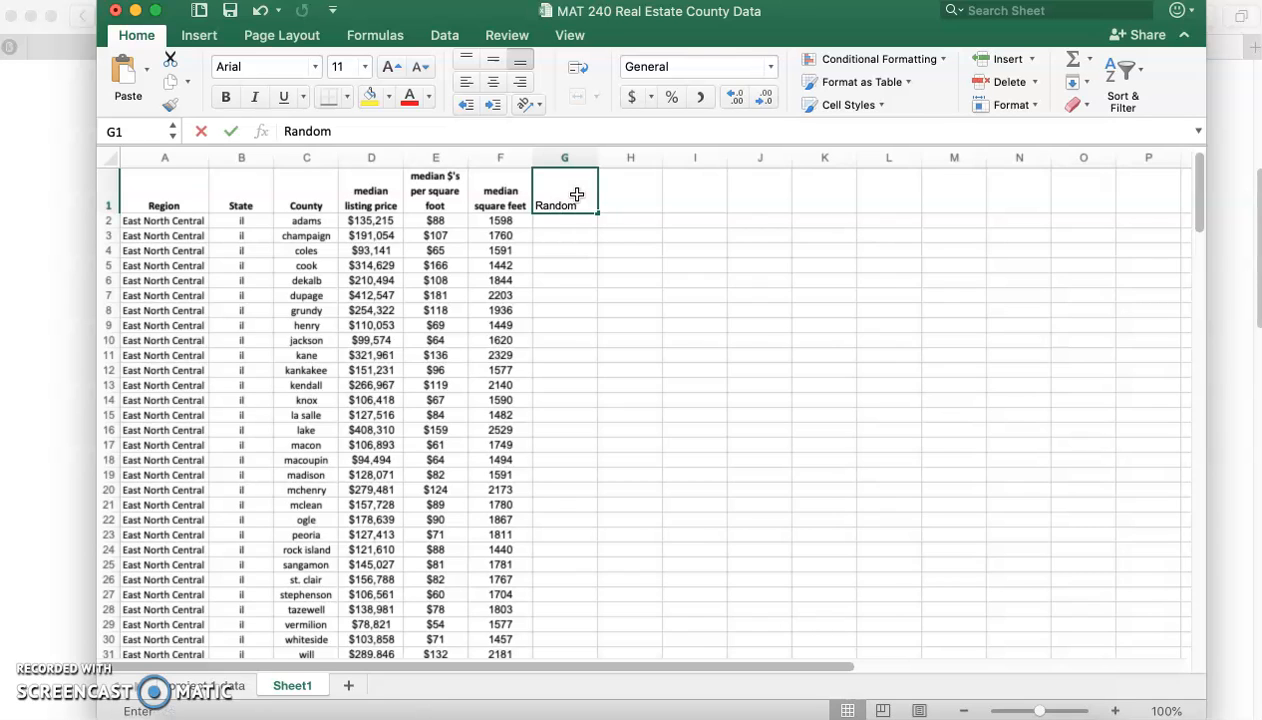
{"action": "type", "text": "="}
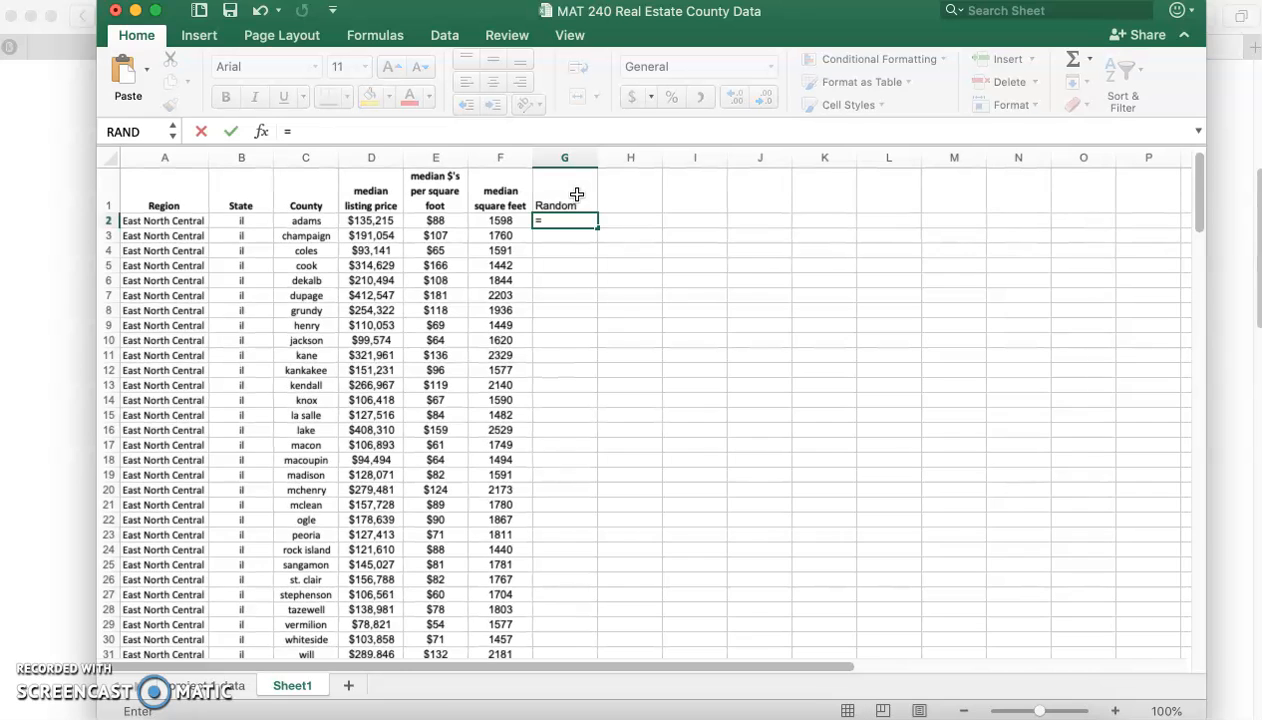
{"action": "type", "text": "rand("}
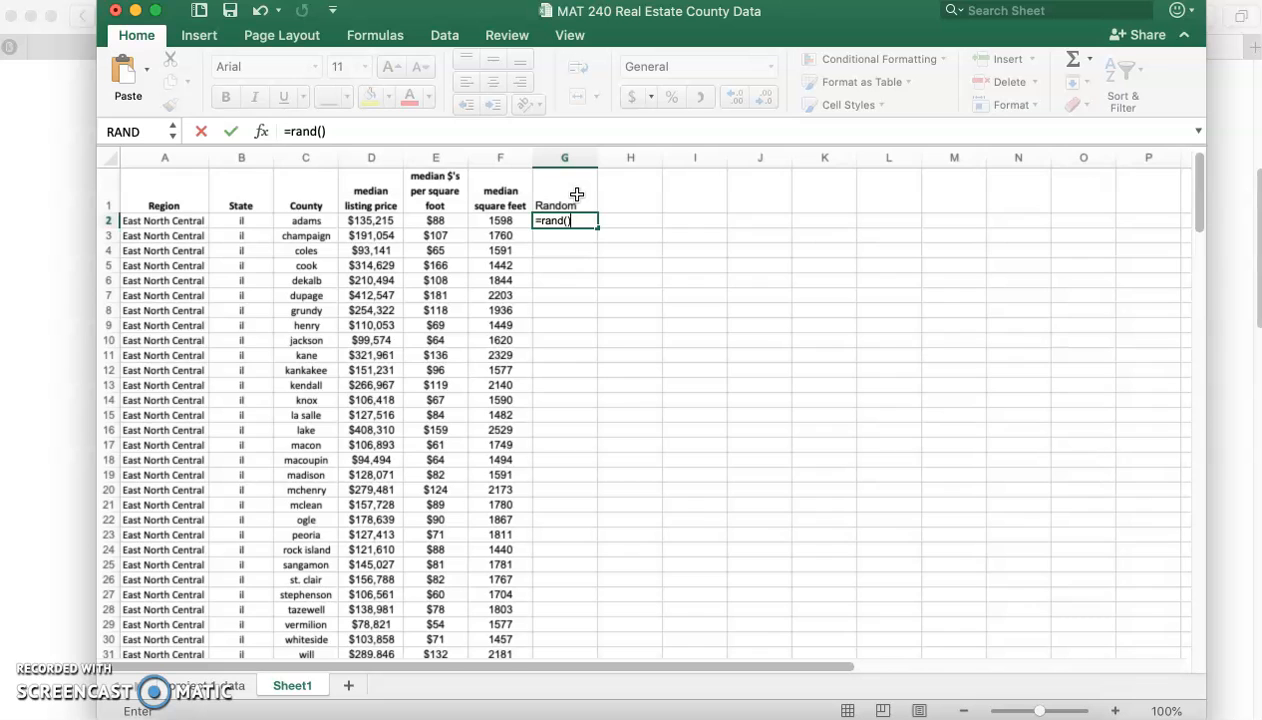
{"action": "key", "text": "Return"}
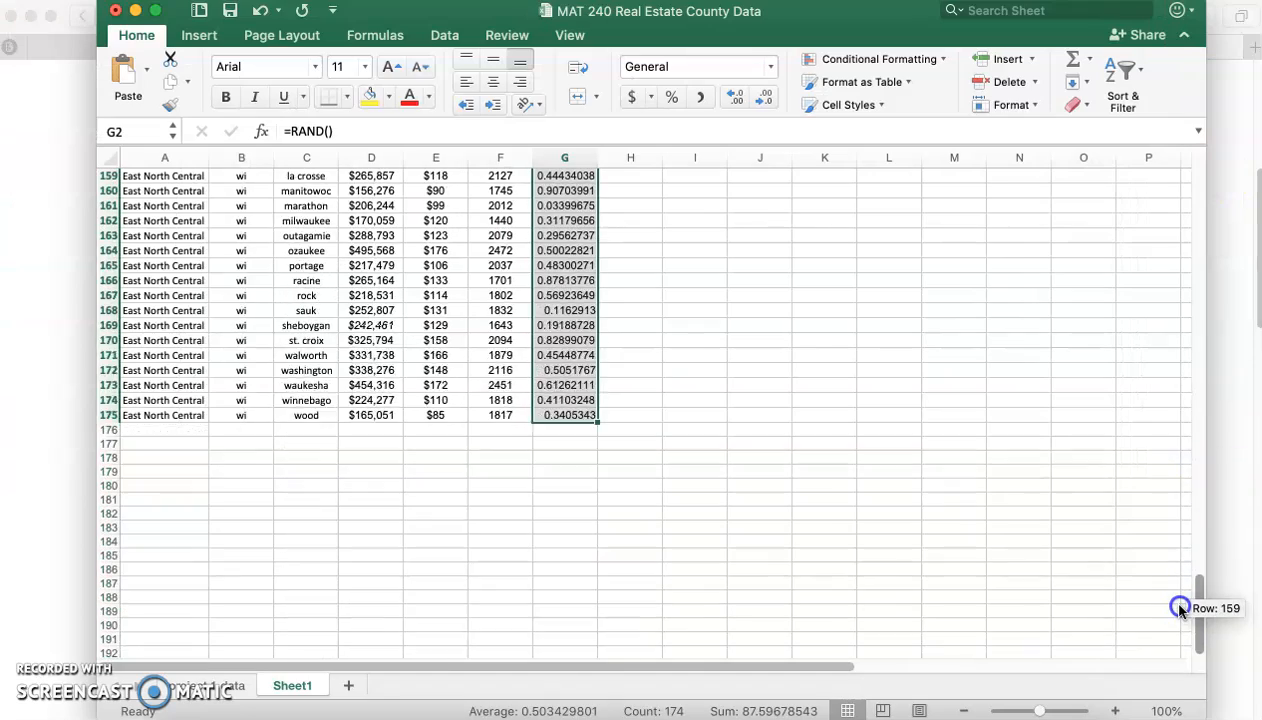
{"action": "scroll", "scroll_direction": "down", "scroll_amount": 3}
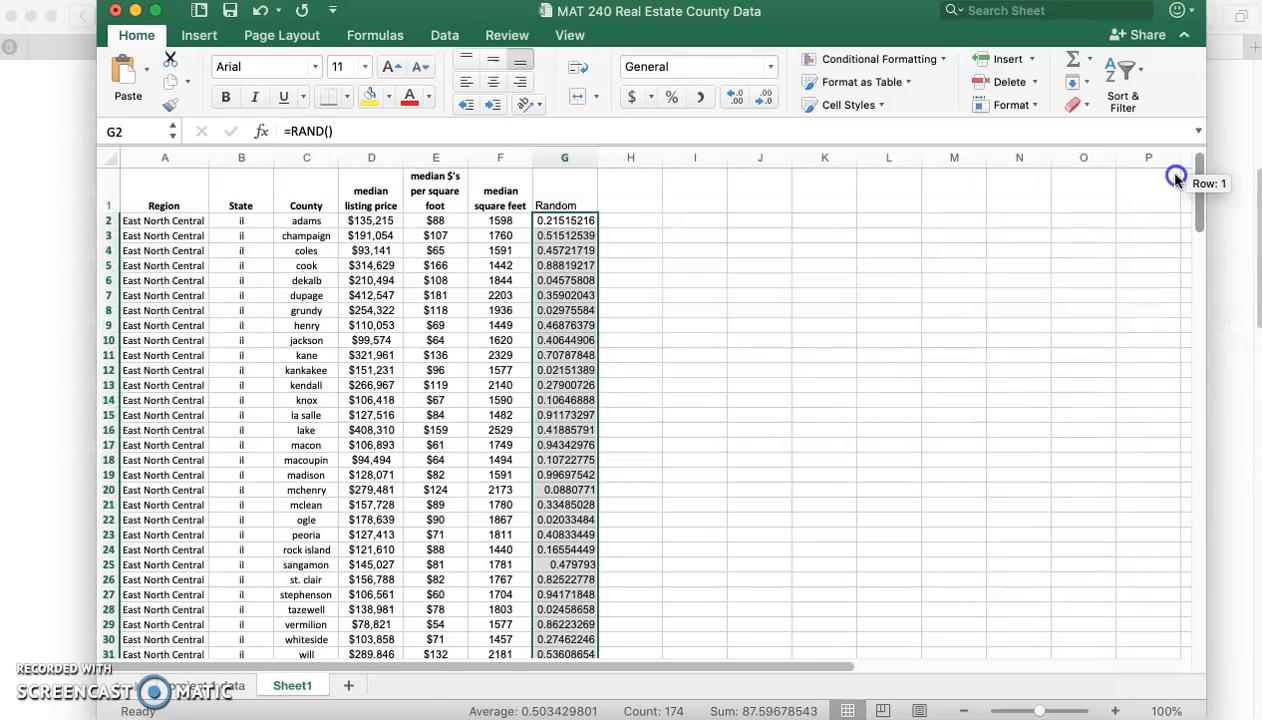
Enter 'f' in an empty cell so the RAND values recalculate, then check the formula in G2.
{"action": "left_click", "coordinate": [628, 310]}
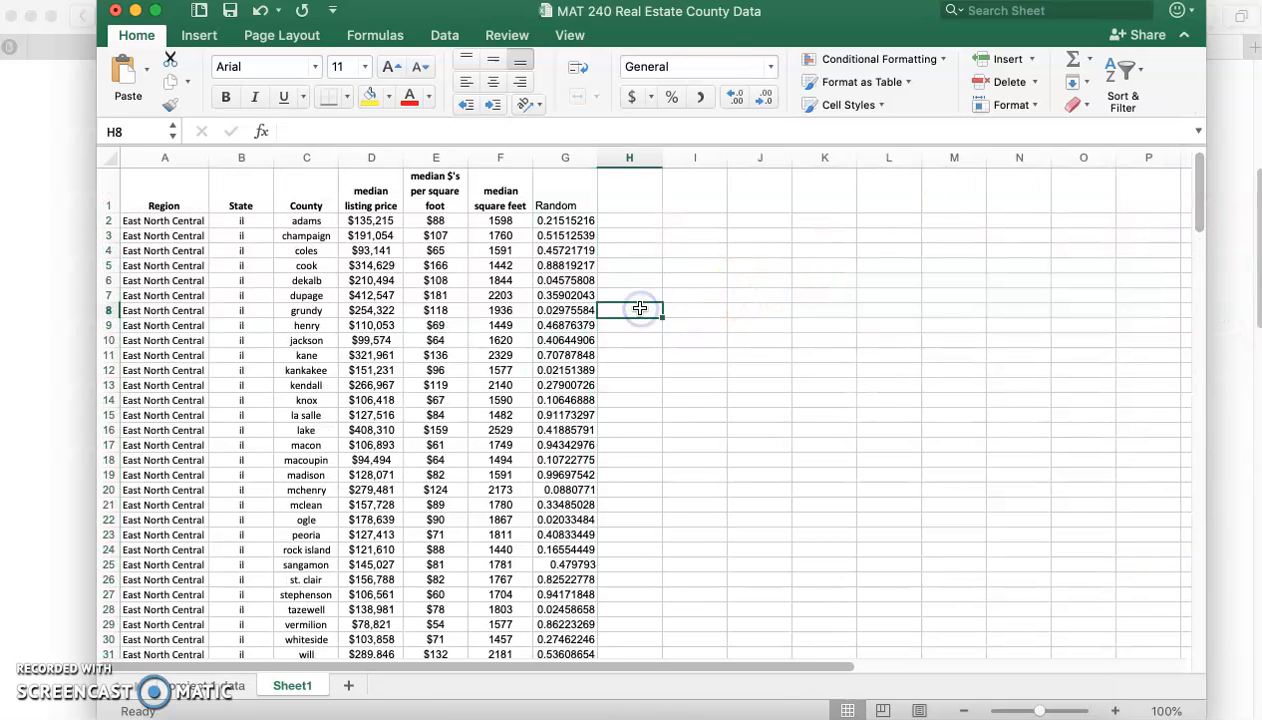
{"action": "type", "text": "f"}
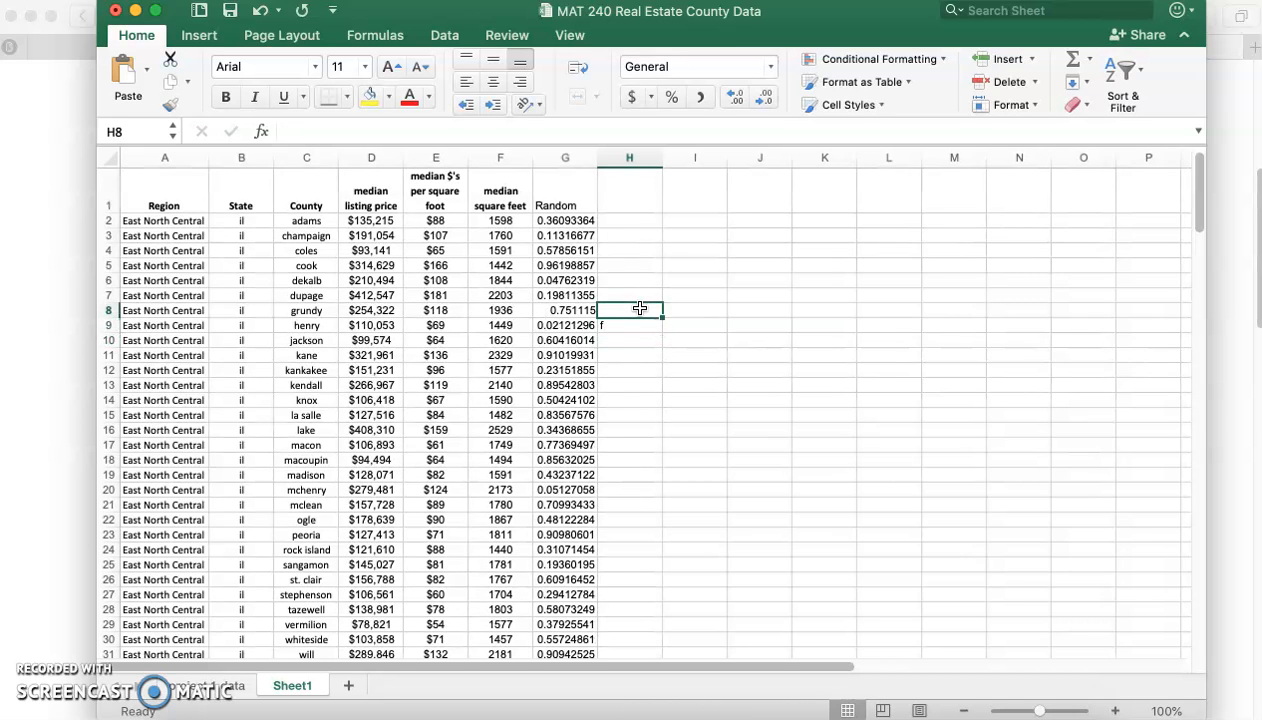
{"action": "key", "text": "Return"}
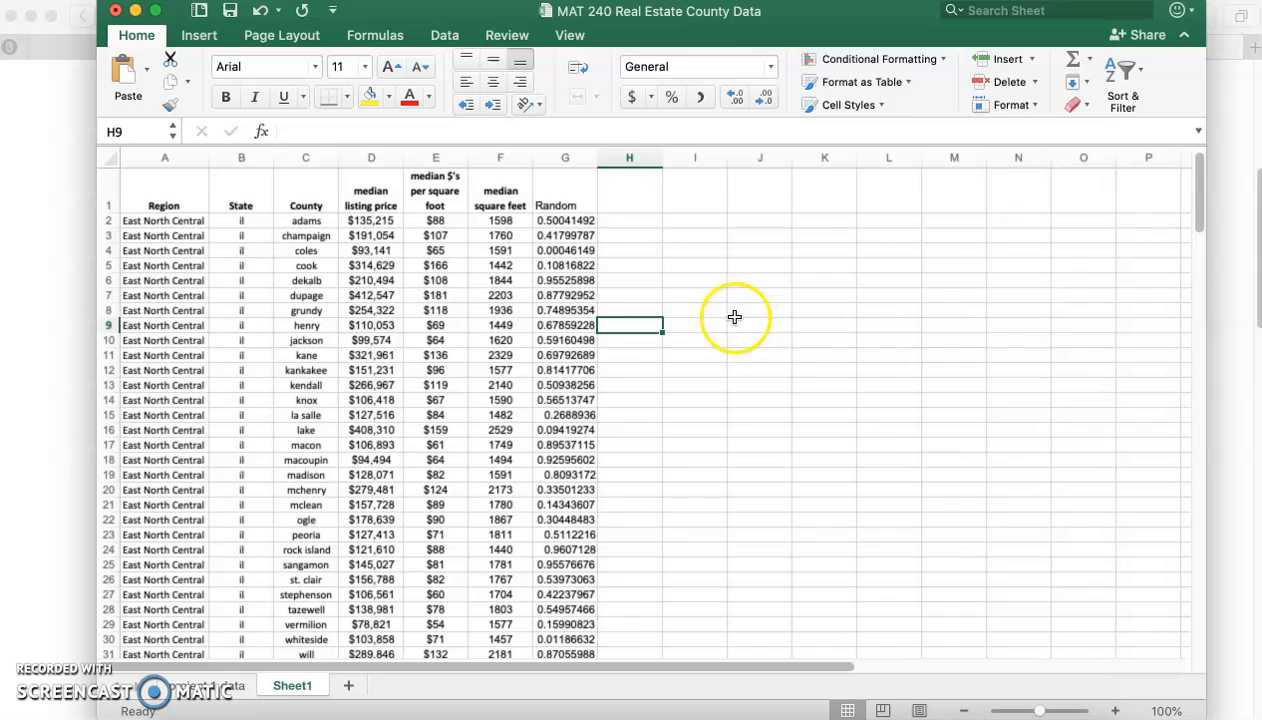
{"action": "left_click", "coordinate": [564, 220]}
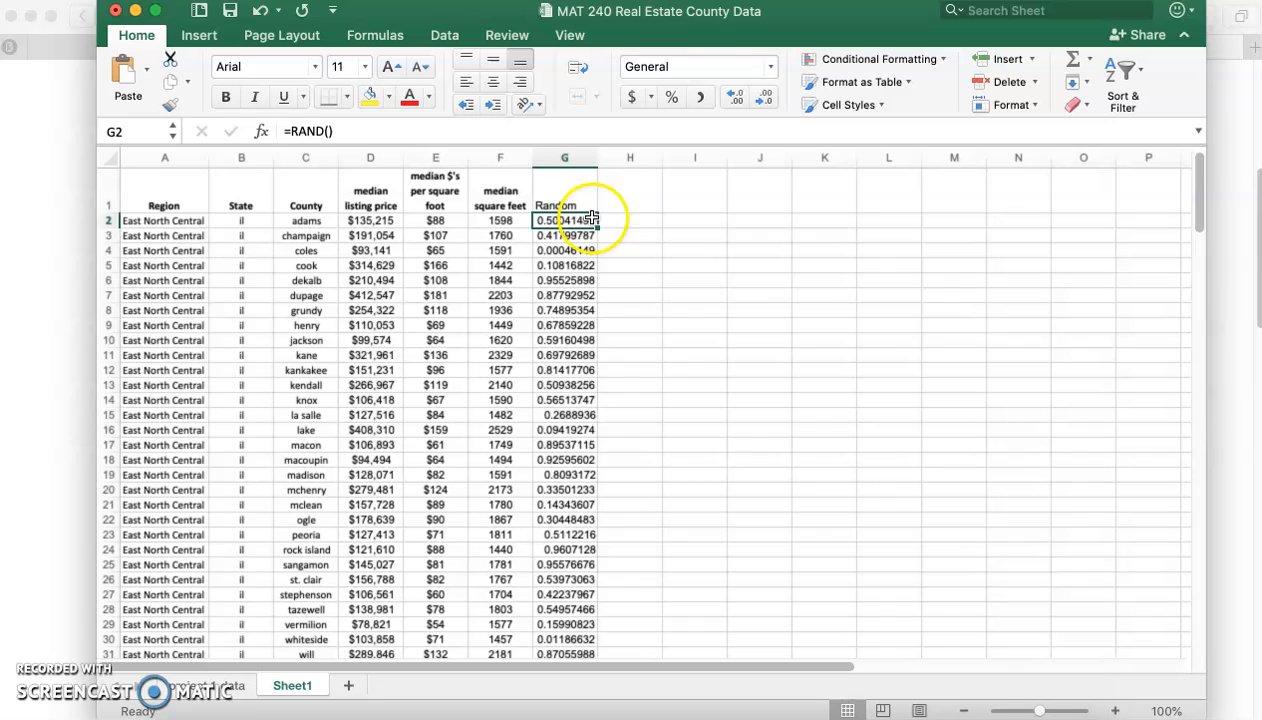
Copy the Random column and paste it beside itself as plain values.
{"action": "left_click", "coordinate": [628, 190]}
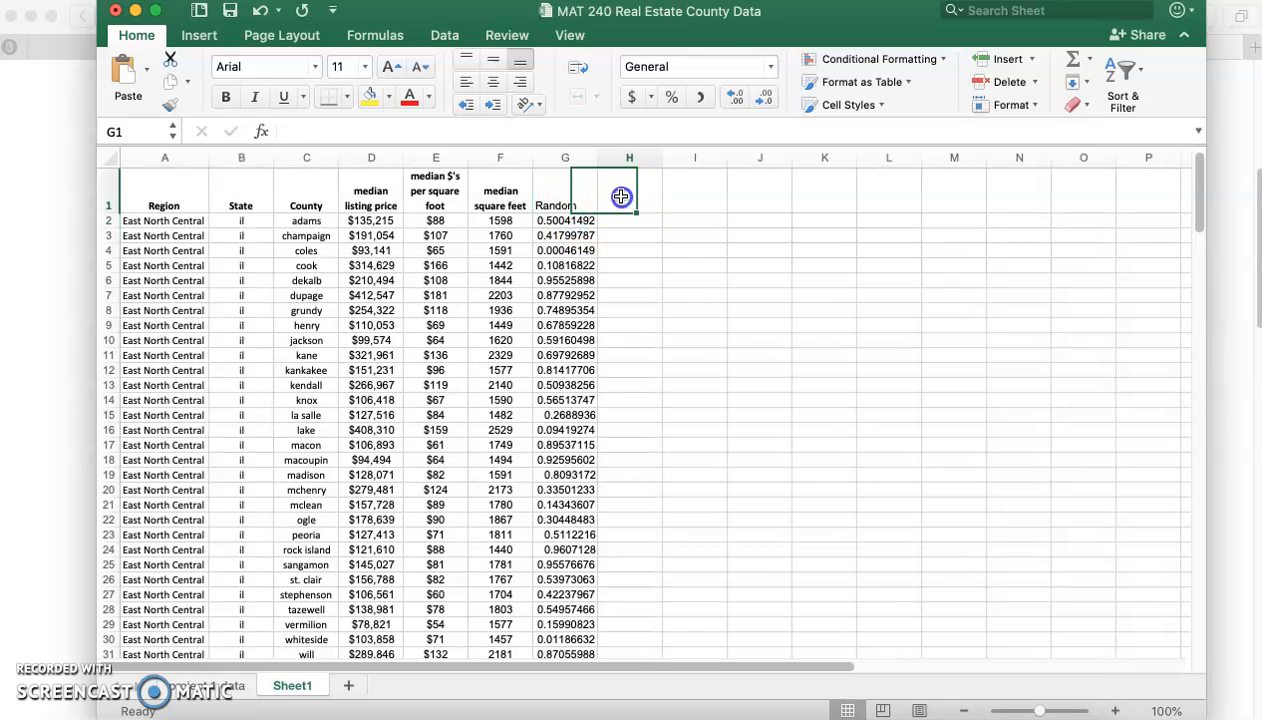
{"action": "left_click", "coordinate": [628, 188]}
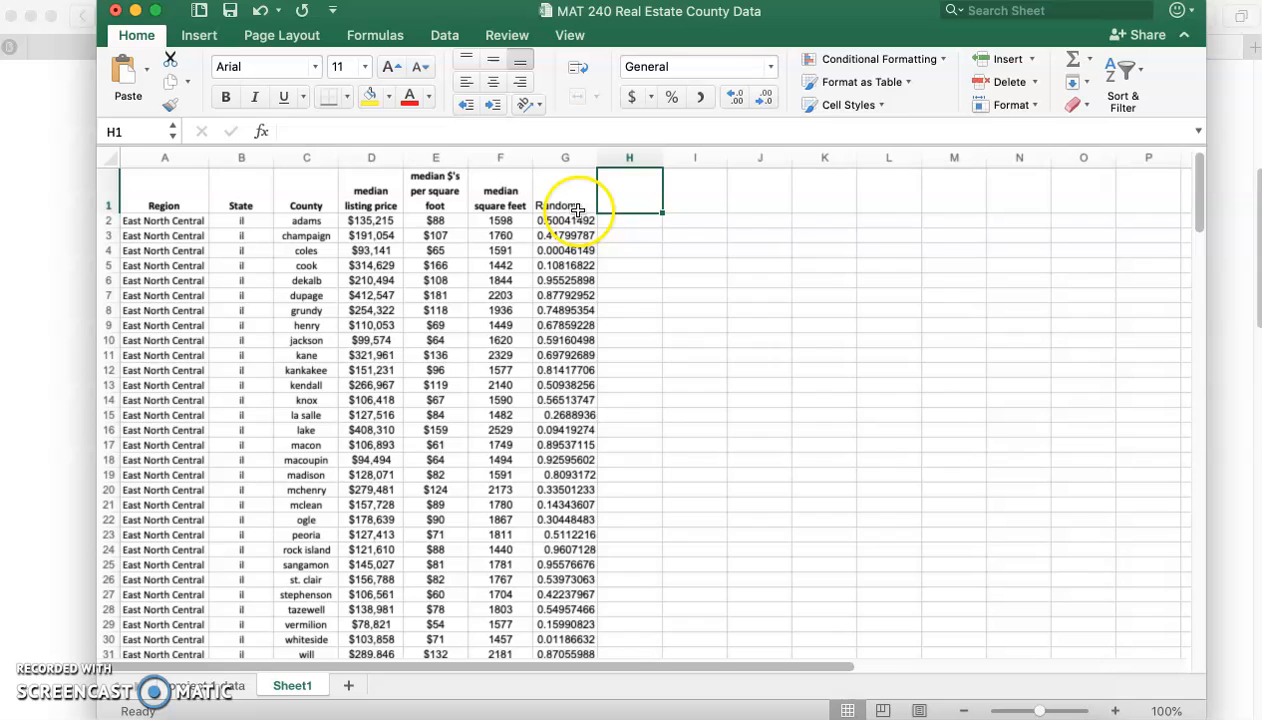
{"action": "left_click", "coordinate": [564, 204]}
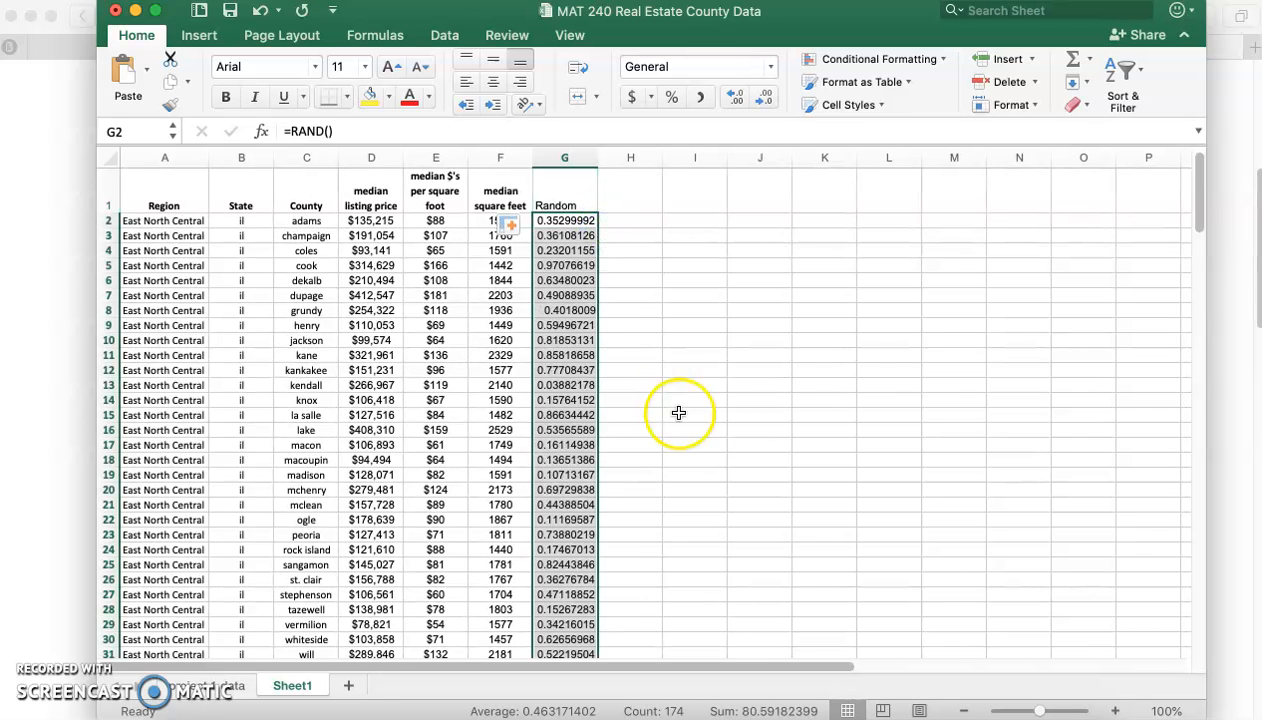
{"action": "mouse_move", "coordinate": [860, 374]}
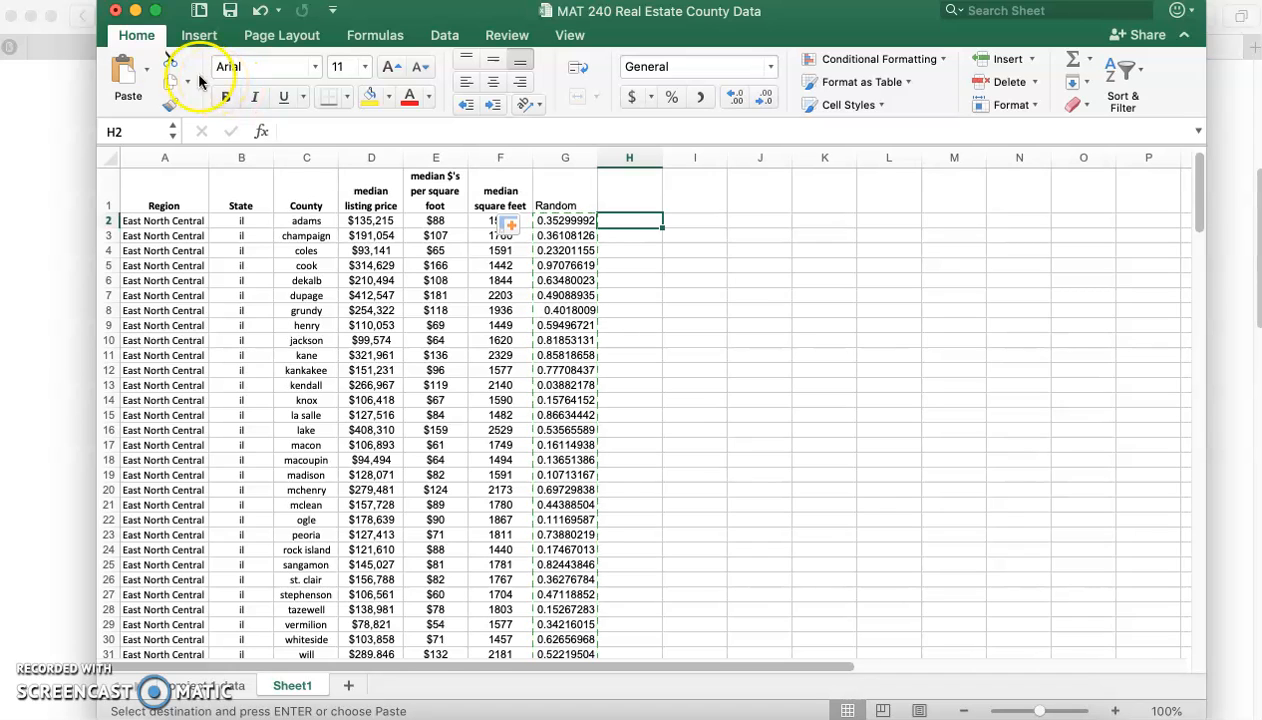
{"action": "left_click", "coordinate": [152, 76]}
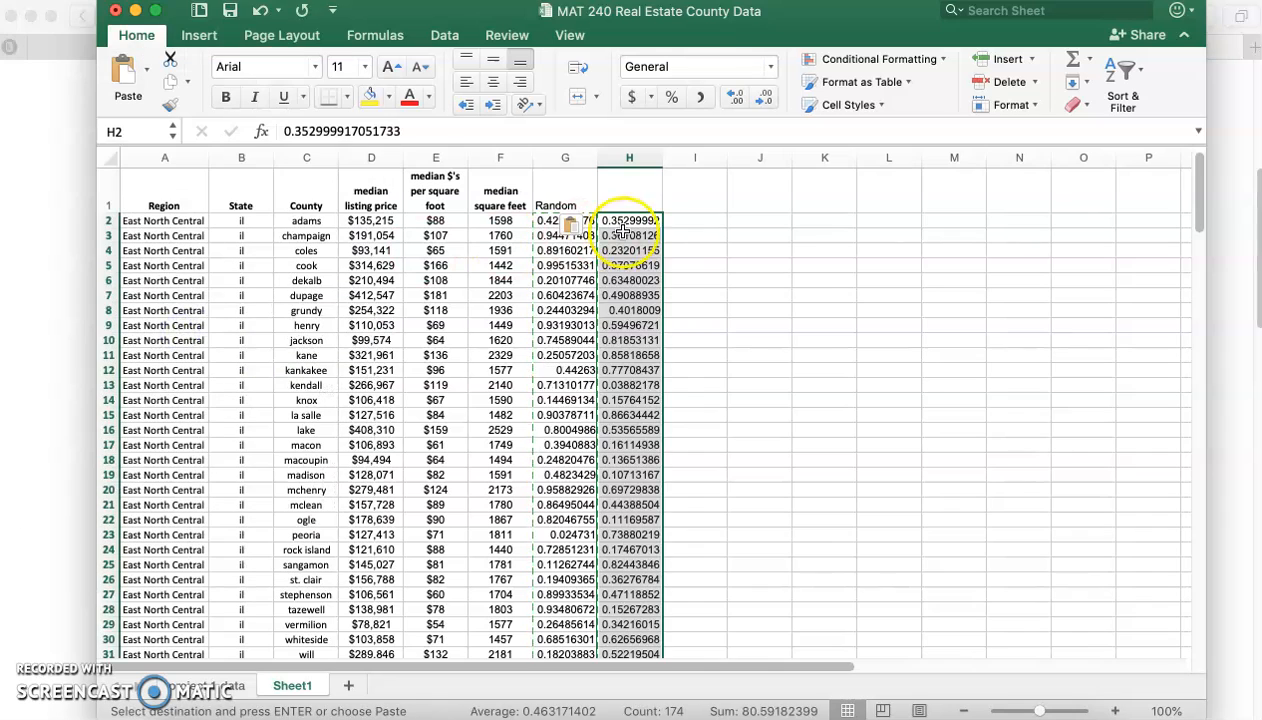
Delete the live RAND formula column and re-enter the Random heading.
{"action": "left_click", "coordinate": [628, 264]}
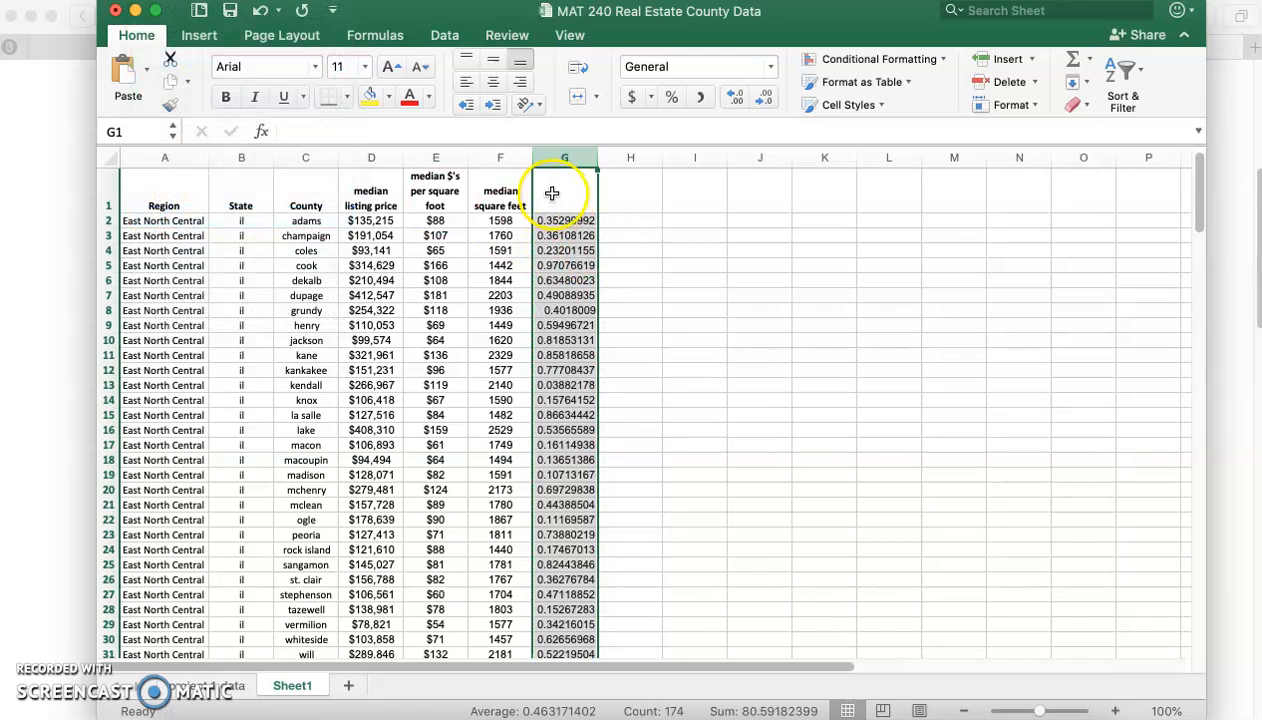
{"action": "type", "text": "R"}
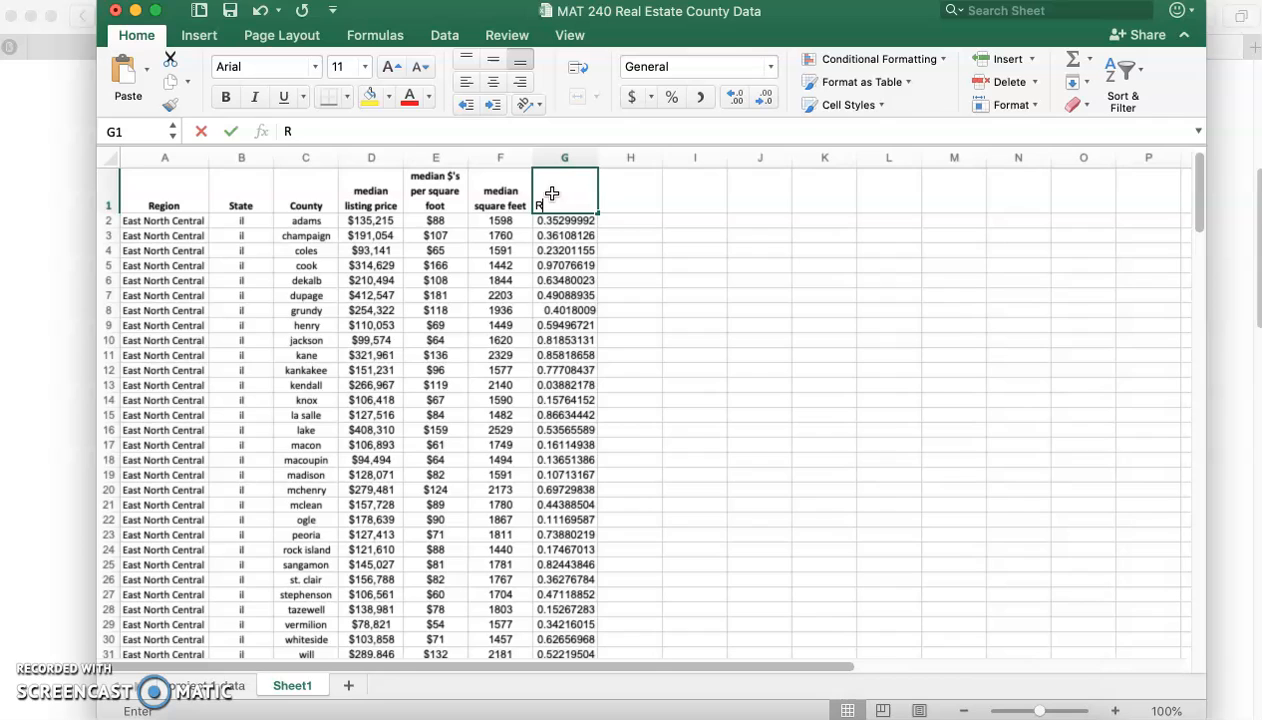
{"action": "key", "text": "Return"}
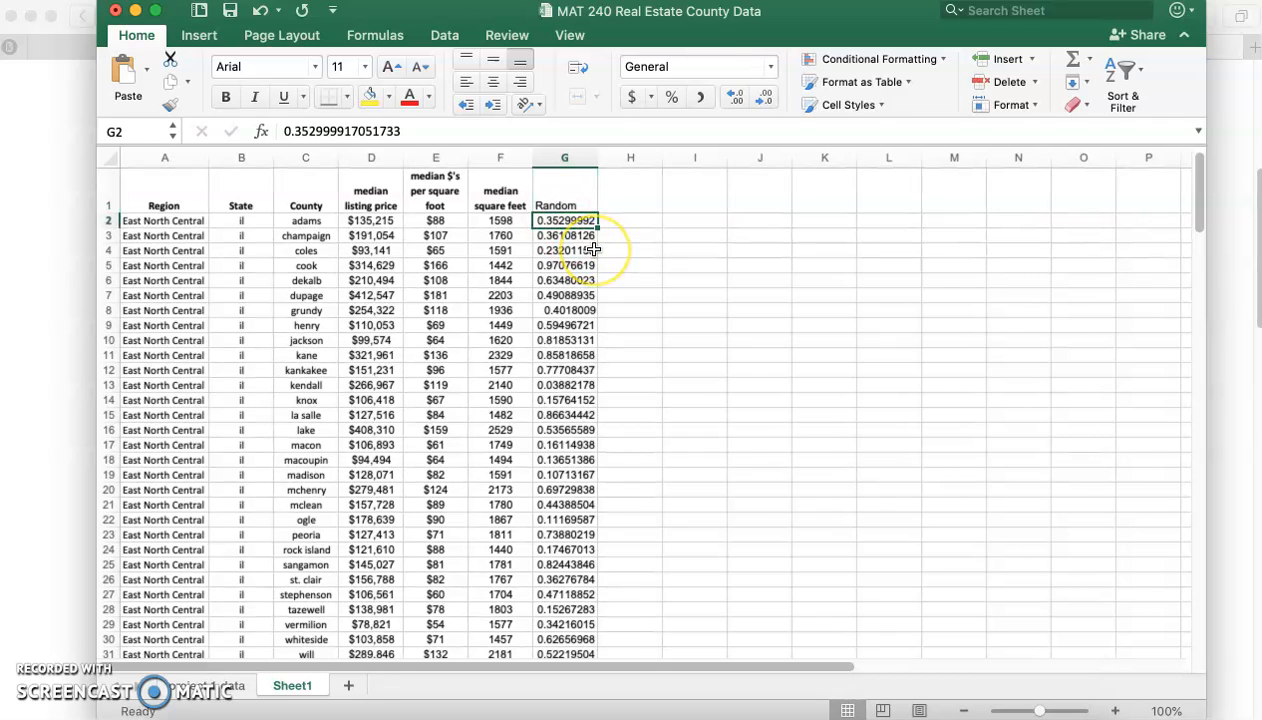
{"action": "mouse_move", "coordinate": [594, 250]}
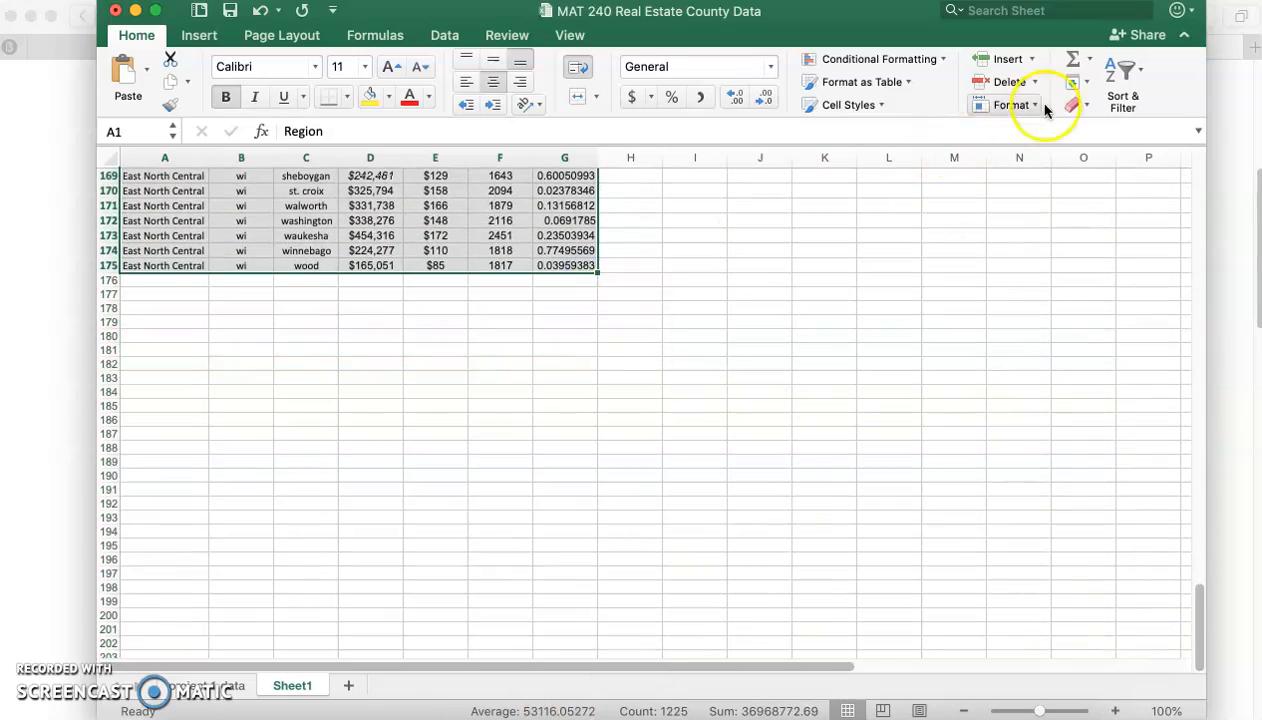
Custom-sort the county rows by Random, smallest to largest, with headers enabled.
{"action": "left_click", "coordinate": [1122, 84]}
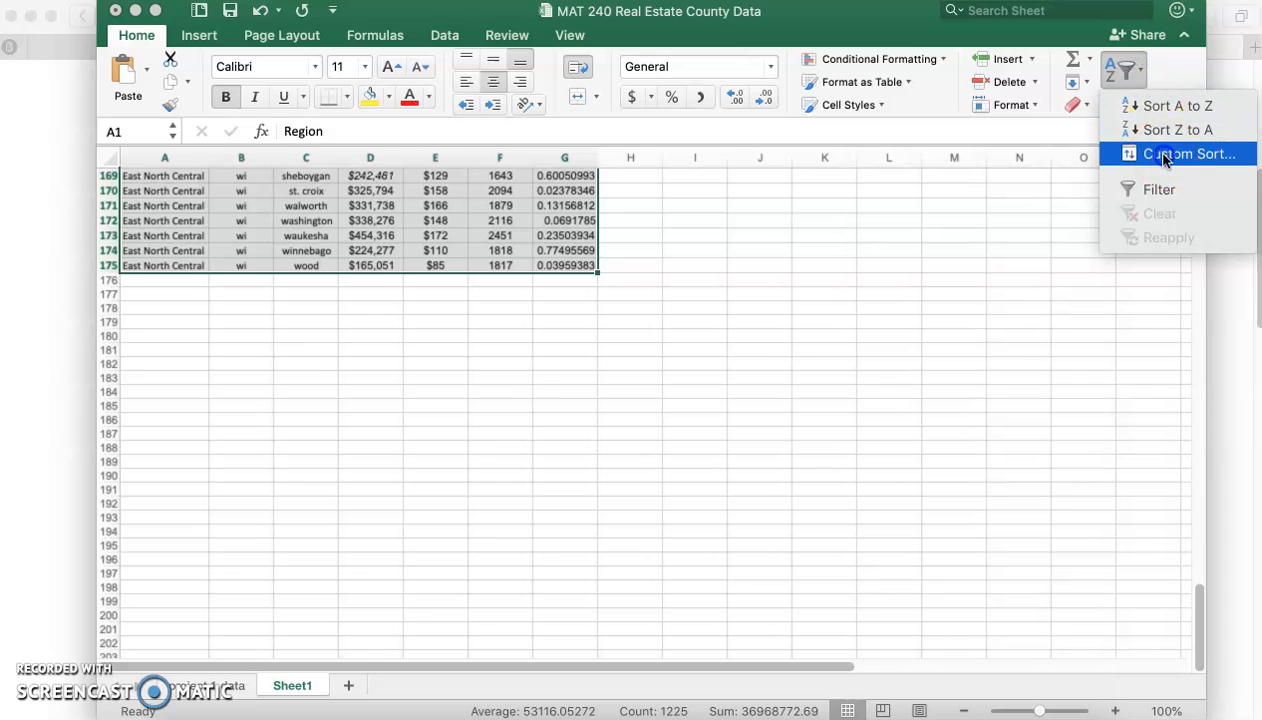
{"action": "left_click", "coordinate": [1188, 152]}
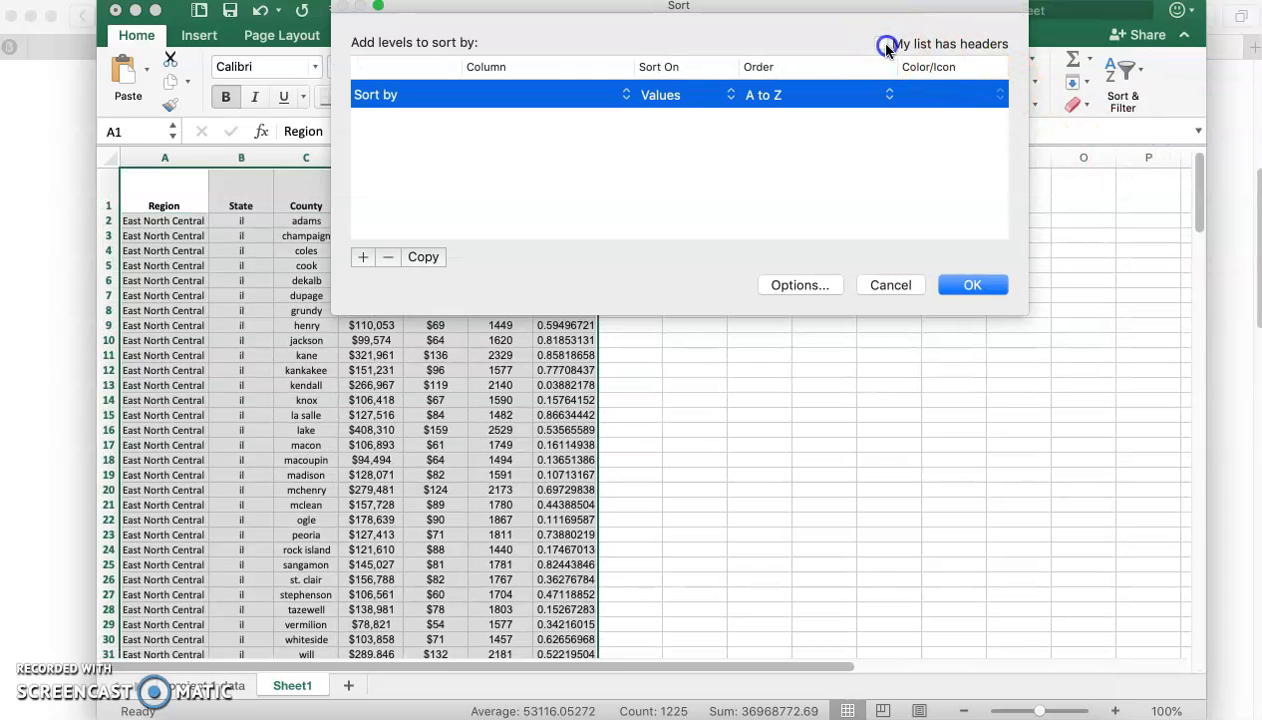
{"action": "left_click", "coordinate": [880, 44]}
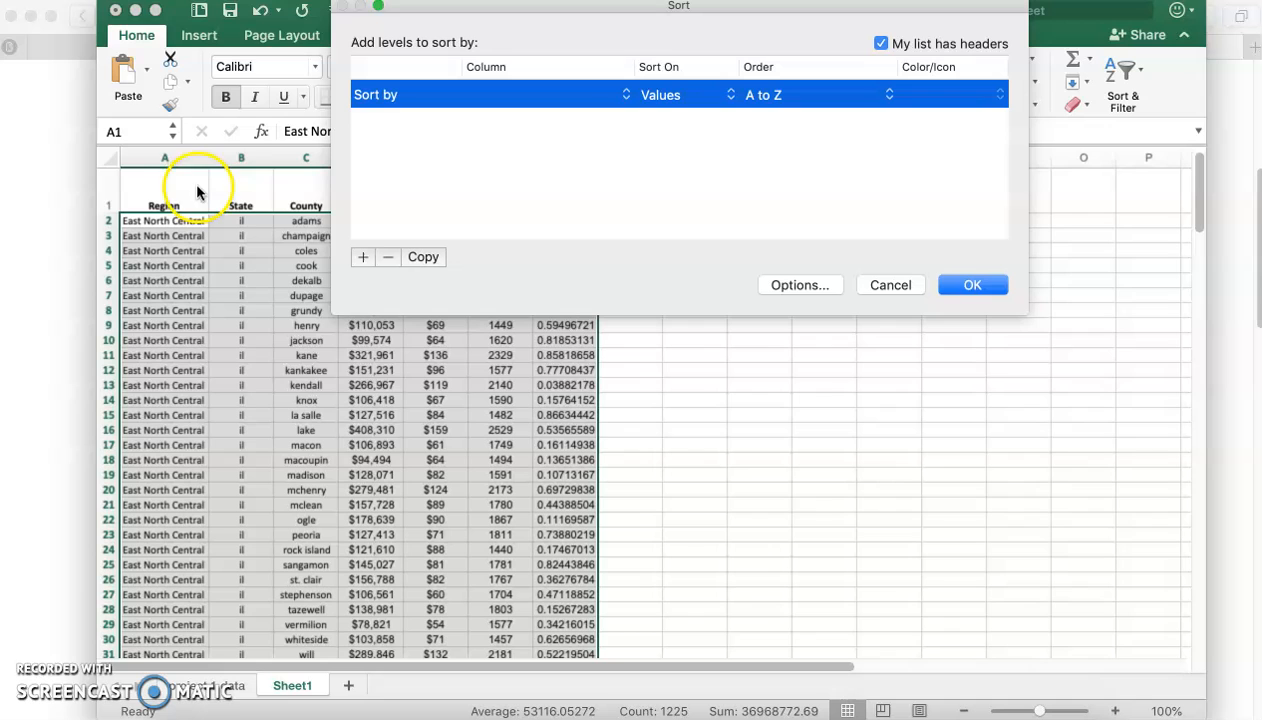
{"action": "mouse_move", "coordinate": [612, 16]}
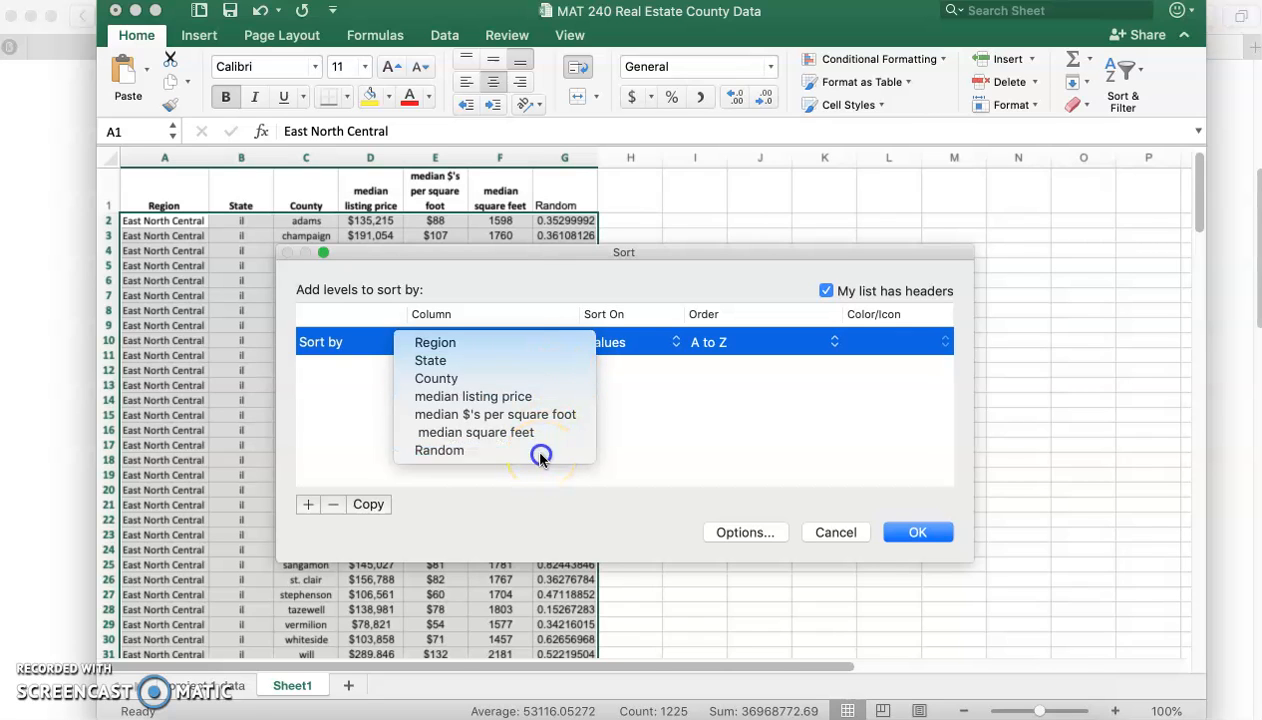
{"action": "left_click", "coordinate": [440, 450]}
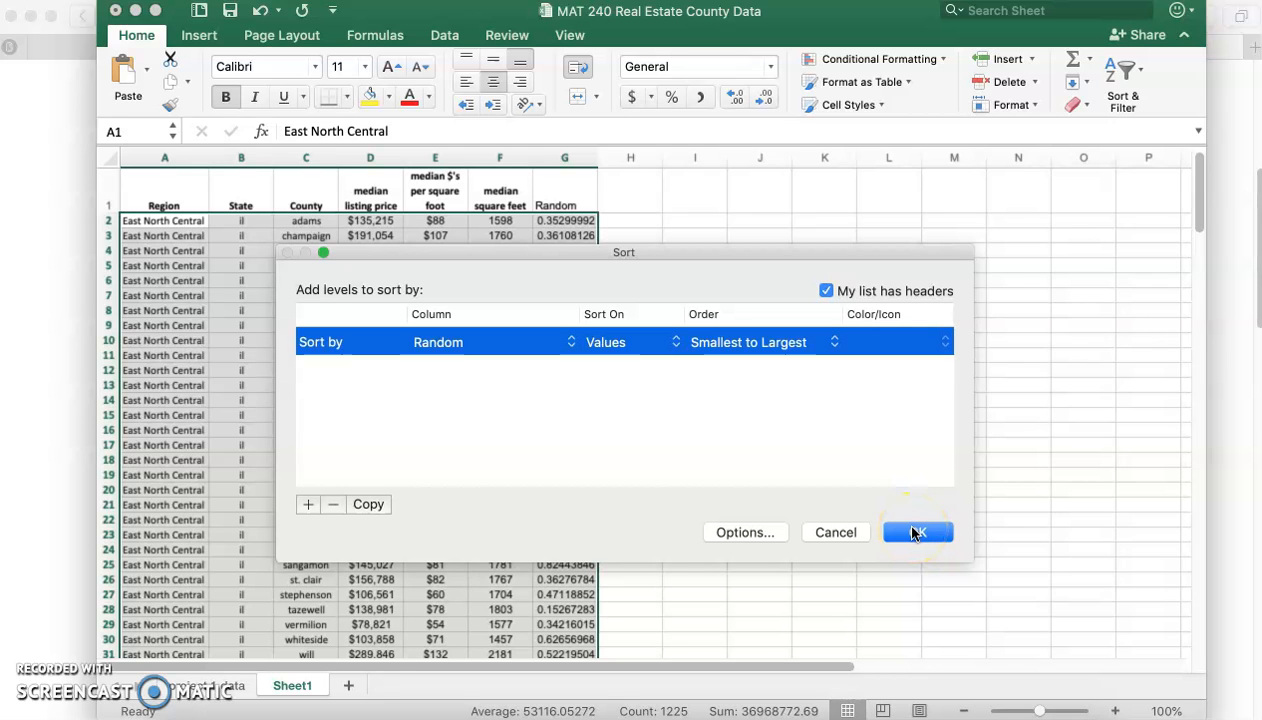
{"action": "left_click", "coordinate": [916, 532]}
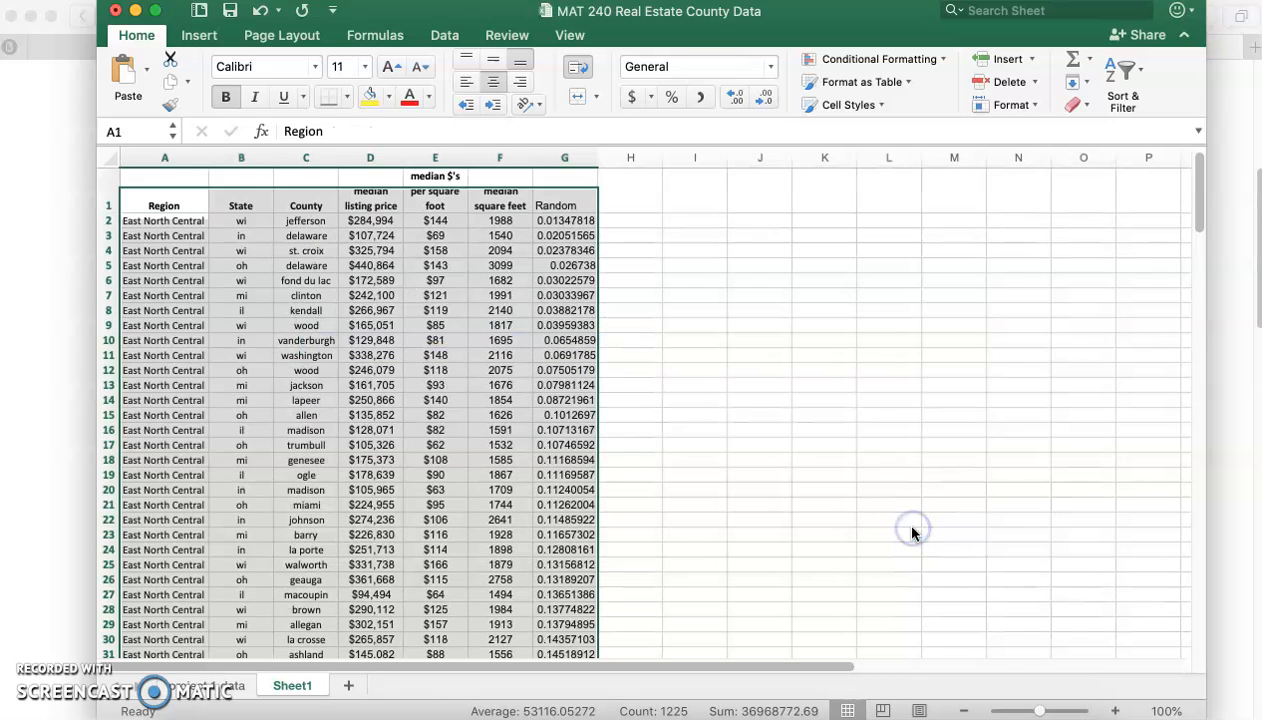
Select and copy the header plus the first 30 shuffled rows (A1:G31).
{"action": "left_click", "coordinate": [564, 356]}
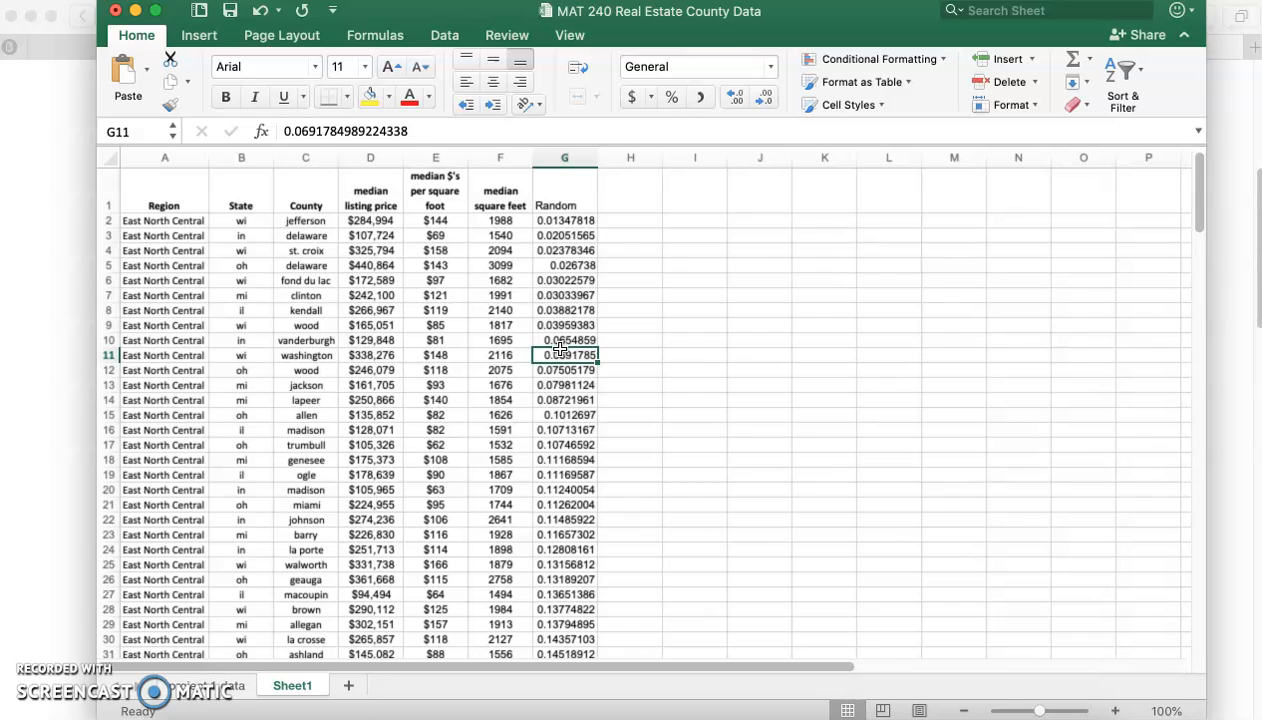
{"action": "left_click", "coordinate": [164, 220]}
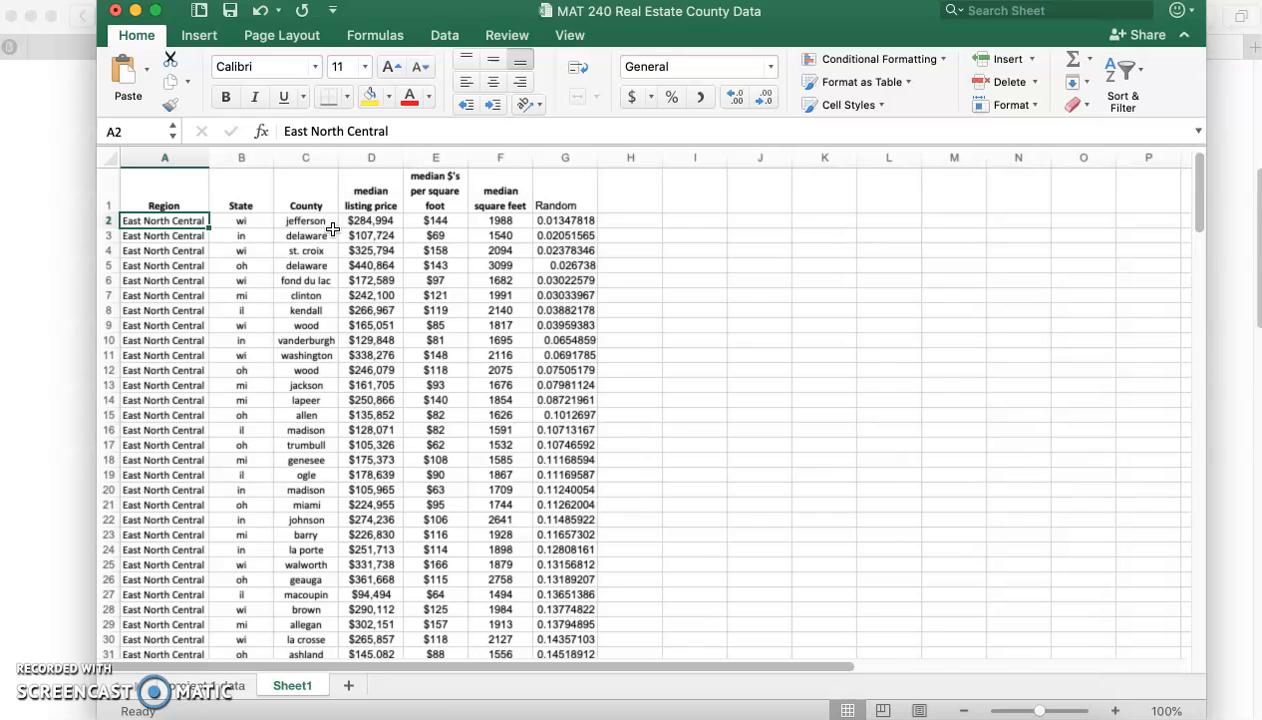
{"action": "mouse_move", "coordinate": [226, 194]}
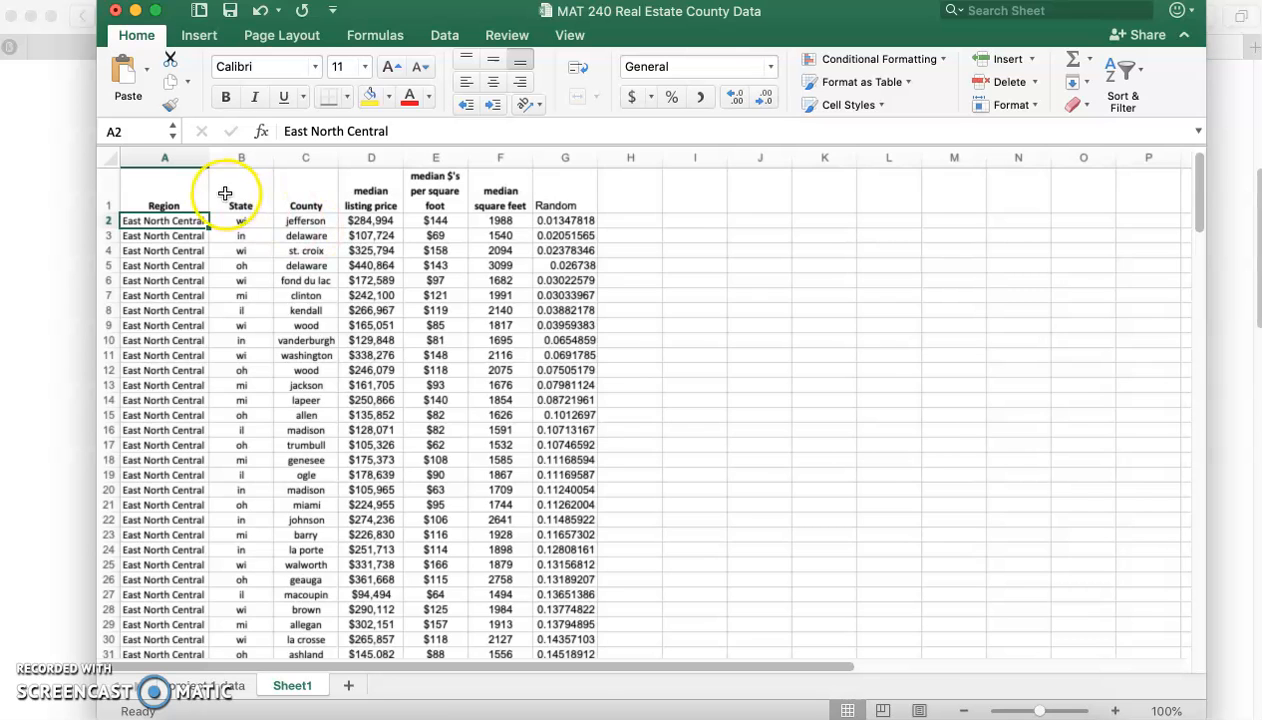
{"action": "left_click_drag", "start_coordinate": [164, 190], "coordinate": [572, 654]}
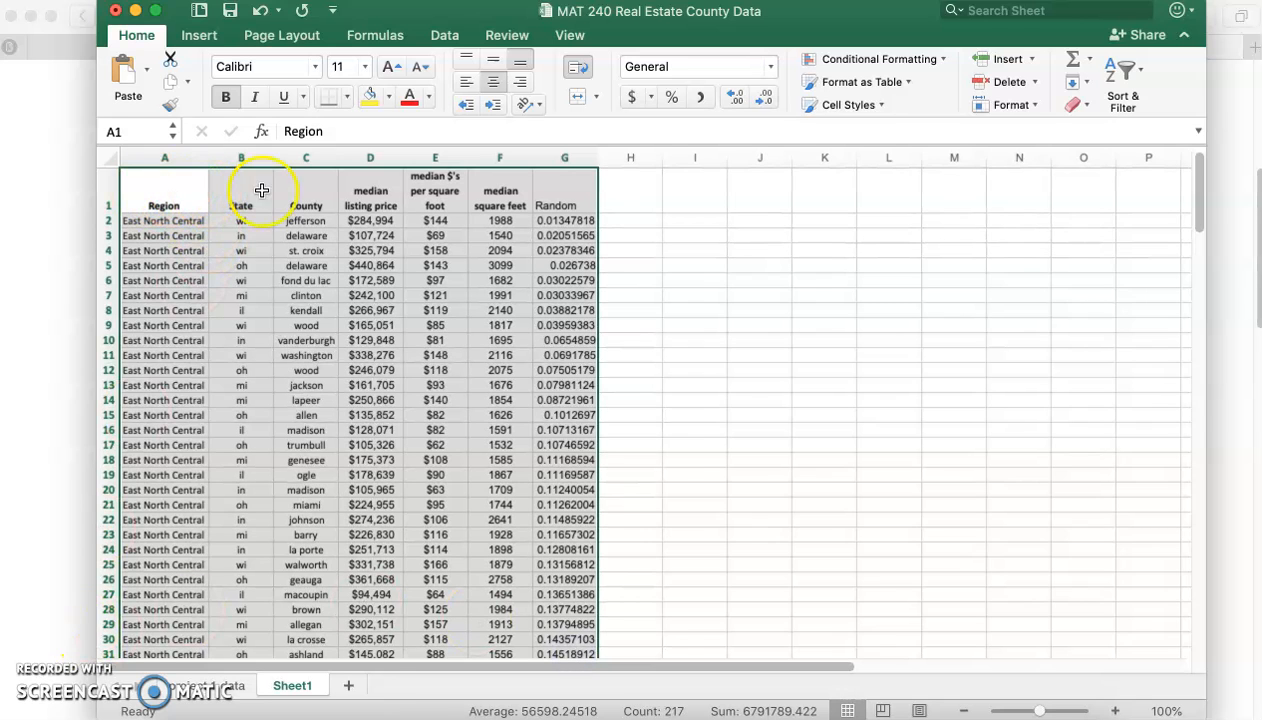
{"action": "mouse_move", "coordinate": [160, 636]}
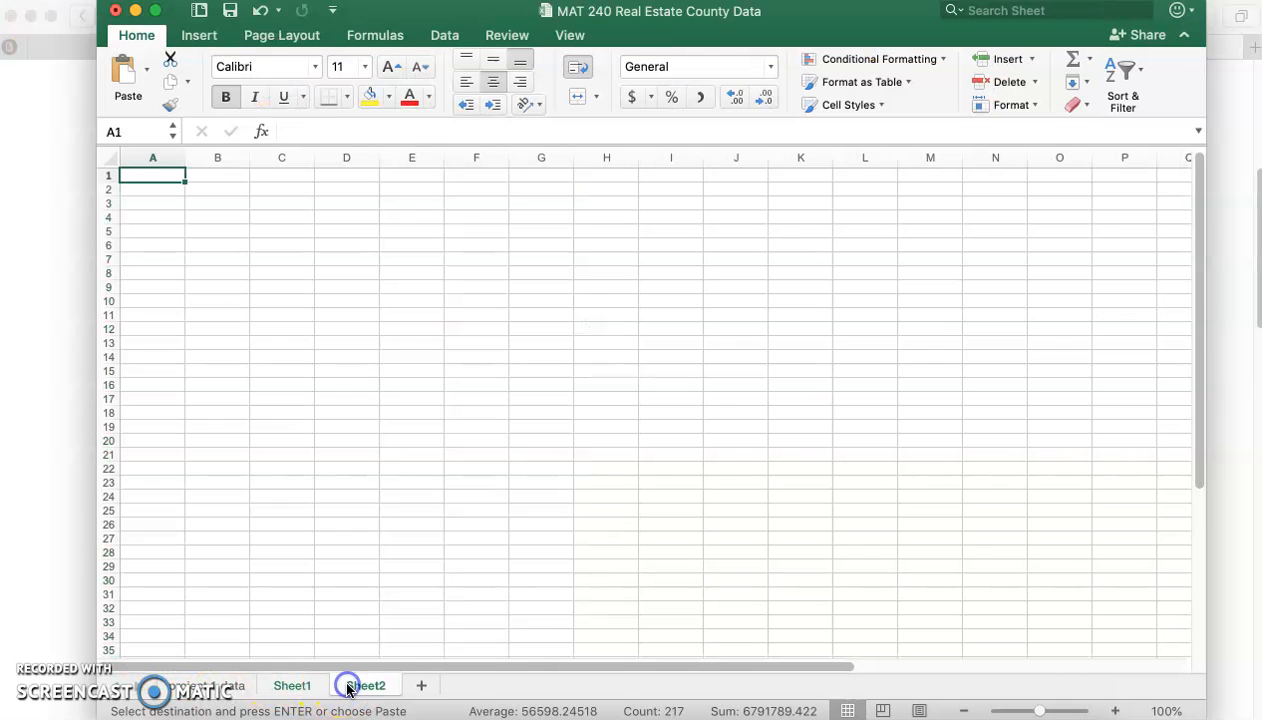
Paste the 30 sampled rows into Sheet2 at A1 and check the F5 square feet value.
{"action": "left_click", "coordinate": [364, 684]}
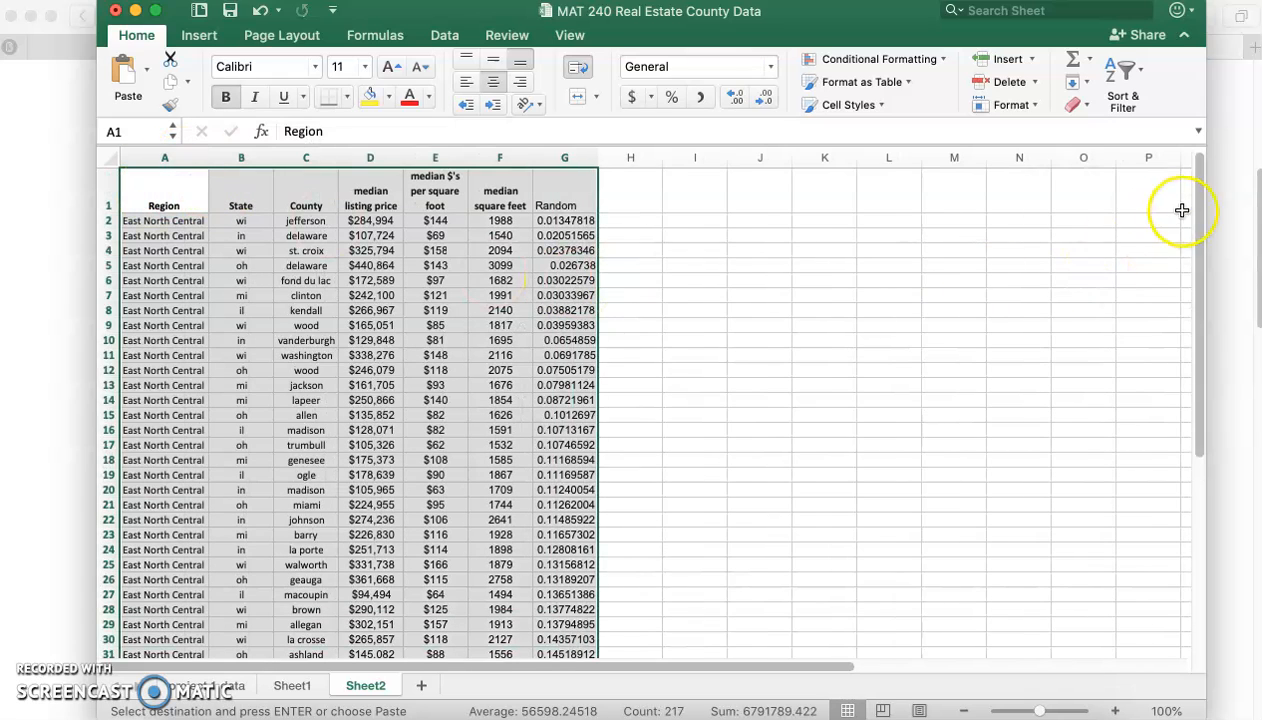
{"action": "mouse_move", "coordinate": [1192, 124]}
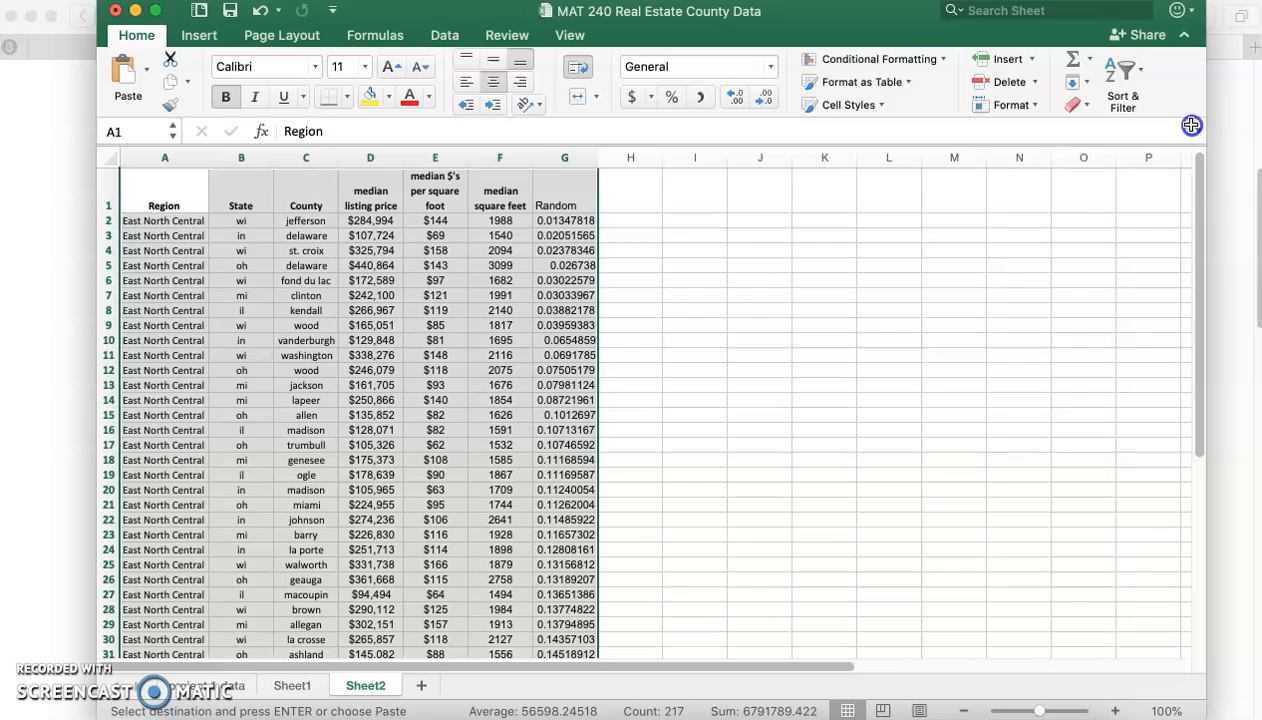
{"action": "left_click", "coordinate": [500, 264]}
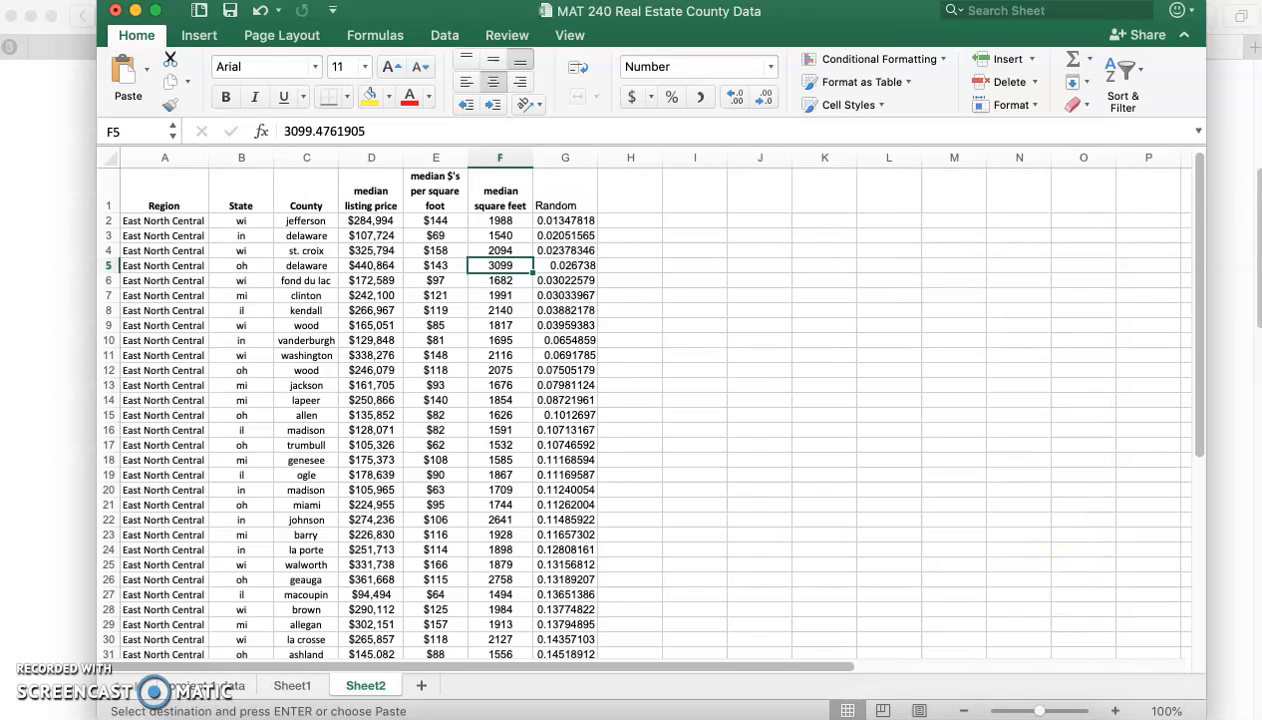
{"action": "mouse_move", "coordinate": [832, 520]}
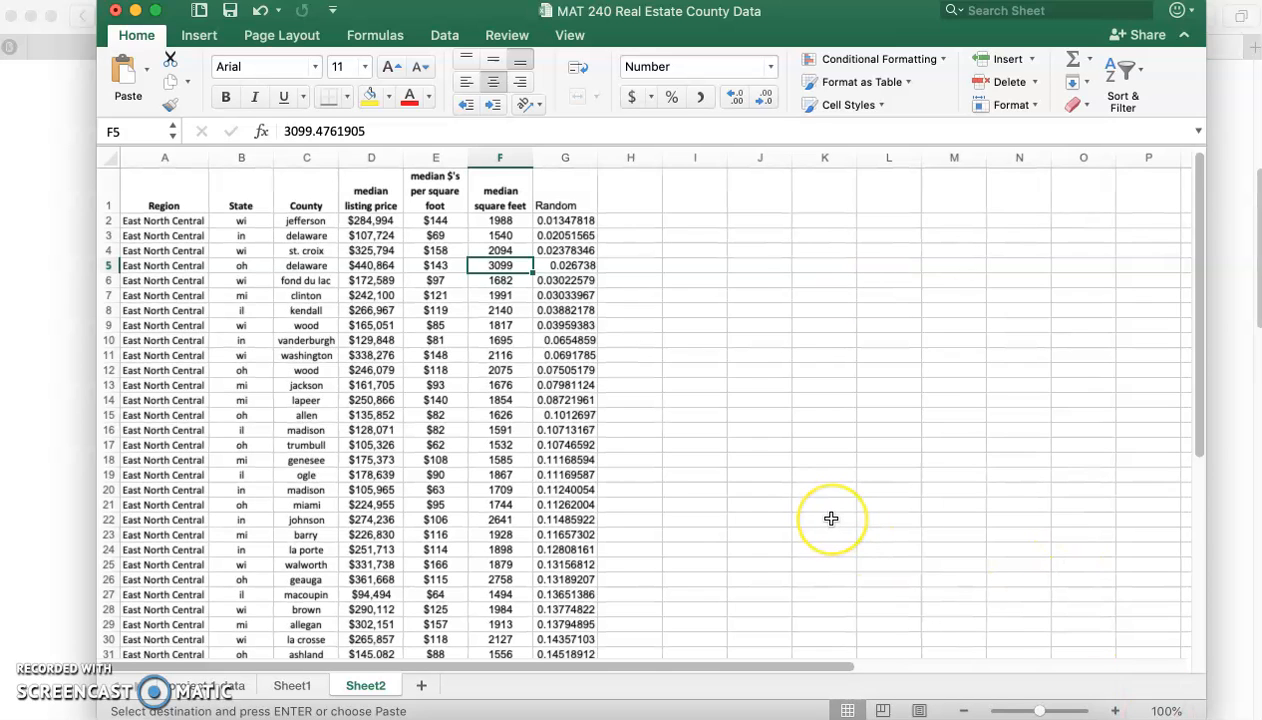
{"action": "mouse_move", "coordinate": [472, 48]}
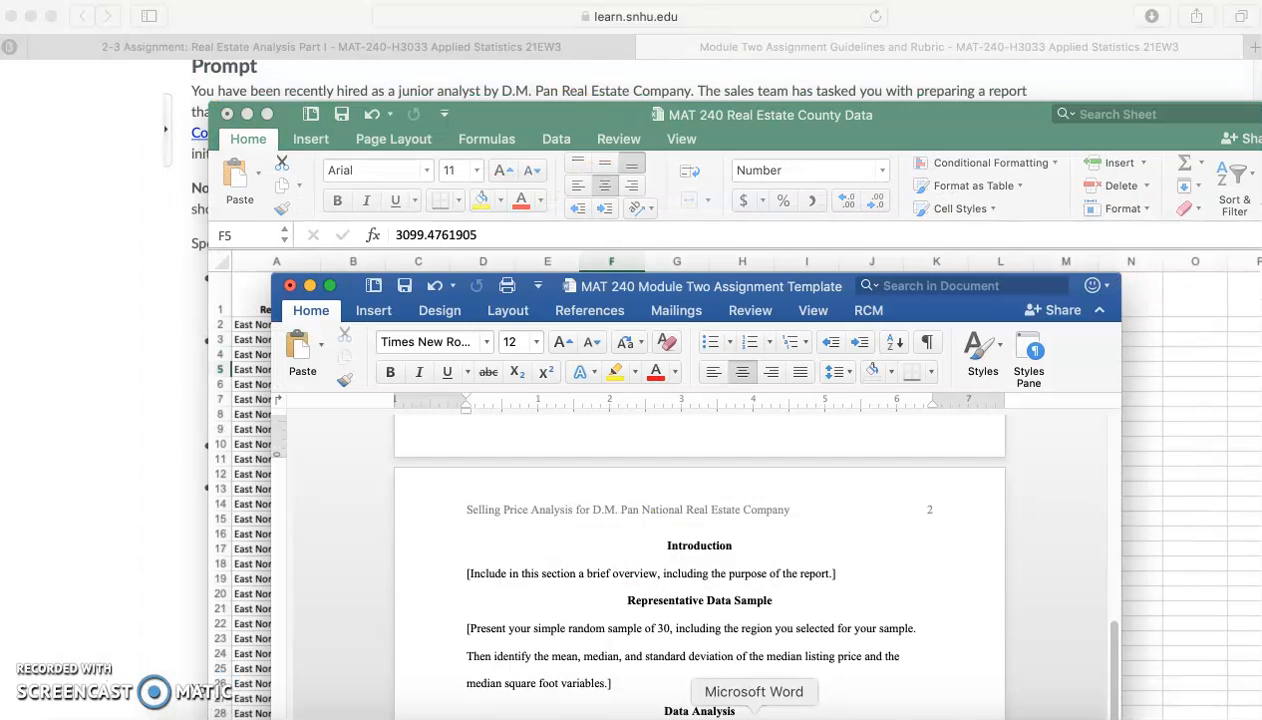
Dismiss the Word toolbar dropdown and bring the Brightspace assignment prompt forward.
{"action": "left_click", "coordinate": [538, 286]}
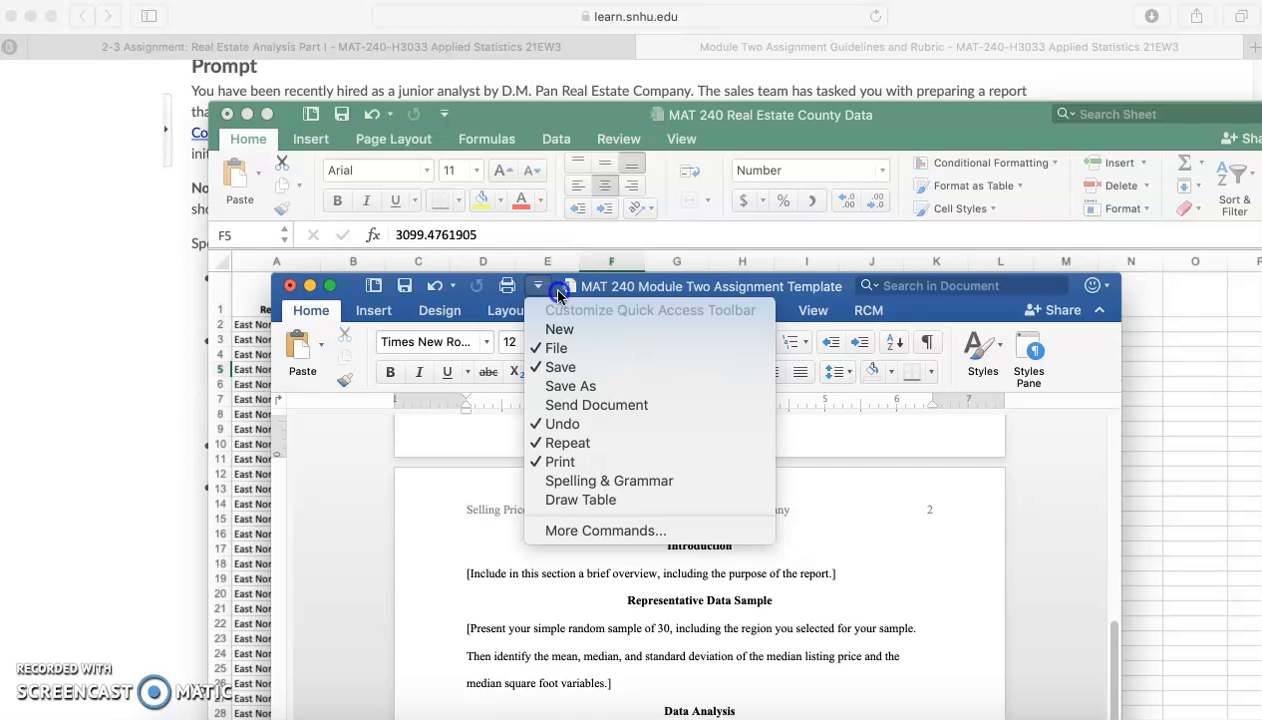
{"action": "left_click", "coordinate": [764, 290]}
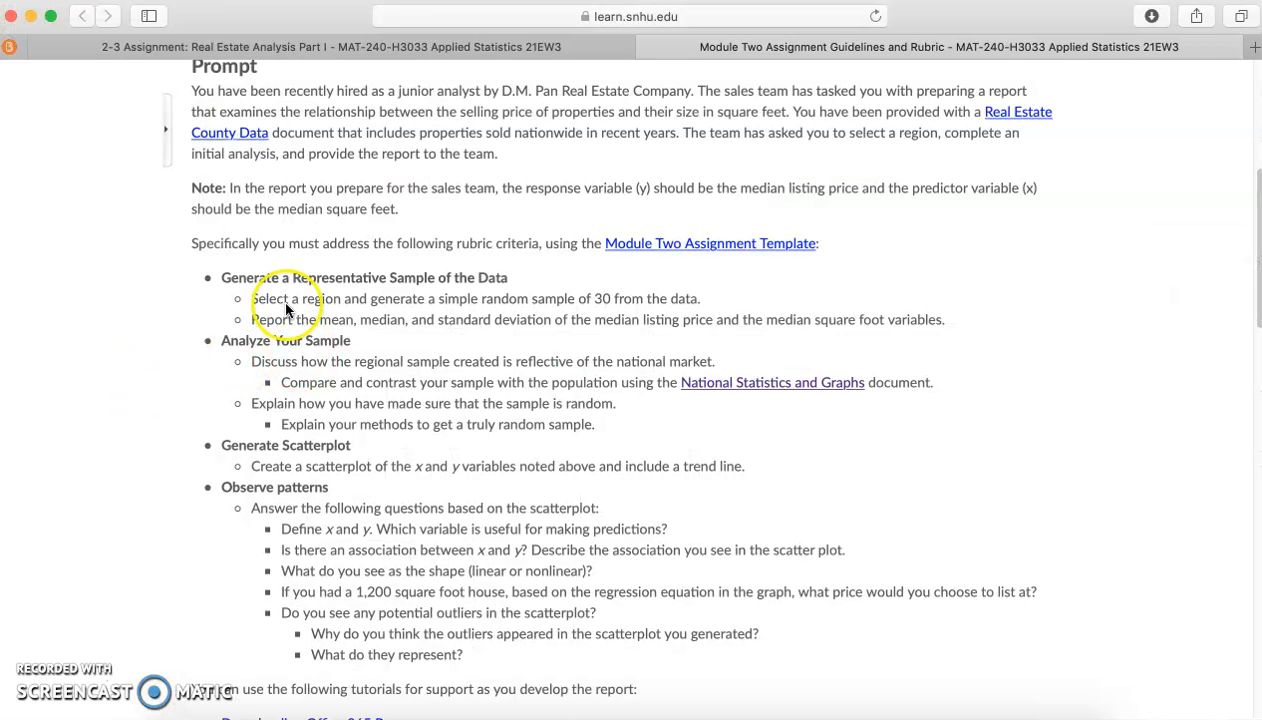
{"action": "mouse_move", "coordinate": [430, 324]}
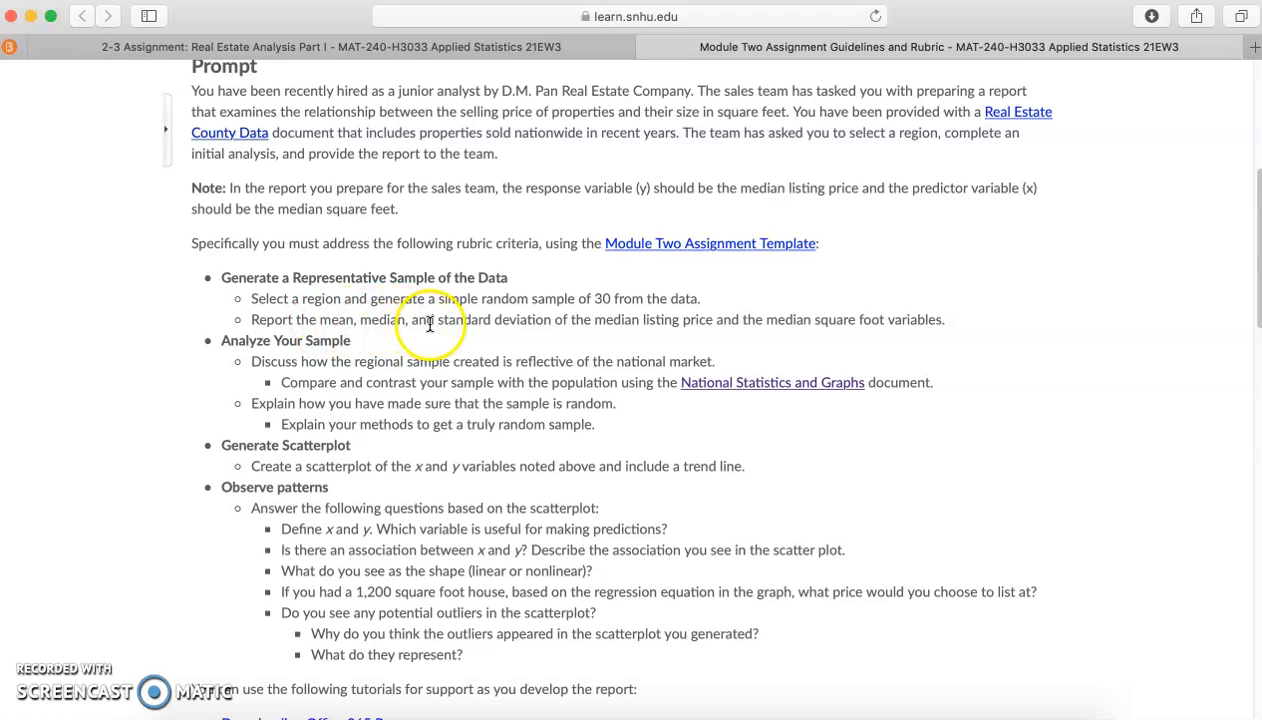
{"action": "mouse_move", "coordinate": [800, 326]}
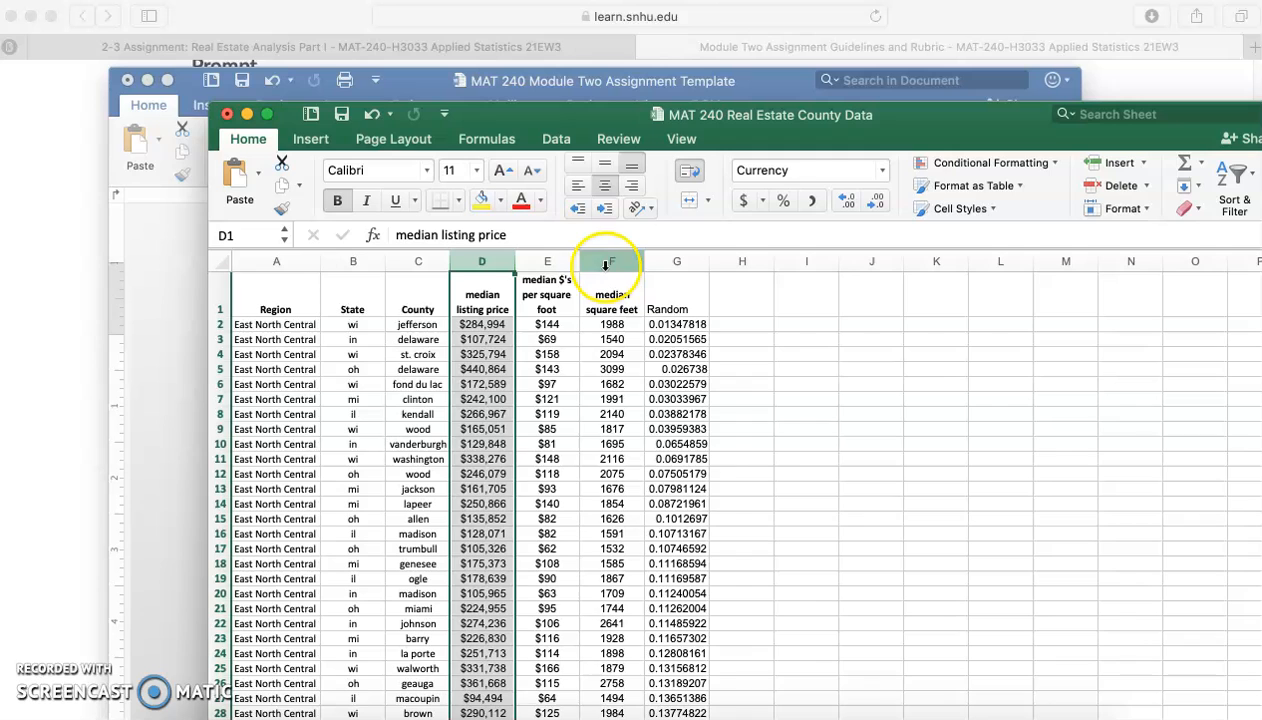
Maximize the workbook and scroll Sheet2 down to the empty cells below the sample.
{"action": "left_click", "coordinate": [612, 292]}
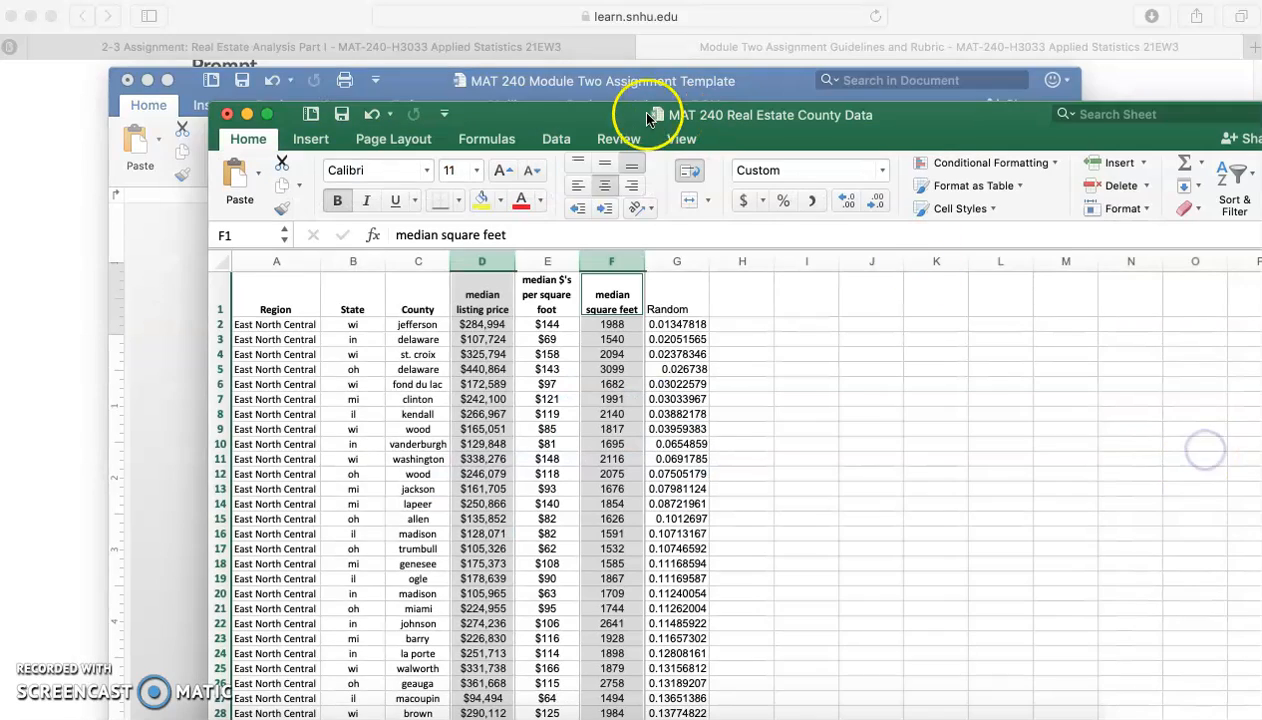
{"action": "left_click", "coordinate": [656, 114]}
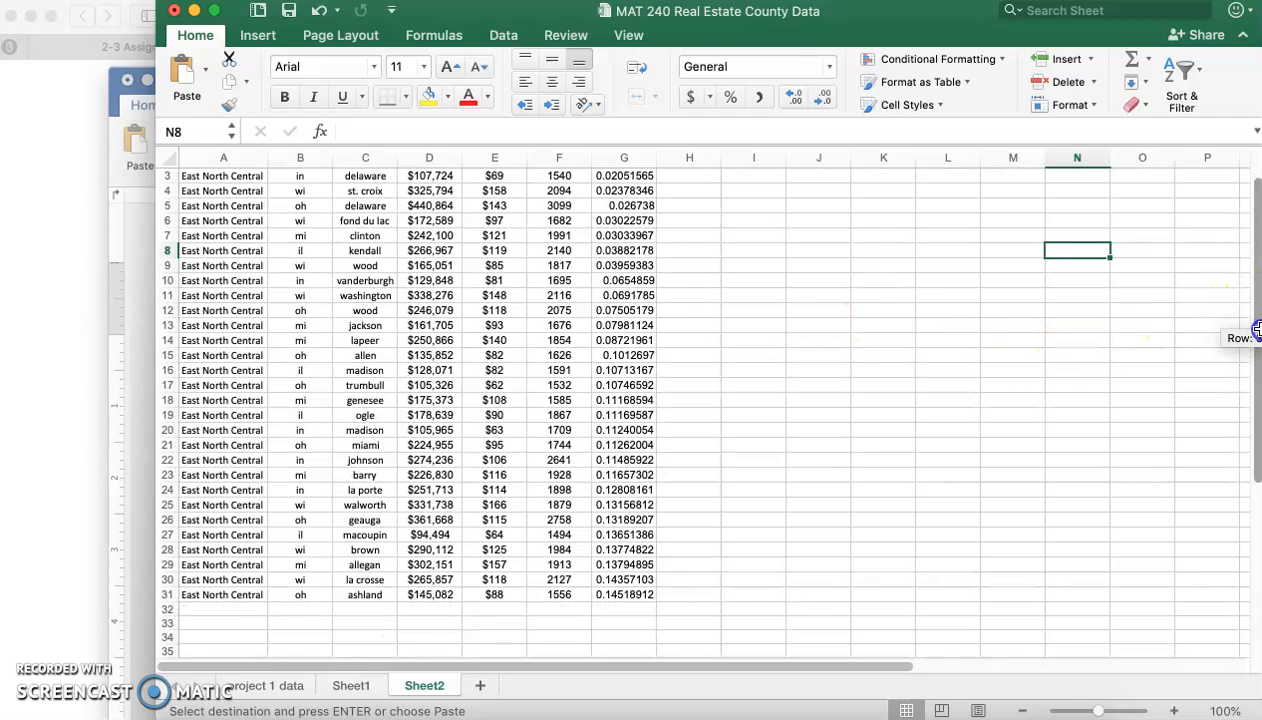
{"action": "left_click", "coordinate": [754, 296]}
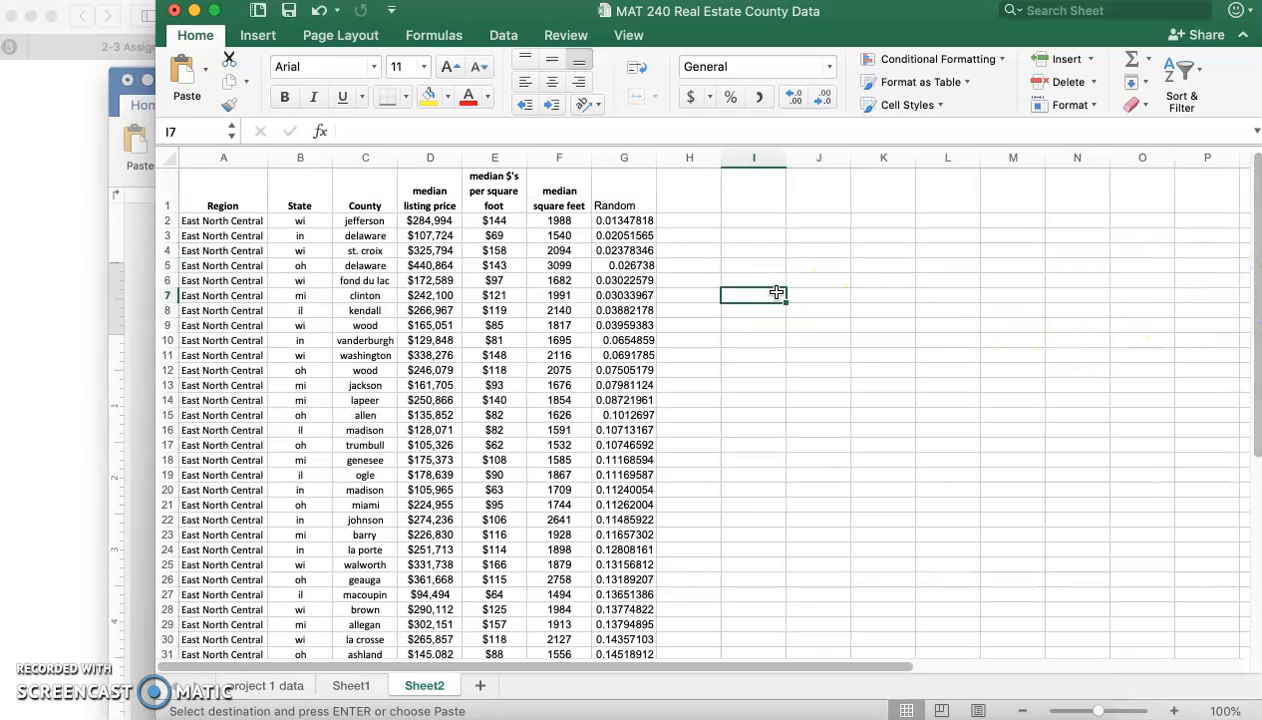
{"action": "scroll", "scroll_direction": "down", "scroll_amount": 3}
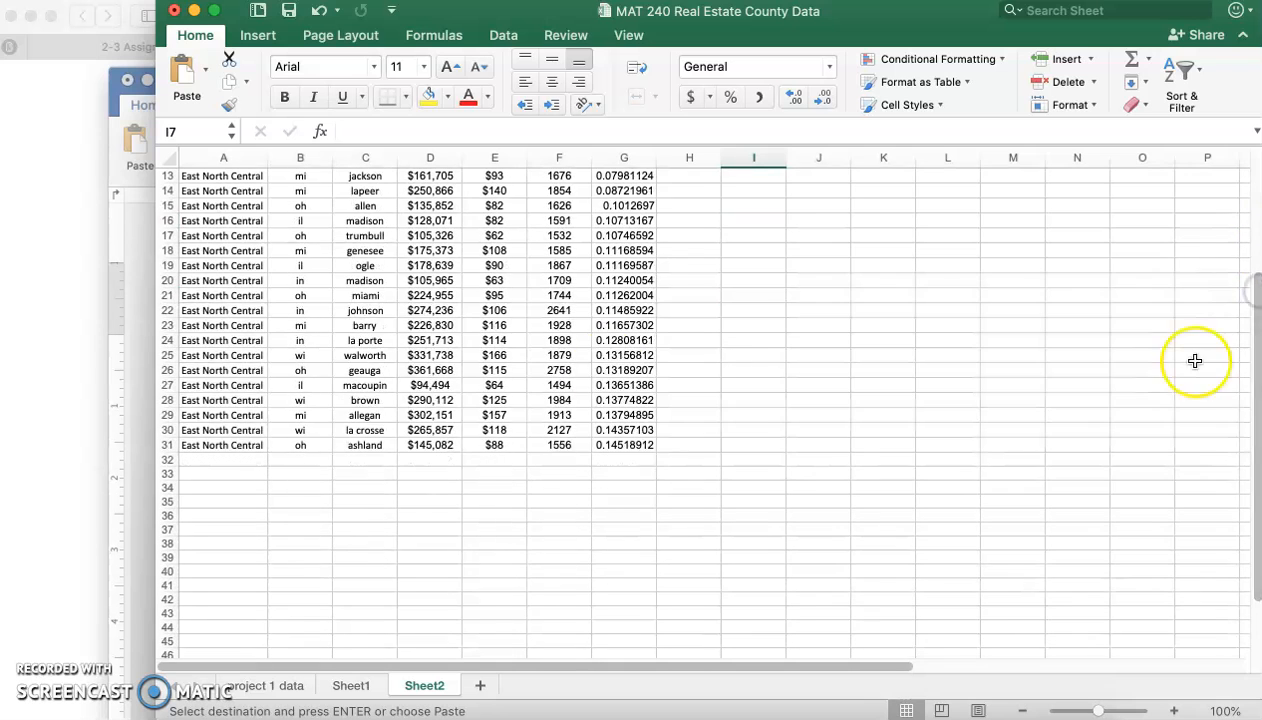
Add Mean, Median, Standard Deviation labels and compute =AVERAGE(D2:D31) for listing price.
{"action": "left_click", "coordinate": [364, 458]}
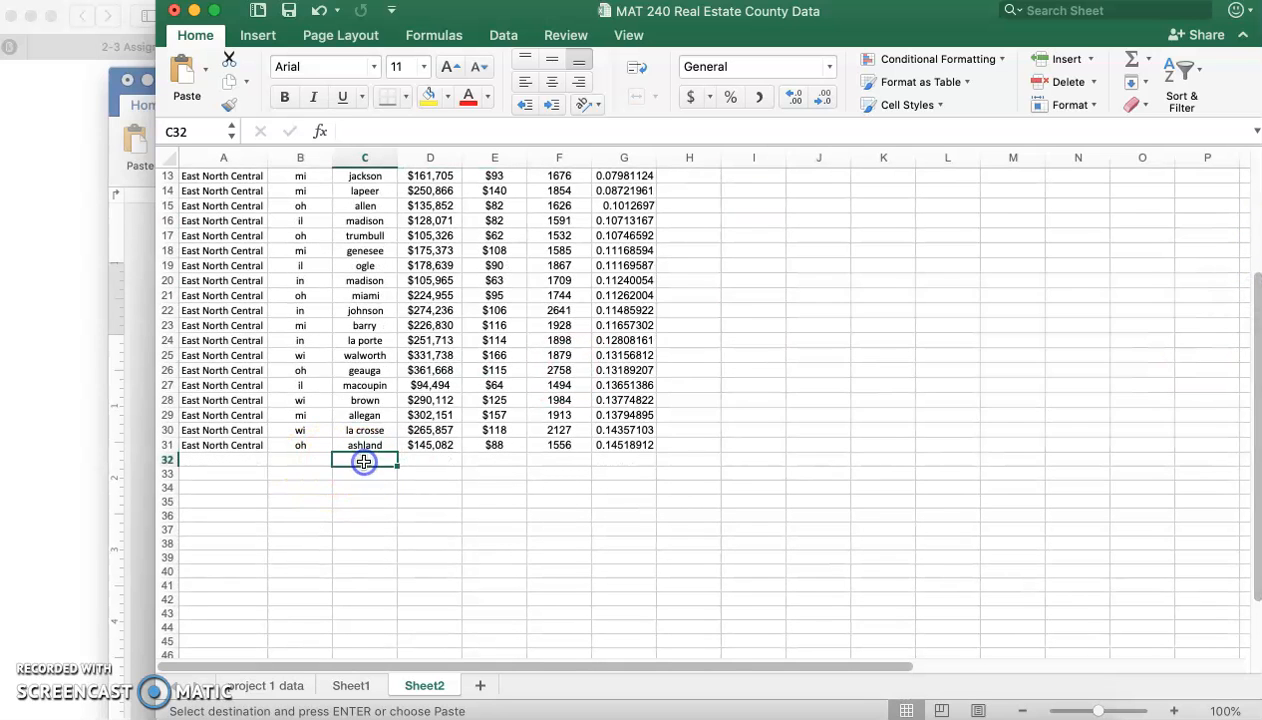
{"action": "type", "text": "Median"}
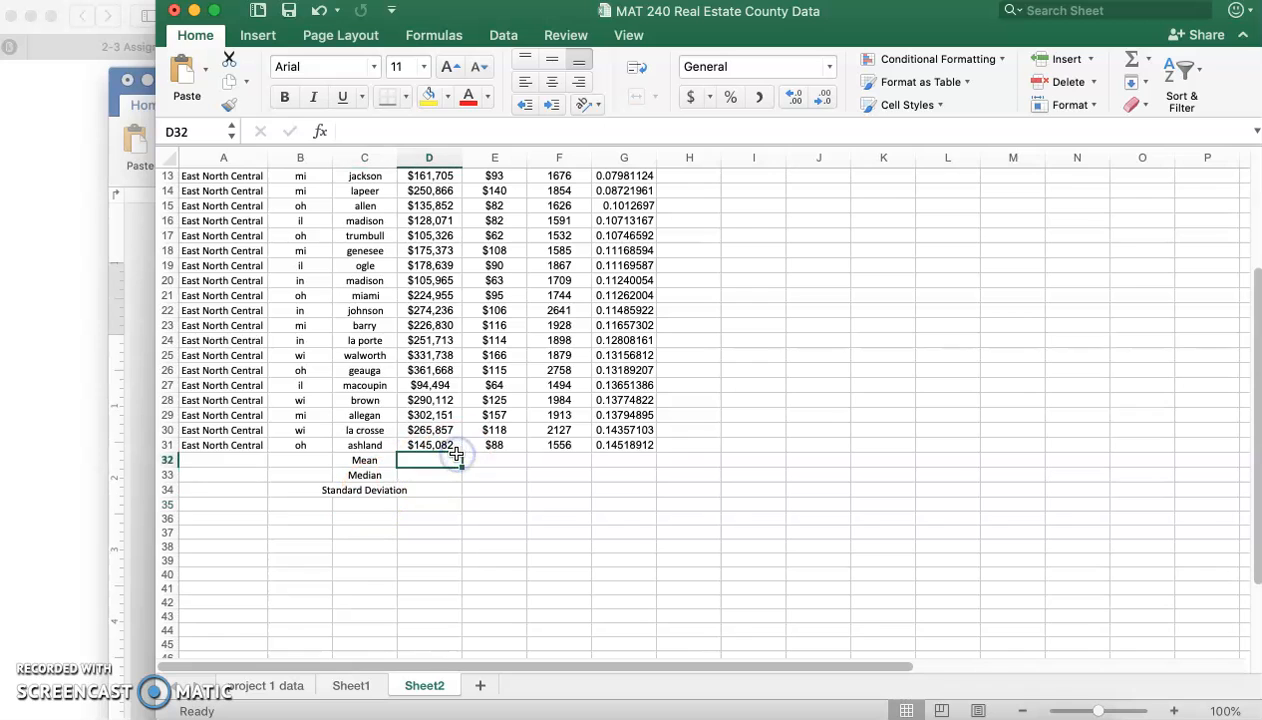
{"action": "type", "text": "=average("}
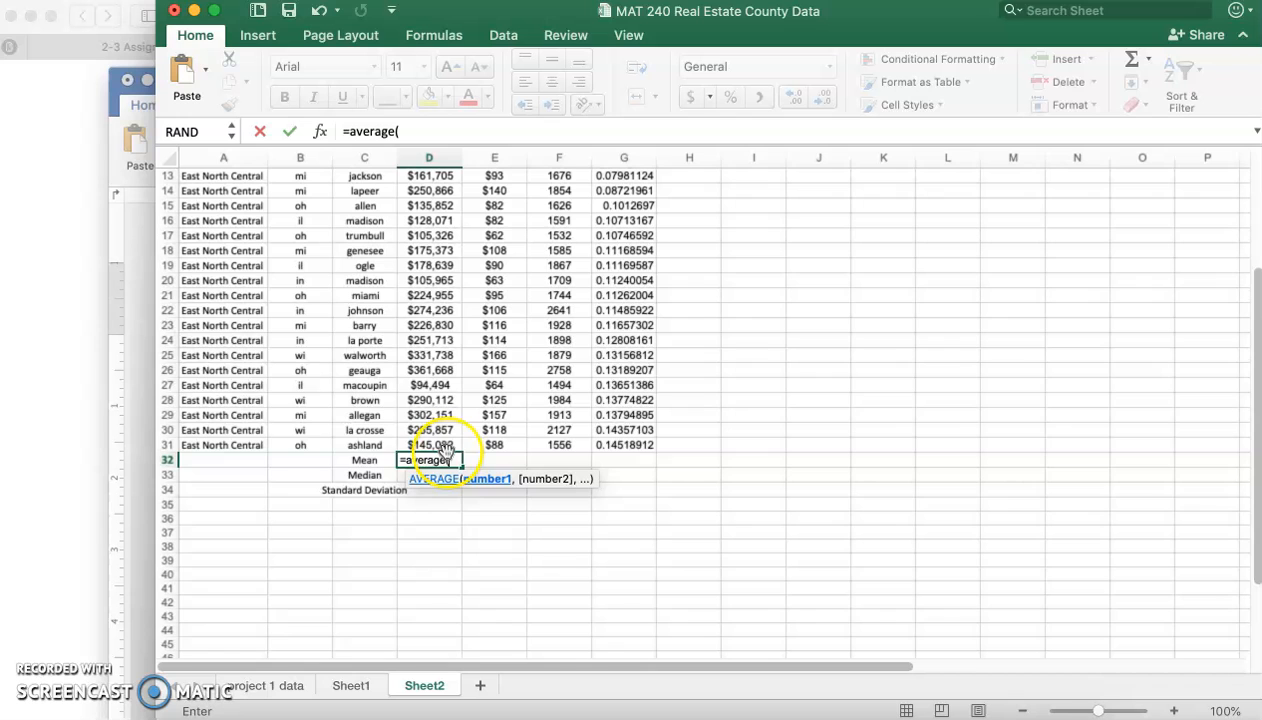
{"action": "left_click_drag", "start_coordinate": [428, 460], "coordinate": [428, 176]}
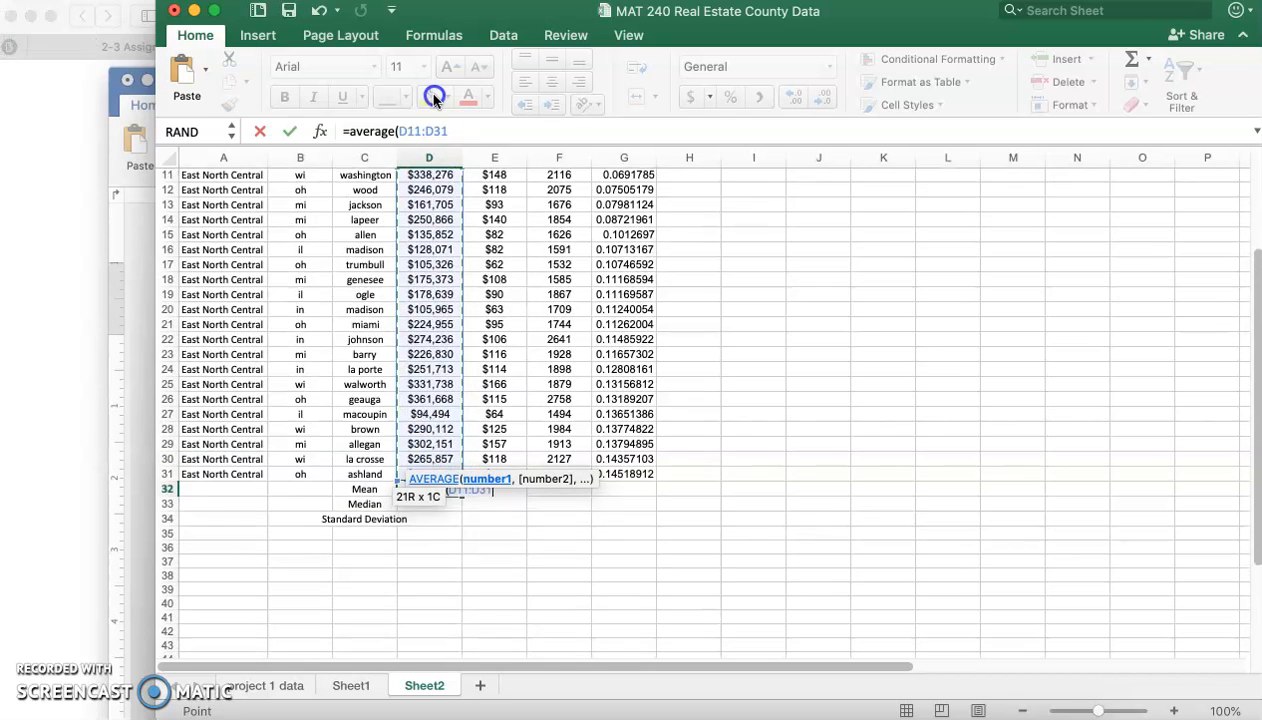
{"action": "left_click_drag", "start_coordinate": [428, 174], "coordinate": [428, 220]}
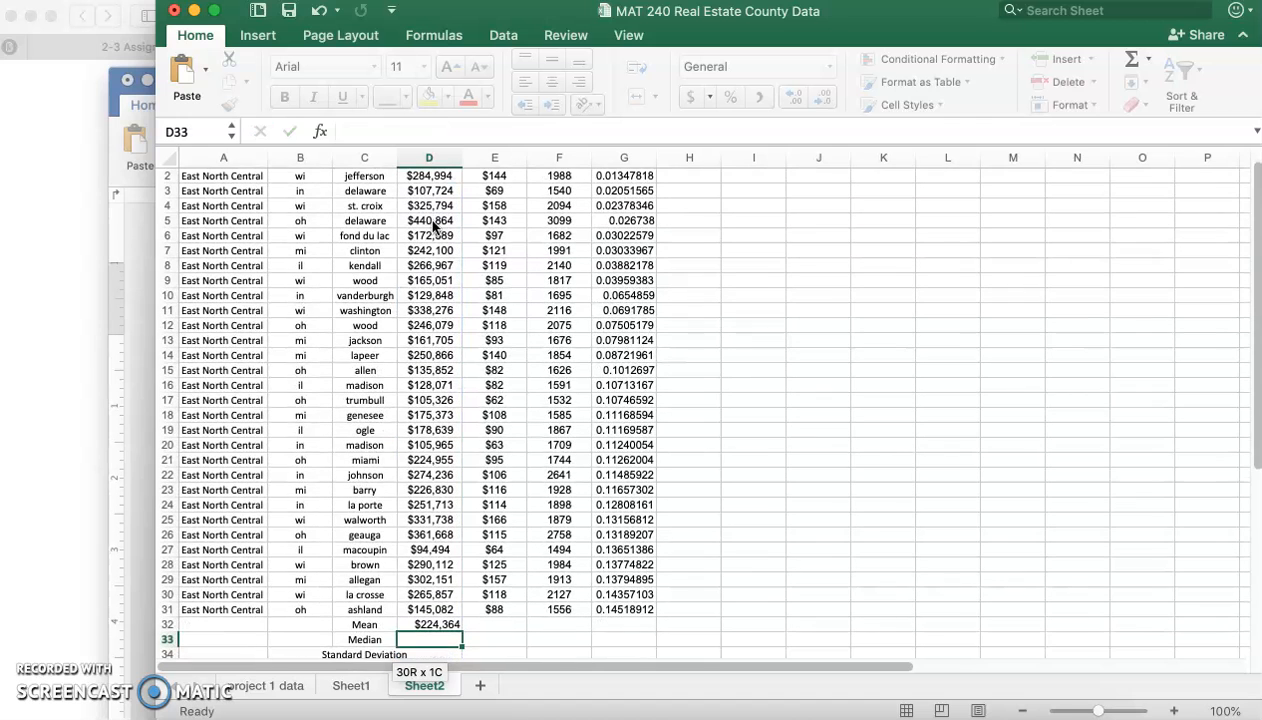
Compute the listing price median with =MEDIAN(D2:D31).
{"action": "type", "text": "="}
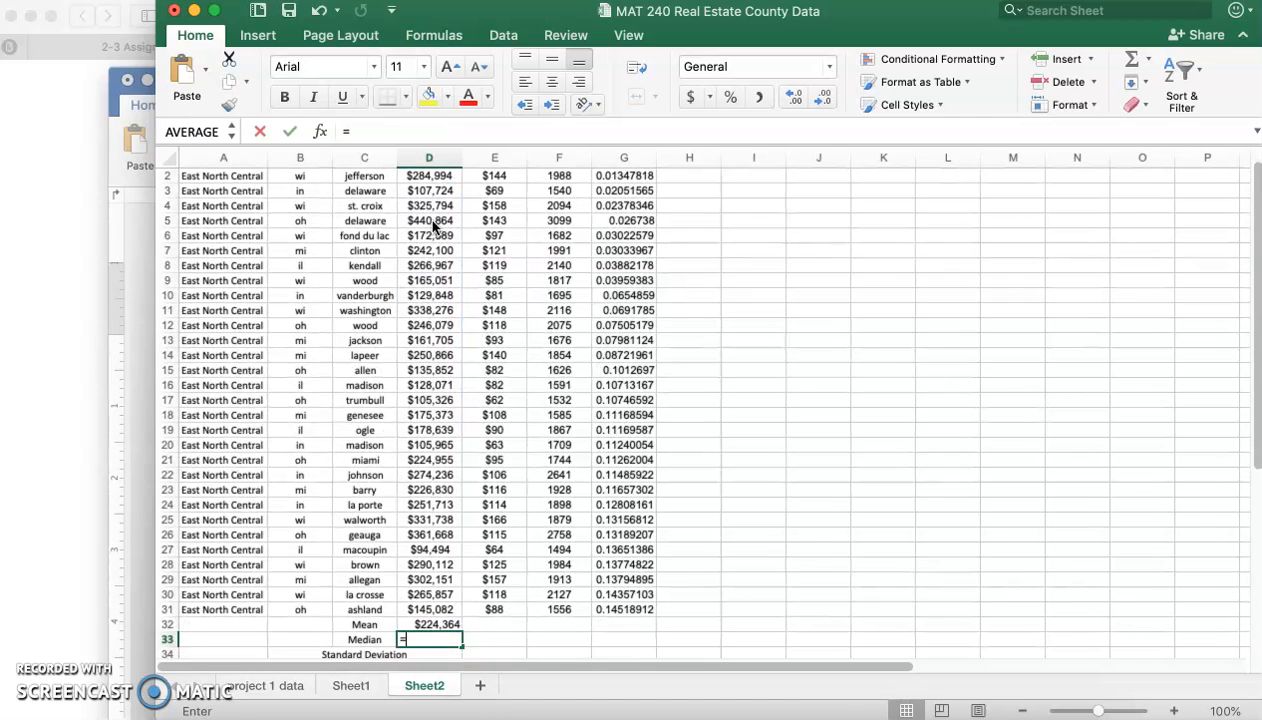
{"action": "type", "text": "median(D2:D31"}
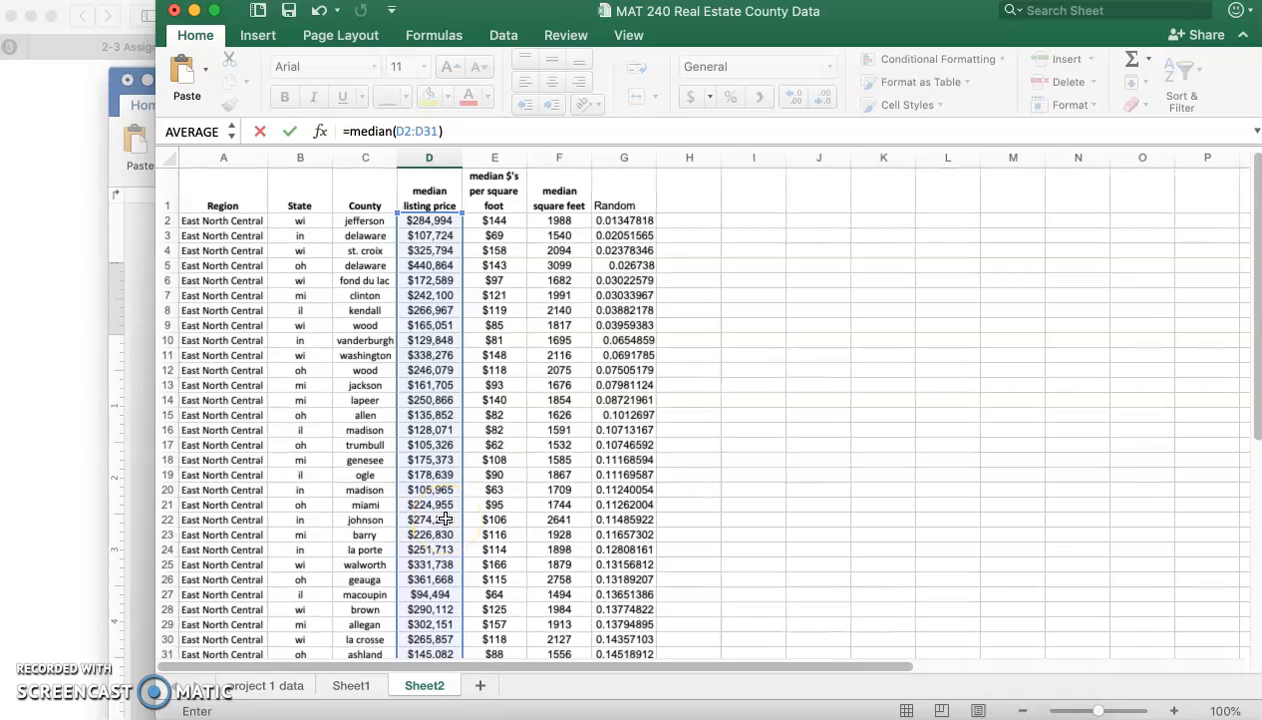
{"action": "key", "text": "Return"}
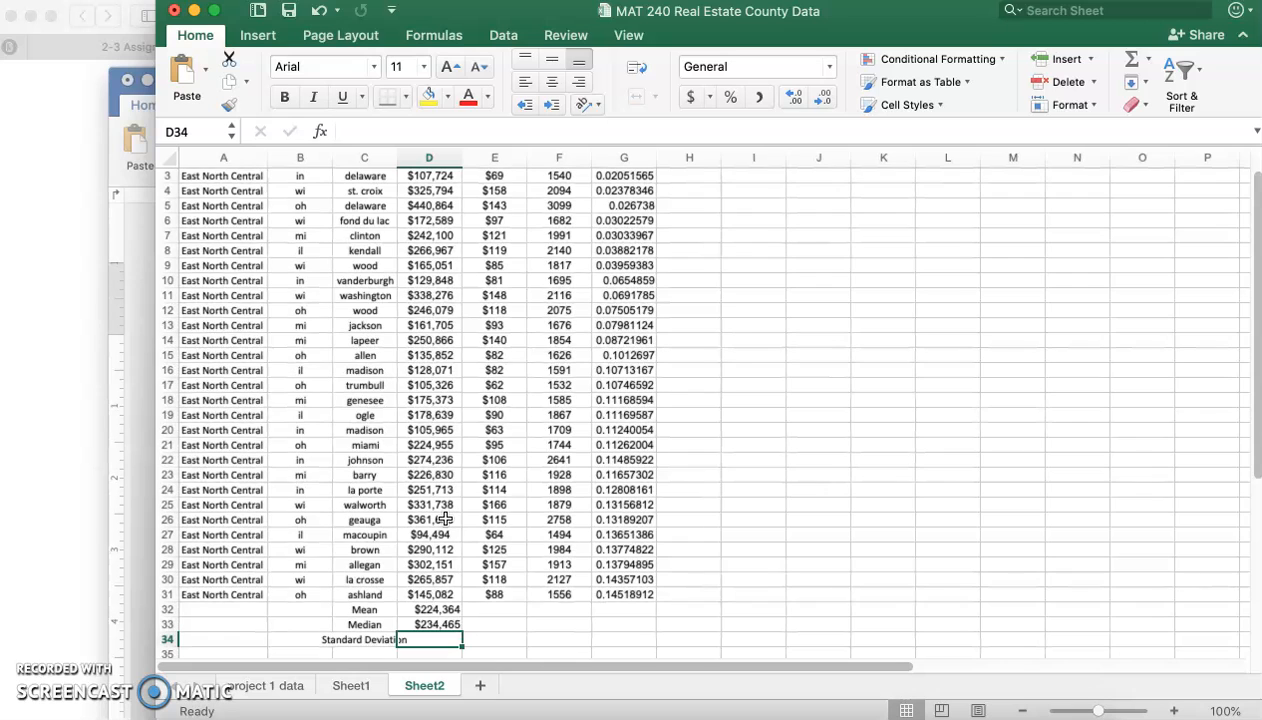
Compute =STDEV(D2:D31) giving 86752.8704 and widen column C for the label.
{"action": "type", "text": "=st"}
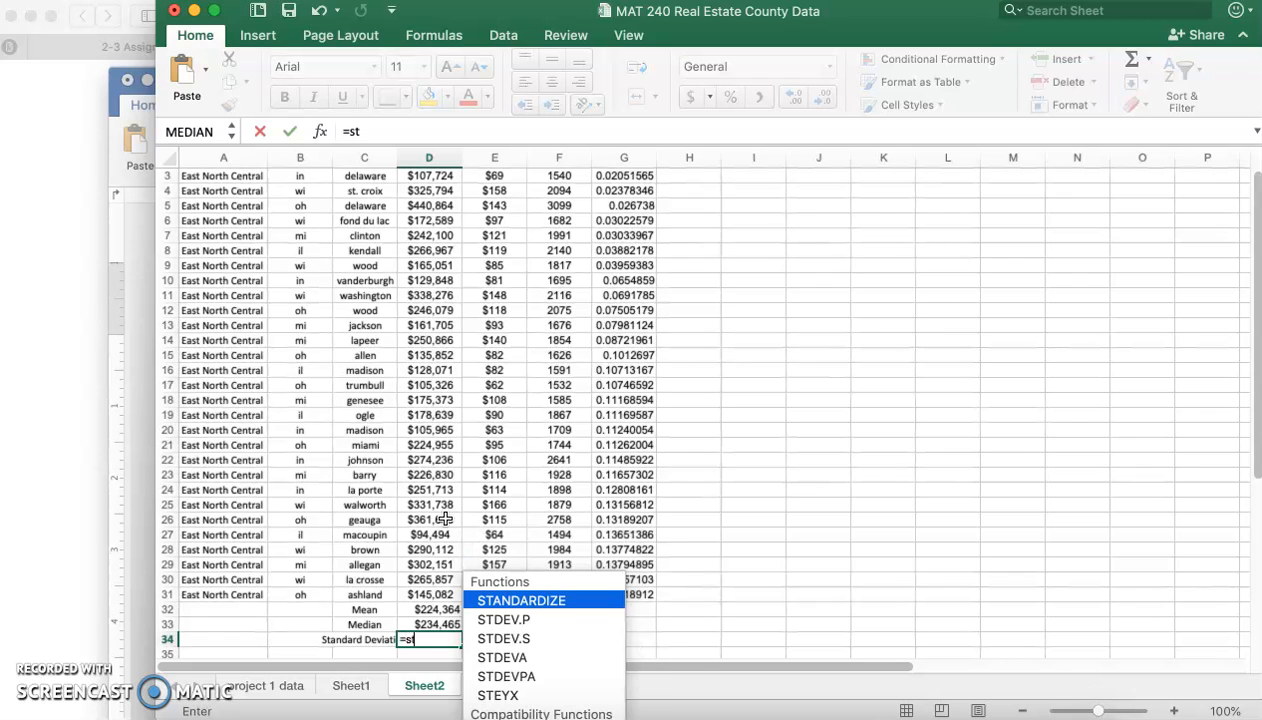
{"action": "type", "text": "d"}
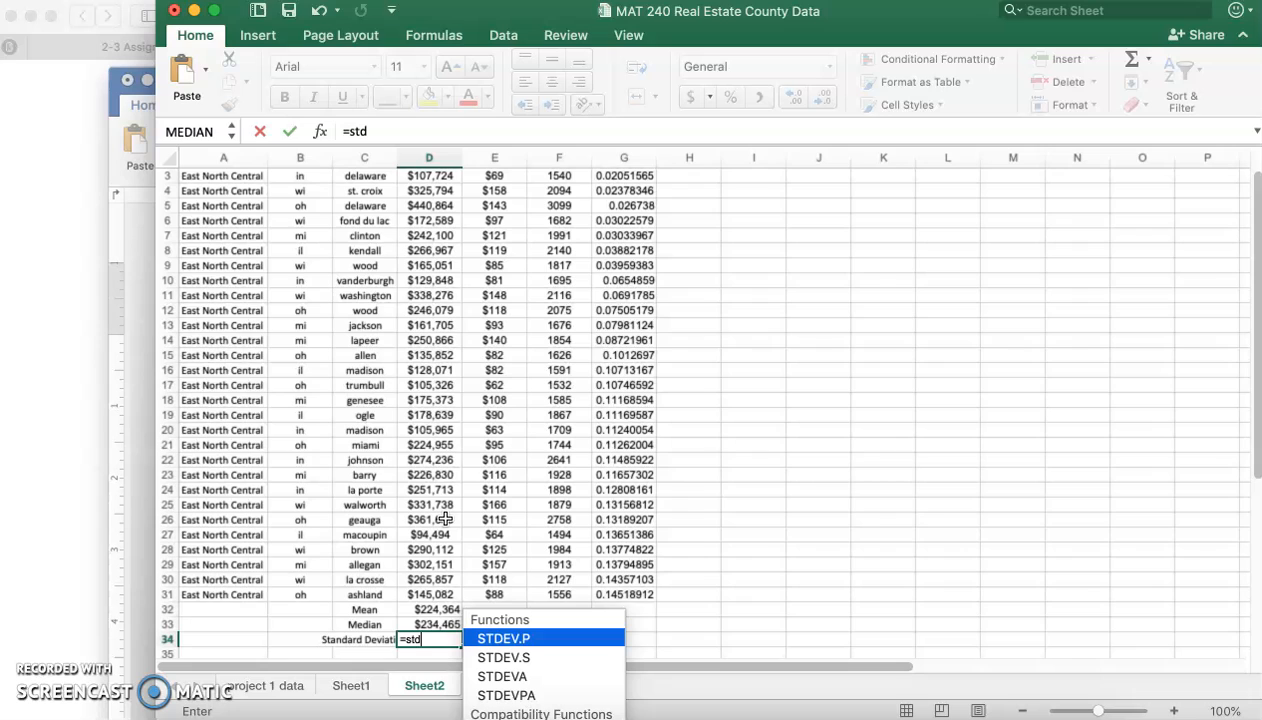
{"action": "type", "text": "ev("}
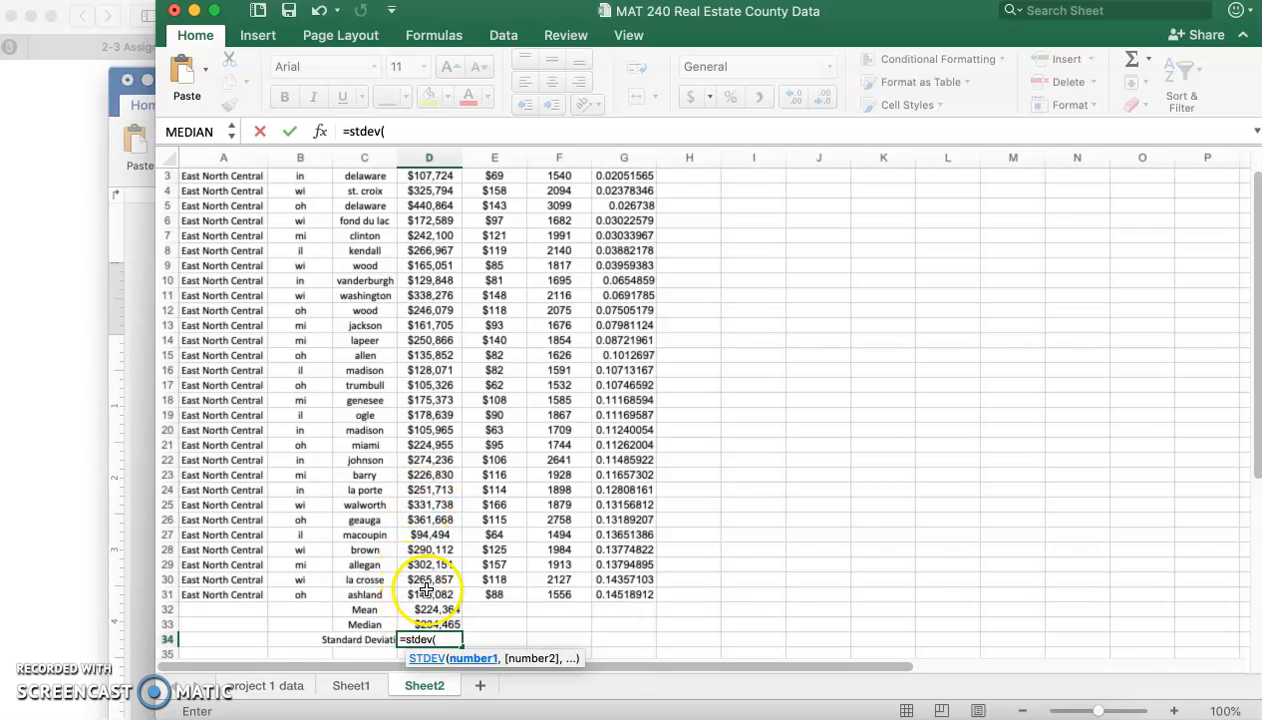
{"action": "left_click", "coordinate": [428, 594]}
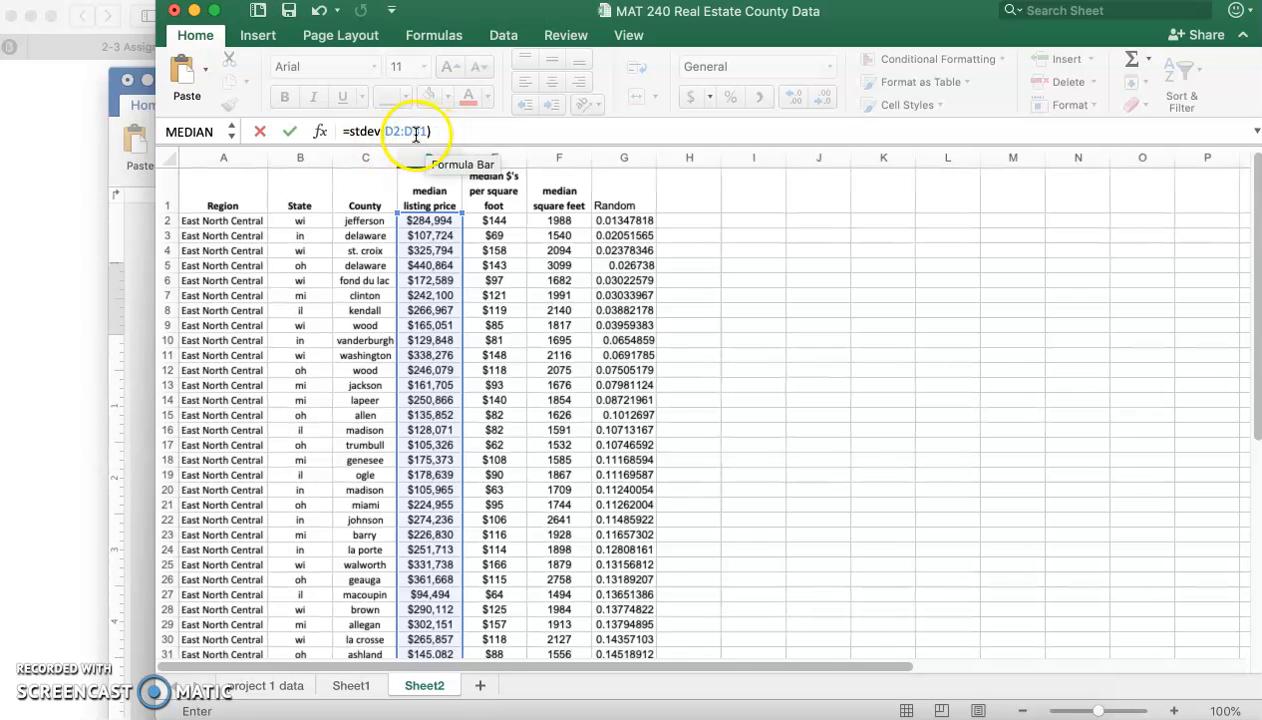
{"action": "key", "text": "Return"}
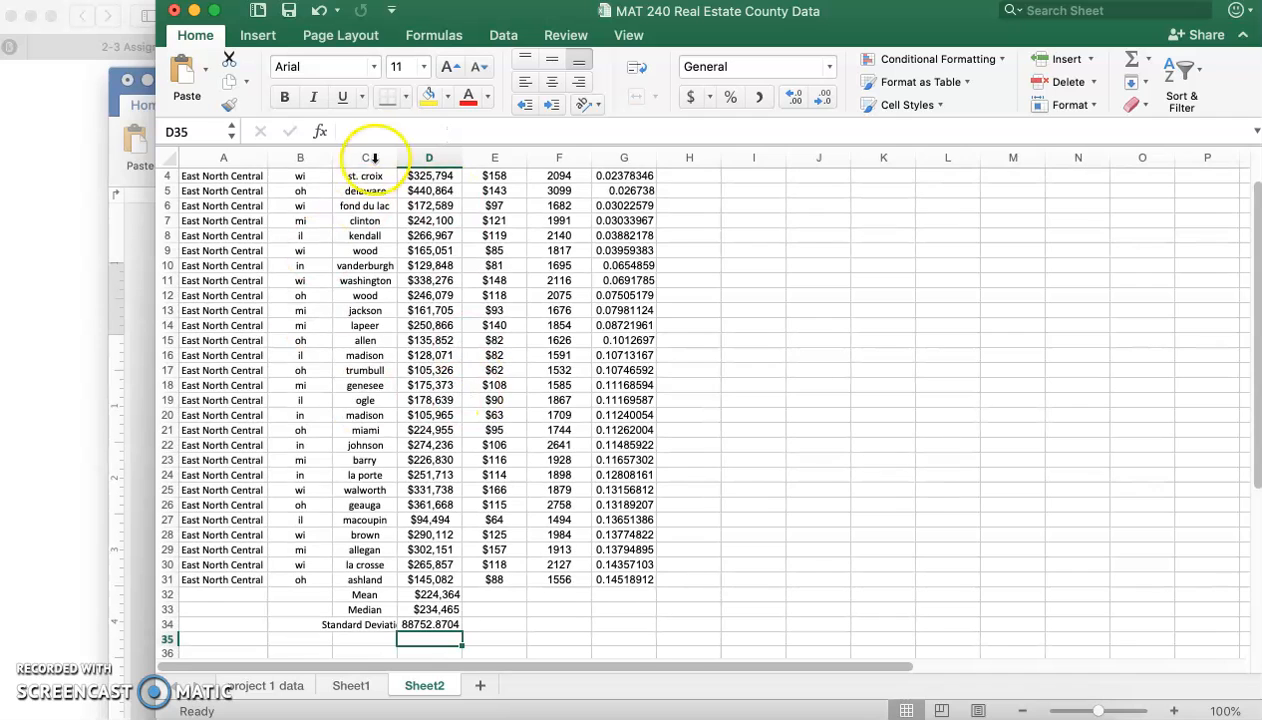
{"action": "left_click_drag", "start_coordinate": [392, 156], "coordinate": [392, 156]}
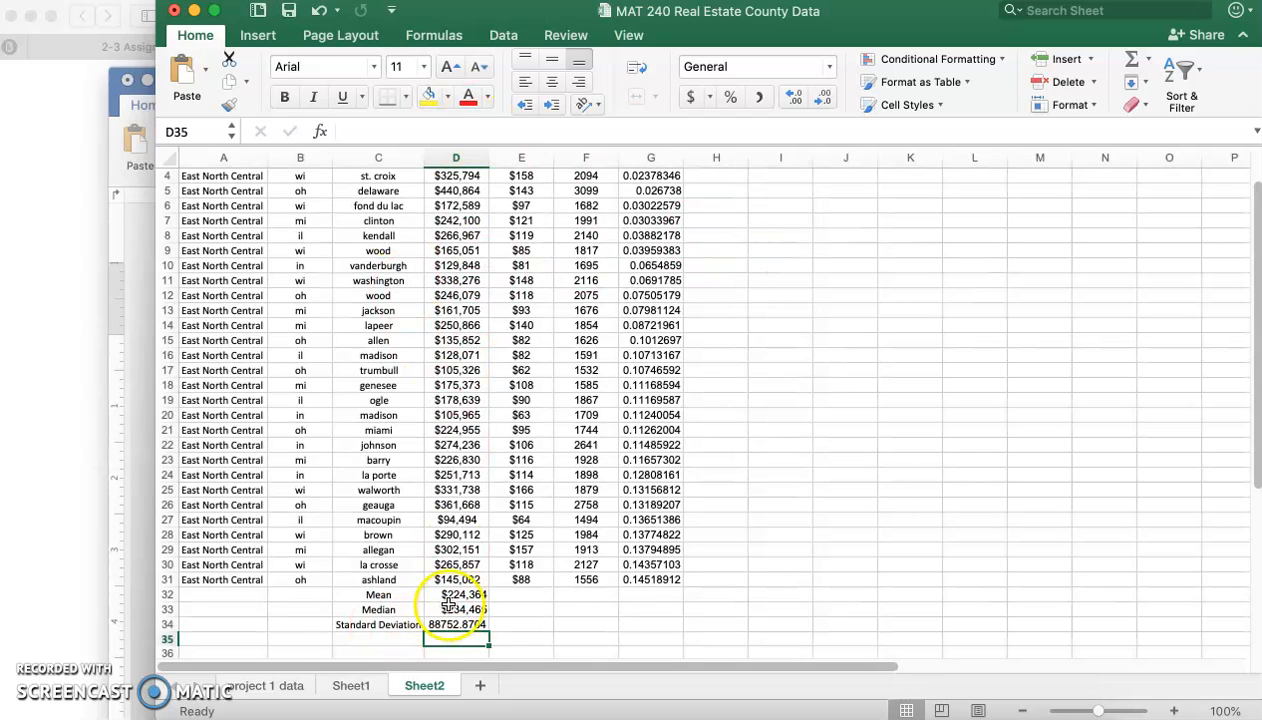
Copy the three summary formulas to column F for square feet mean, median and deviation.
{"action": "left_click_drag", "start_coordinate": [456, 594], "coordinate": [456, 608]}
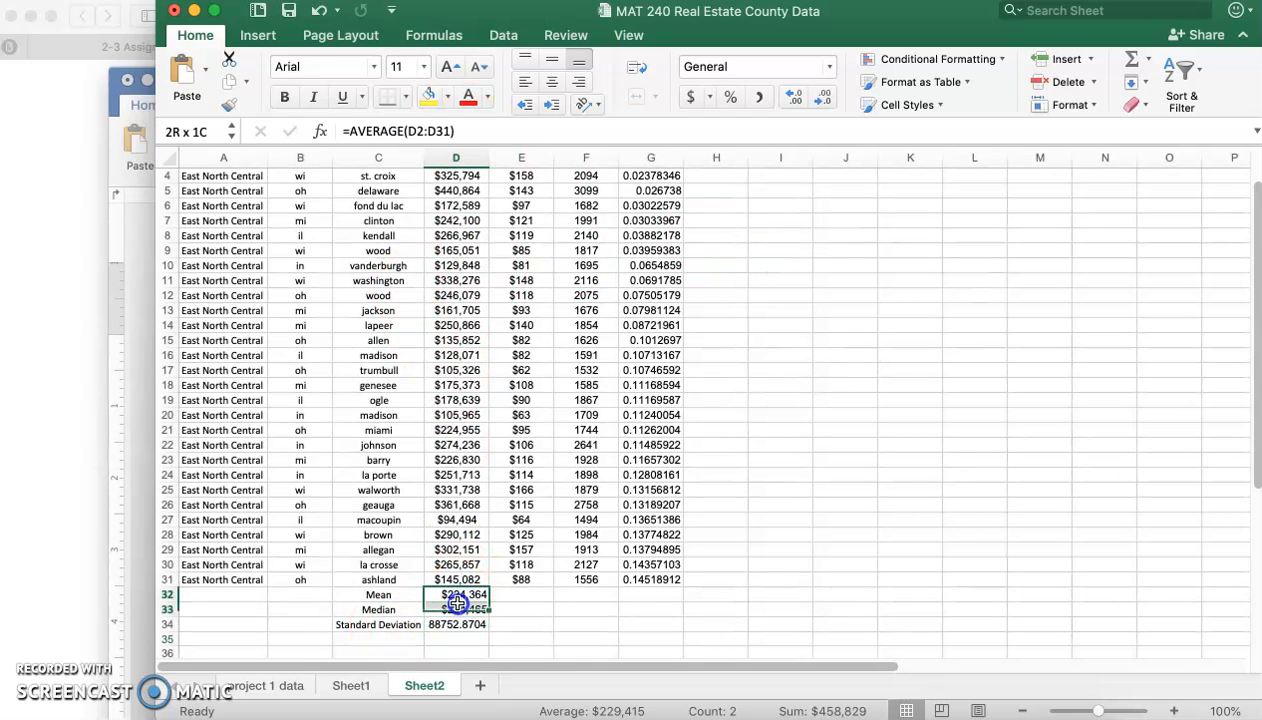
{"action": "left_click", "coordinate": [456, 624]}
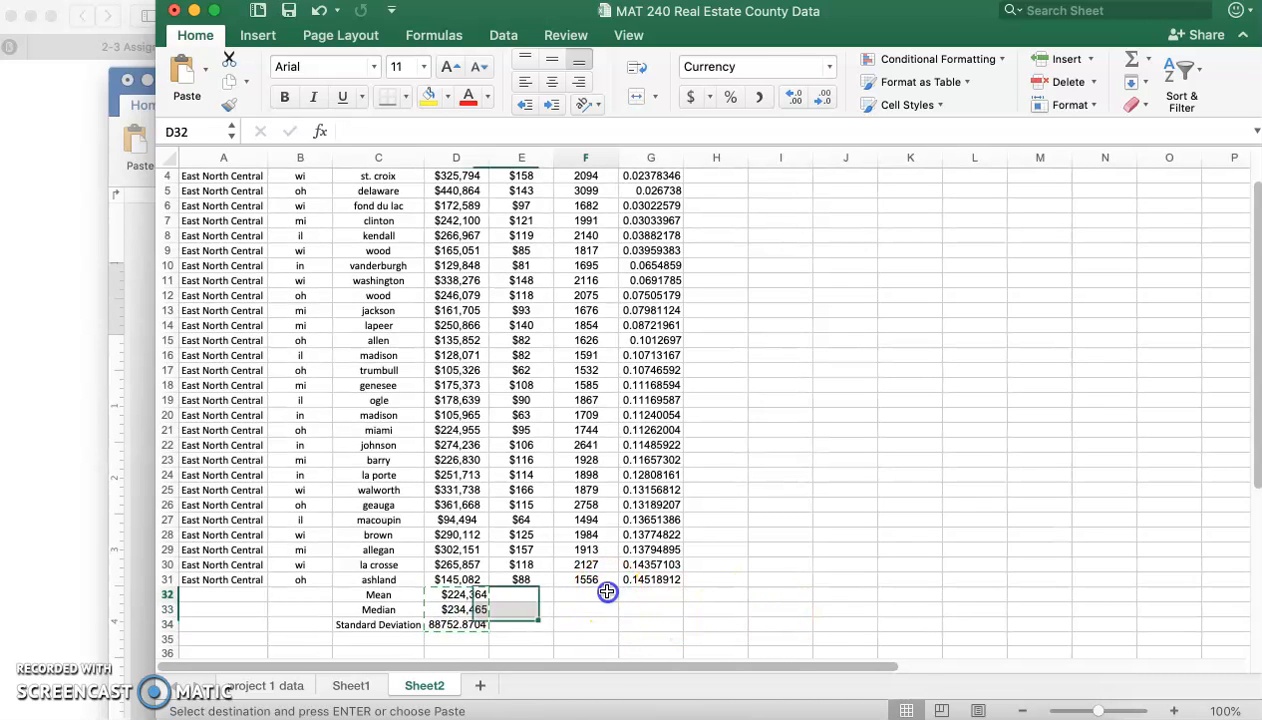
{"action": "left_click", "coordinate": [584, 594]}
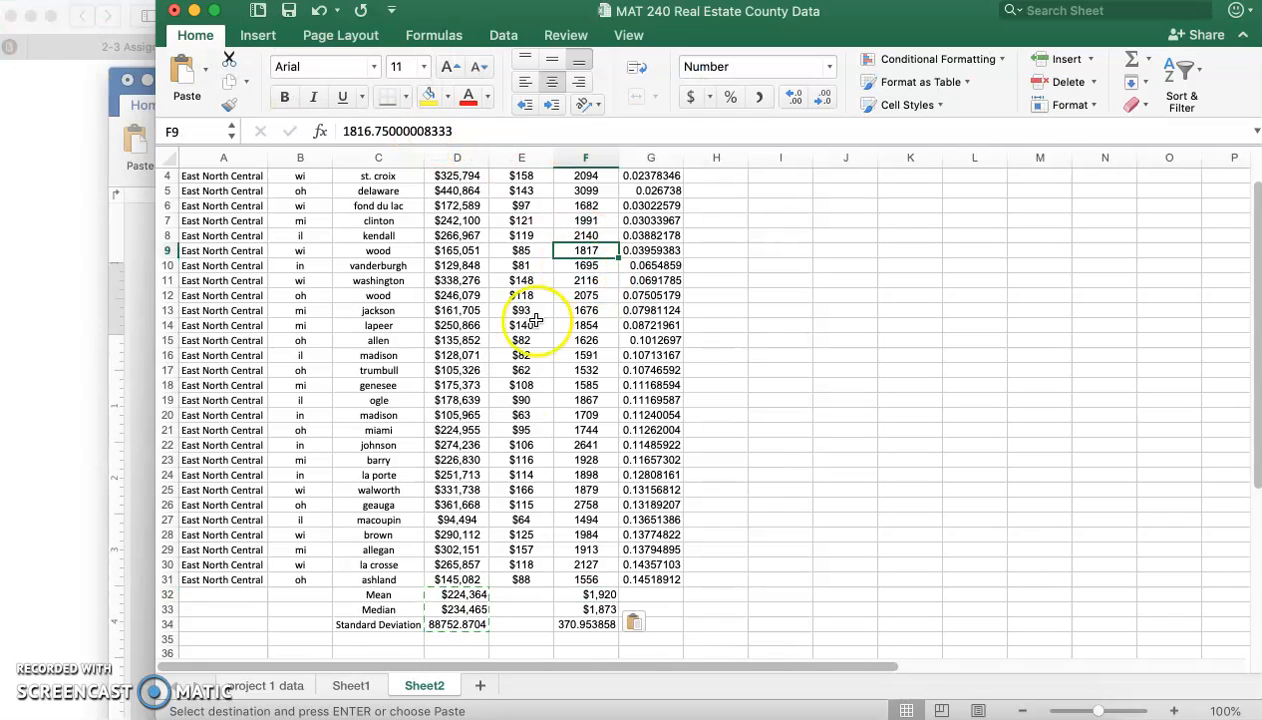
{"action": "left_click", "coordinate": [456, 594]}
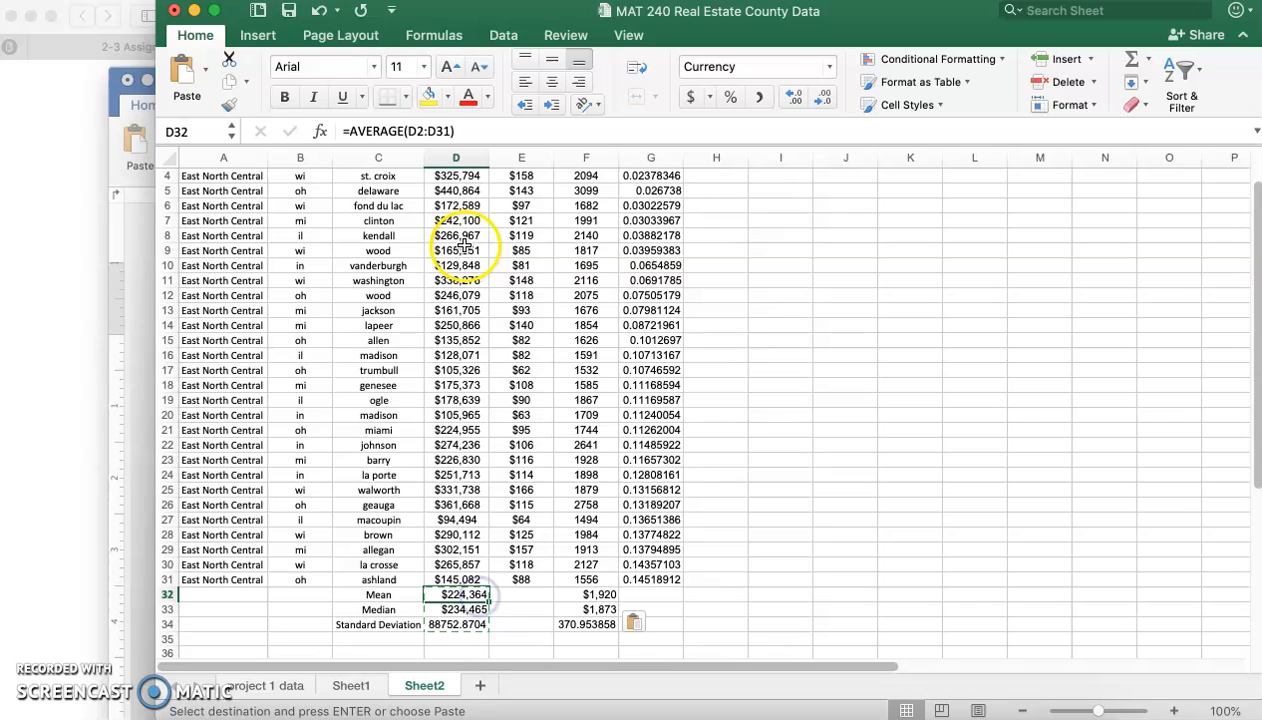